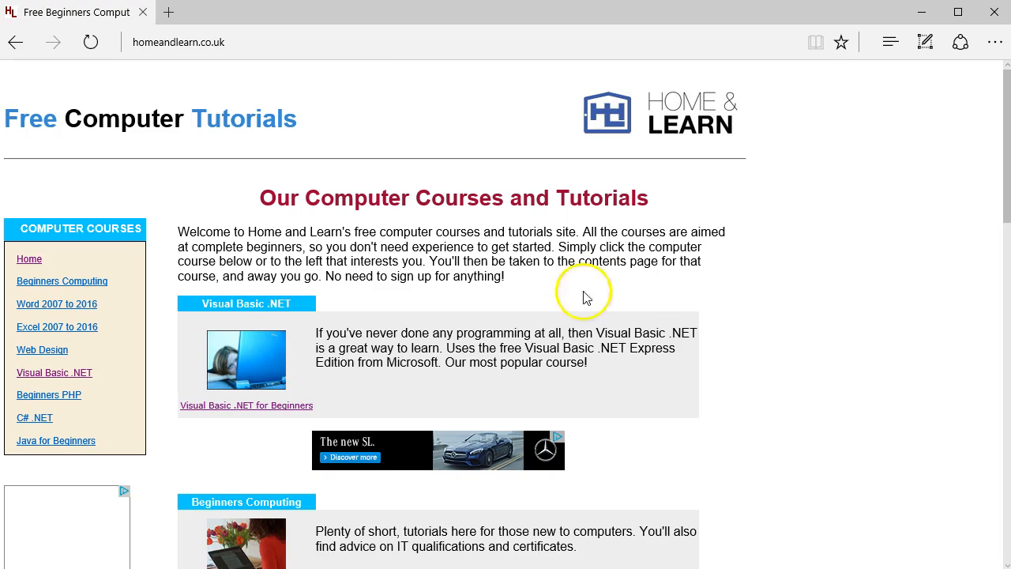
pyautogui.moveTo(565, 266)
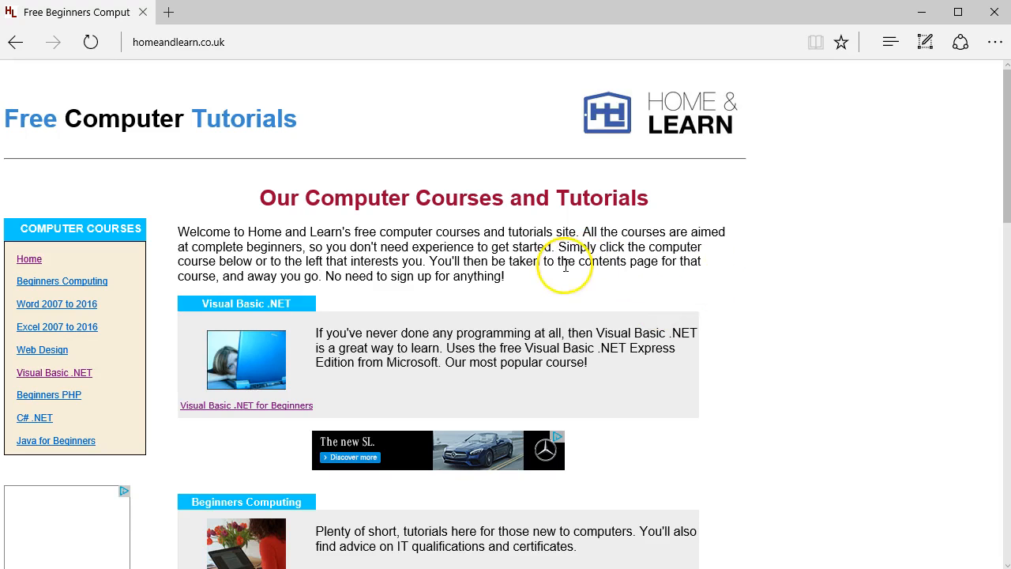
# Open the Visual Basic .NET course's eBook details page and highlight the PDF format text
pyautogui.click(179, 42)
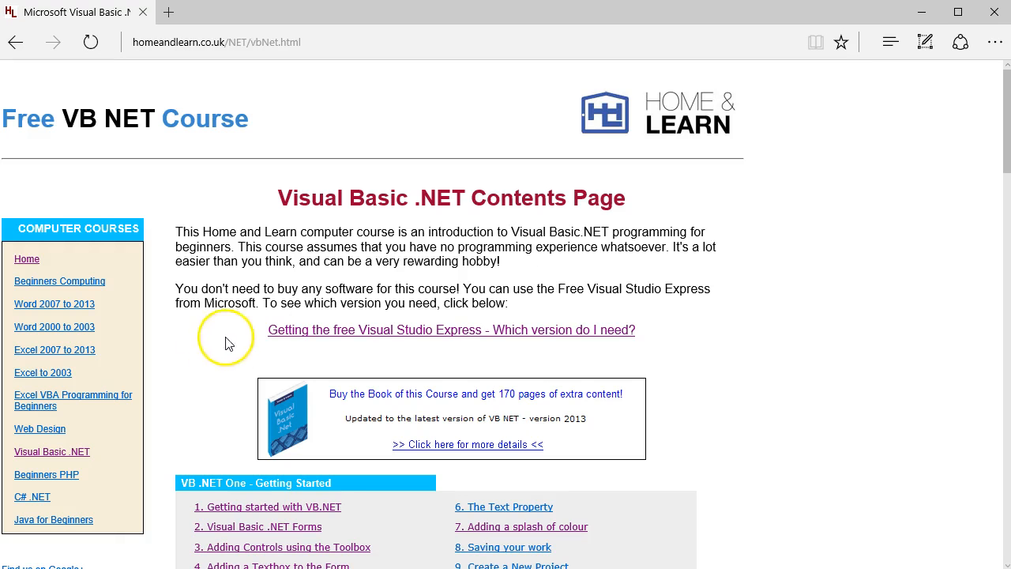
pyautogui.moveTo(531, 330)
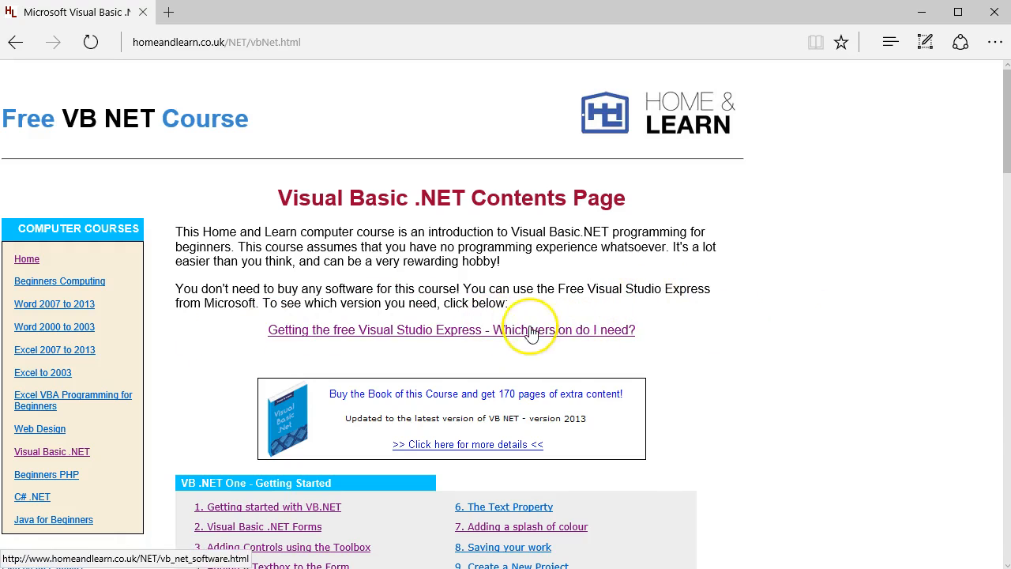
pyautogui.moveTo(510, 440)
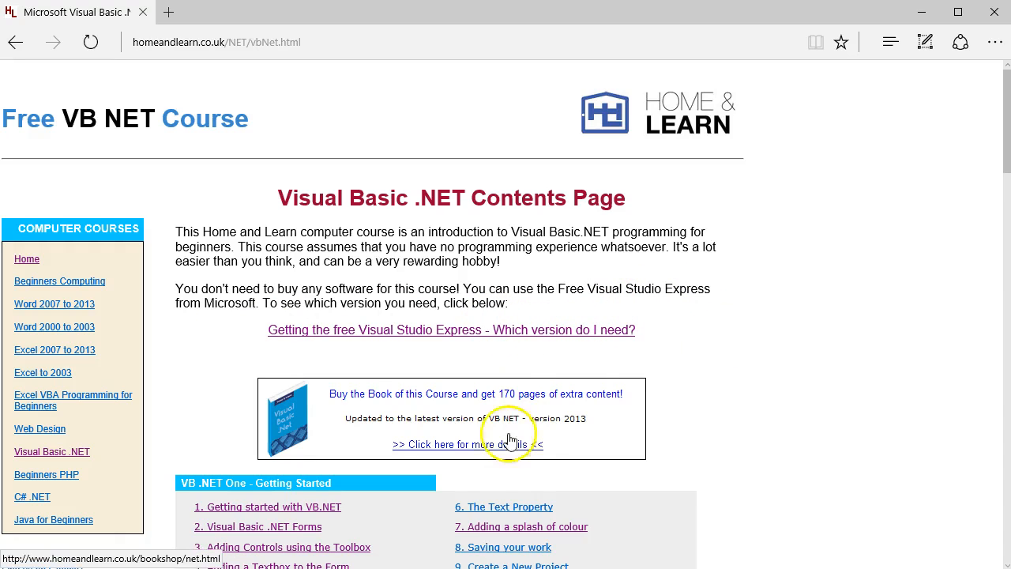
pyautogui.click(477, 444)
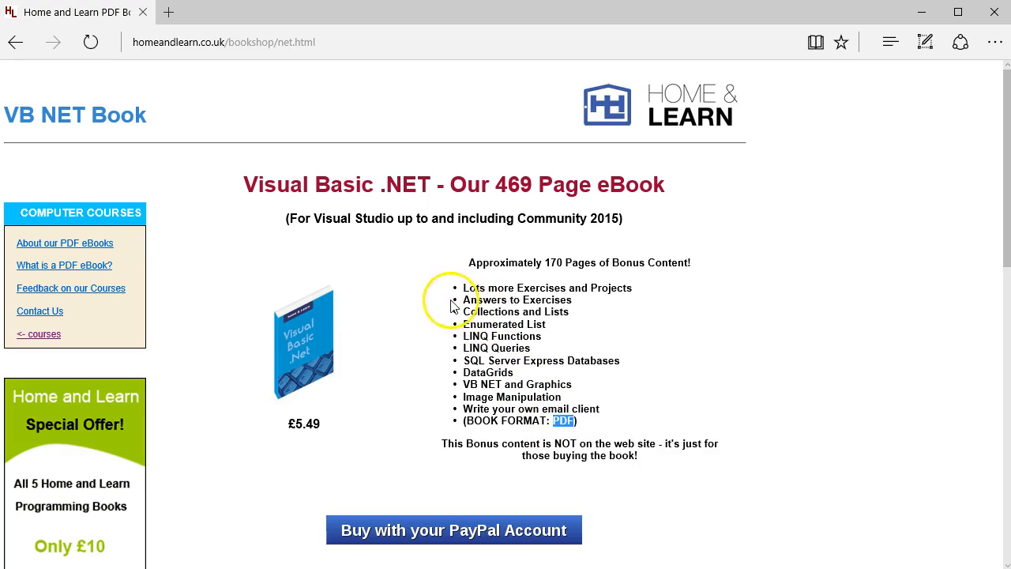
pyautogui.moveTo(463, 299); pyautogui.dragTo(543, 421)
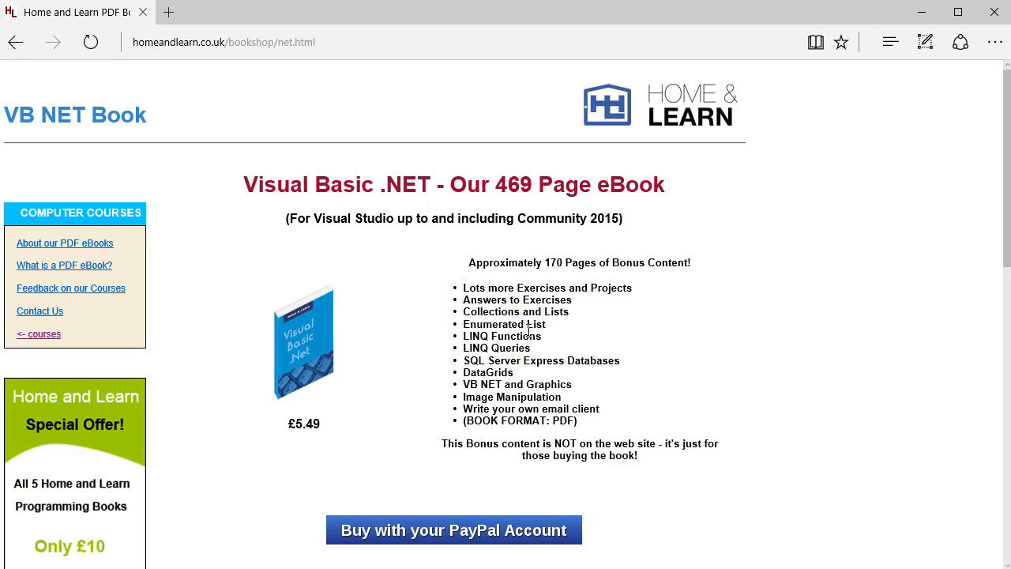
pyautogui.moveTo(642, 356)
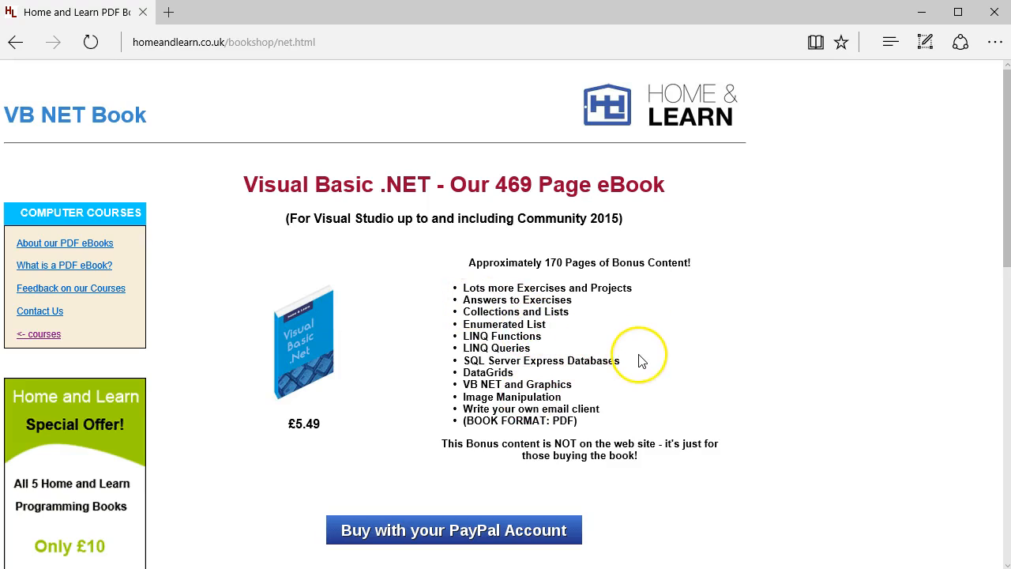
pyautogui.moveTo(156, 118)
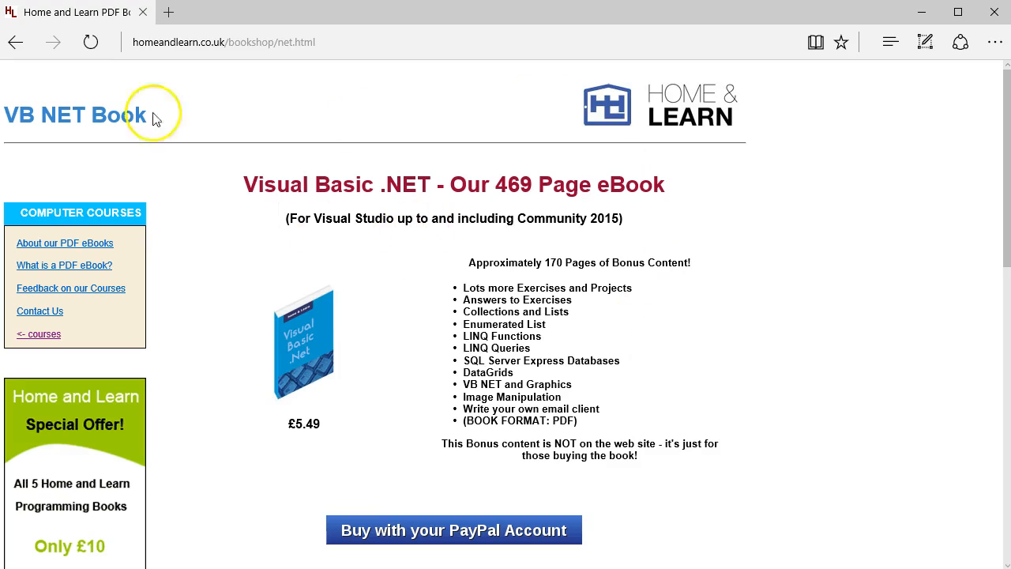
# Go back to the VB .NET contents and open 'Which version do I need?'
pyautogui.click(18, 42)
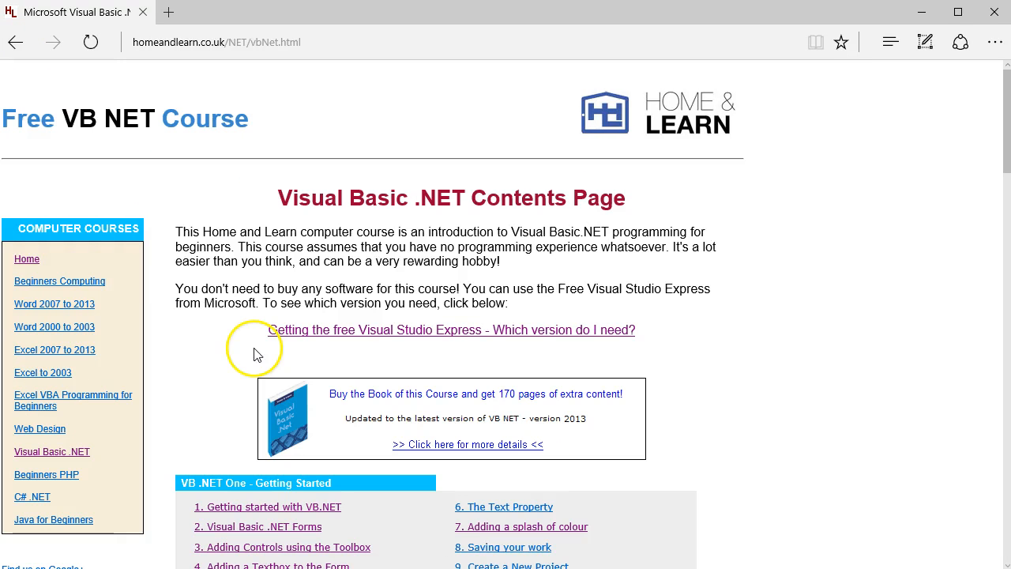
pyautogui.moveTo(275, 289)
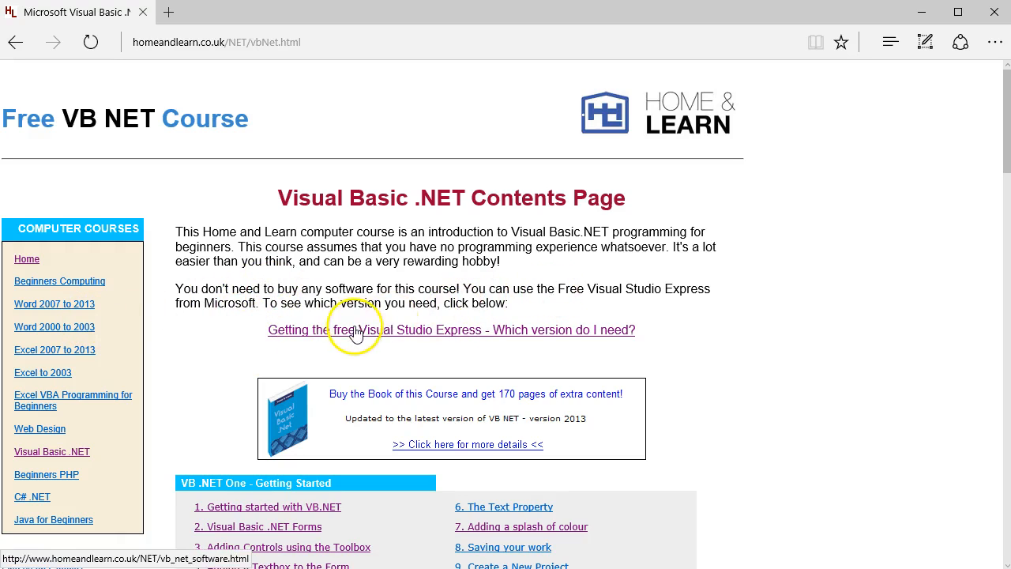
pyautogui.moveTo(423, 338)
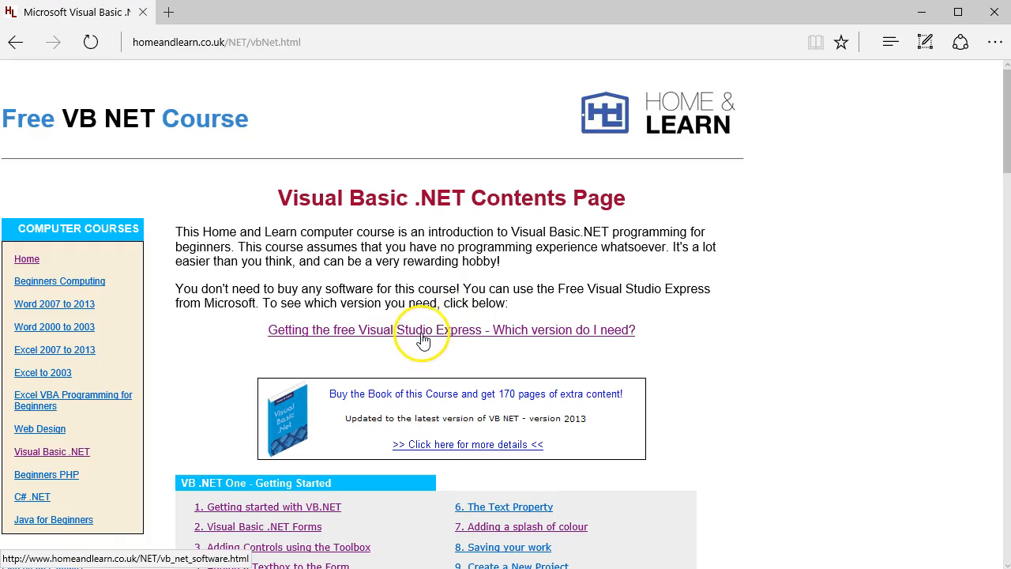
pyautogui.moveTo(537, 336)
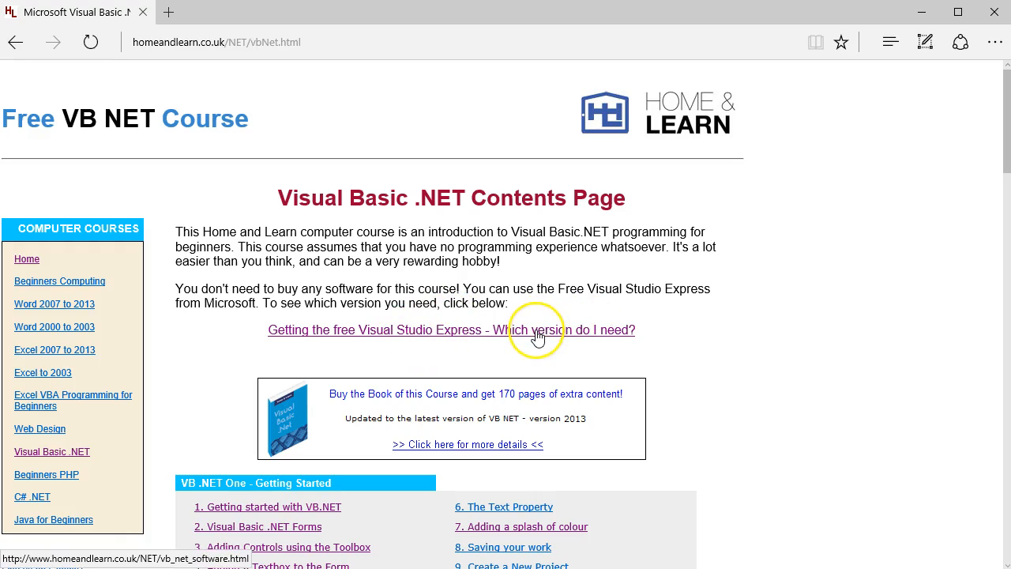
pyautogui.click(535, 329)
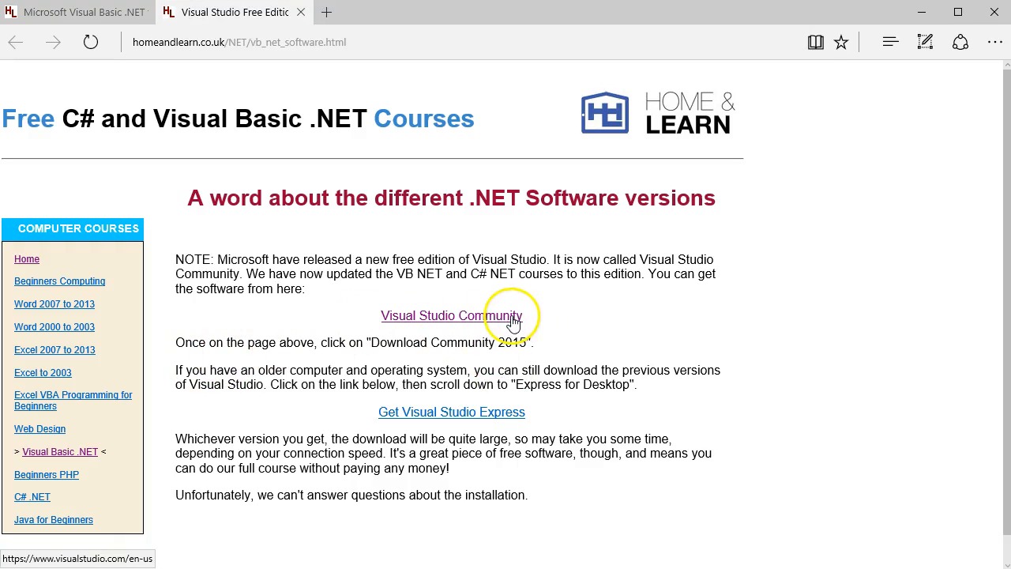
pyautogui.moveTo(546, 316)
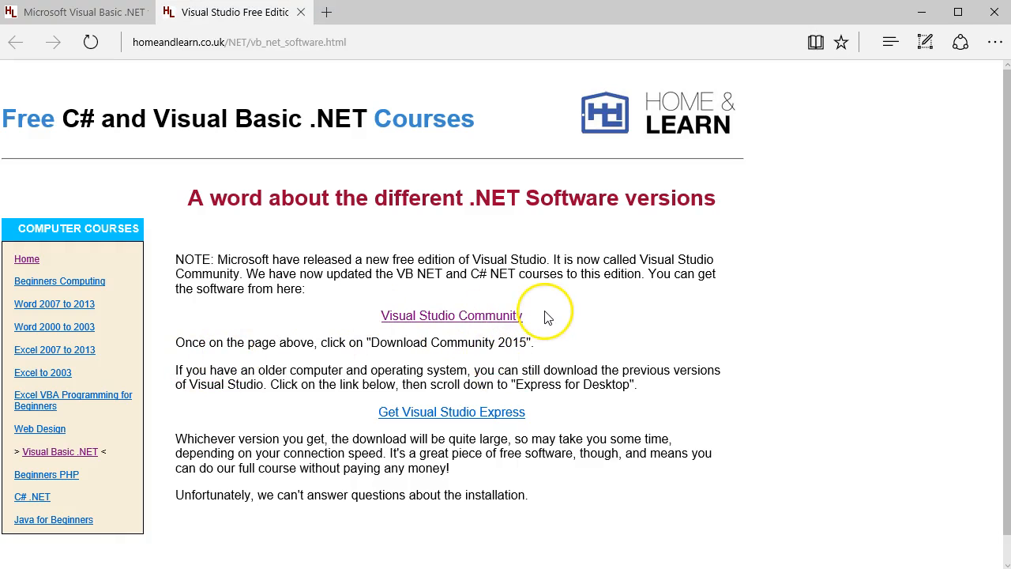
pyautogui.moveTo(413, 322)
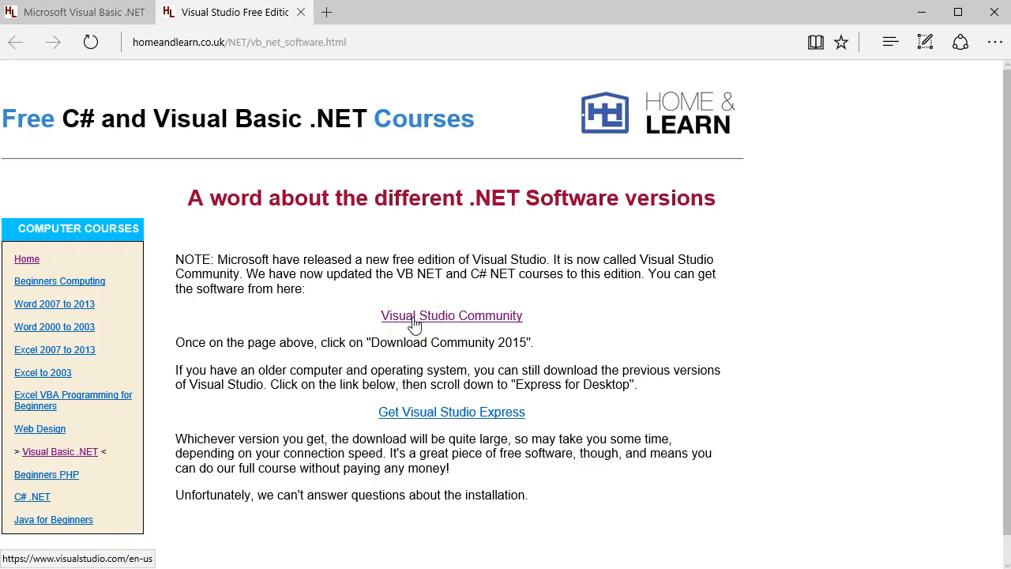
# Download and run the Visual Studio Community 2015 installer, then dismiss the download notice
pyautogui.click(451, 315)
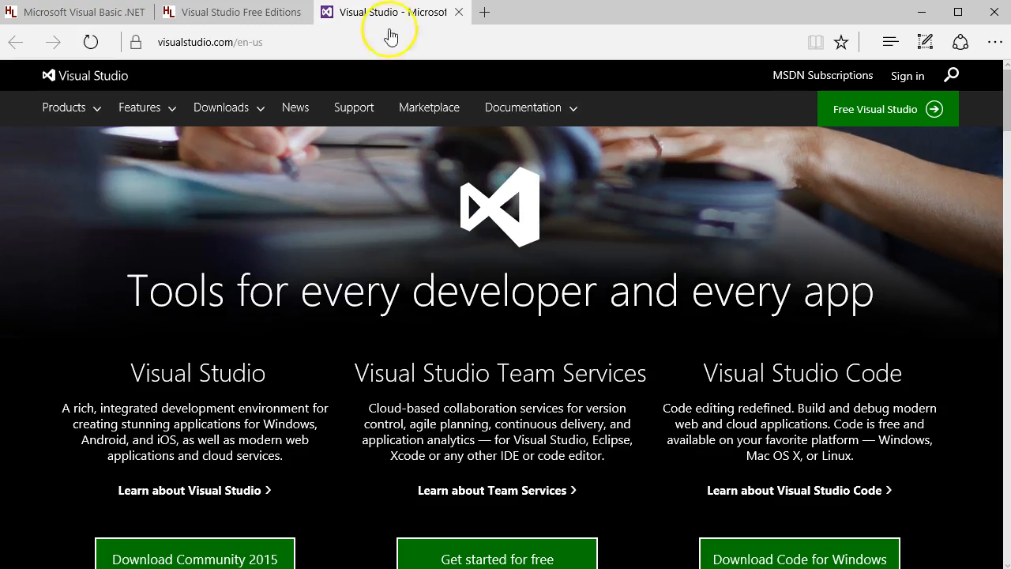
pyautogui.scroll(-3)
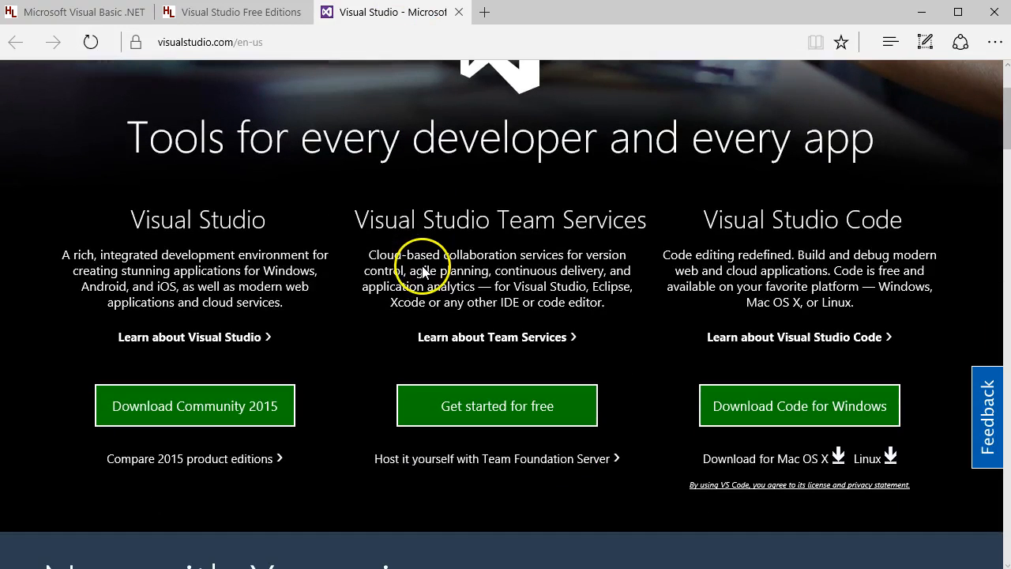
pyautogui.moveTo(87, 417)
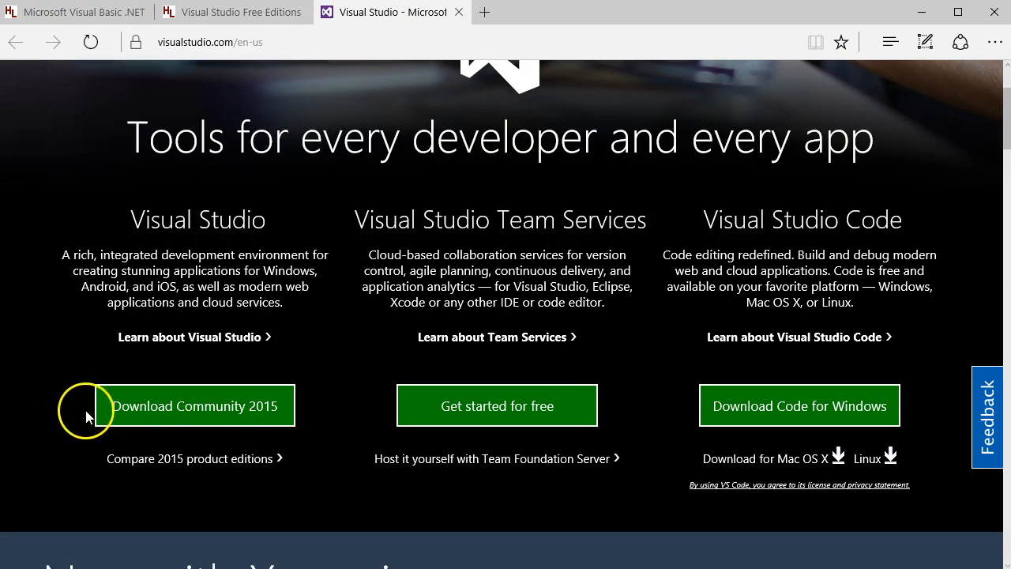
pyautogui.moveTo(229, 410)
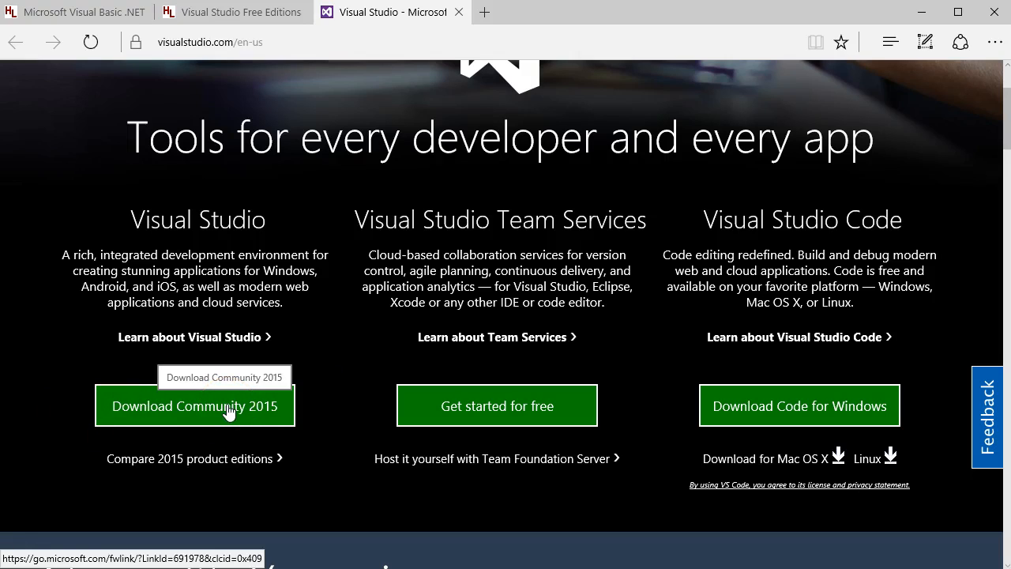
pyautogui.click(194, 405)
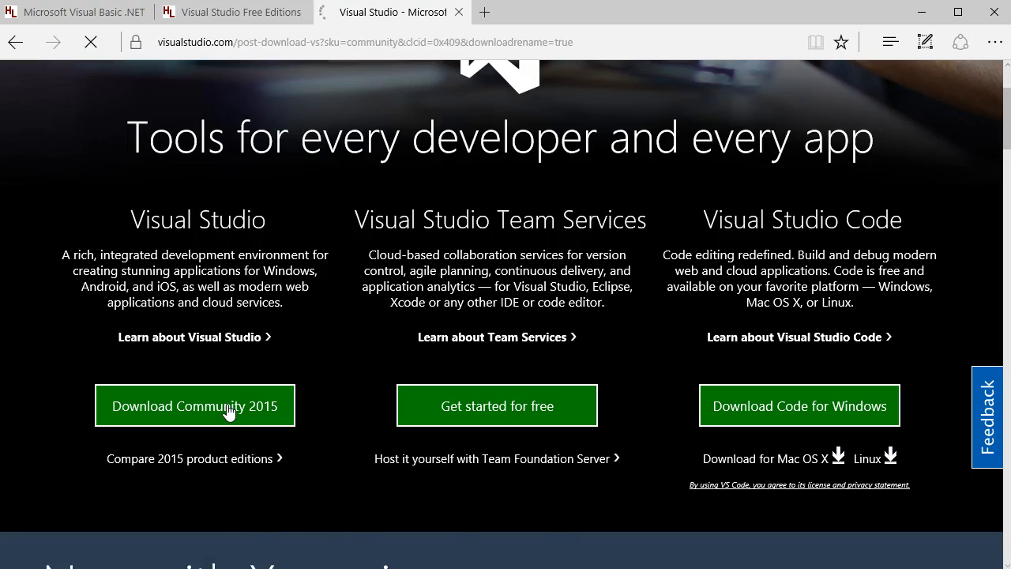
pyautogui.click(195, 405)
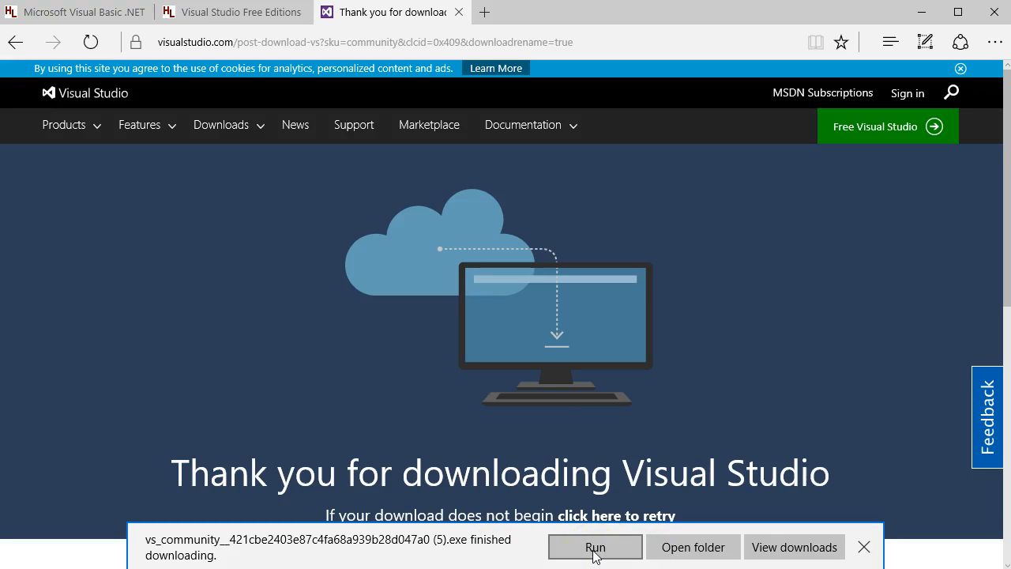
pyautogui.click(595, 547)
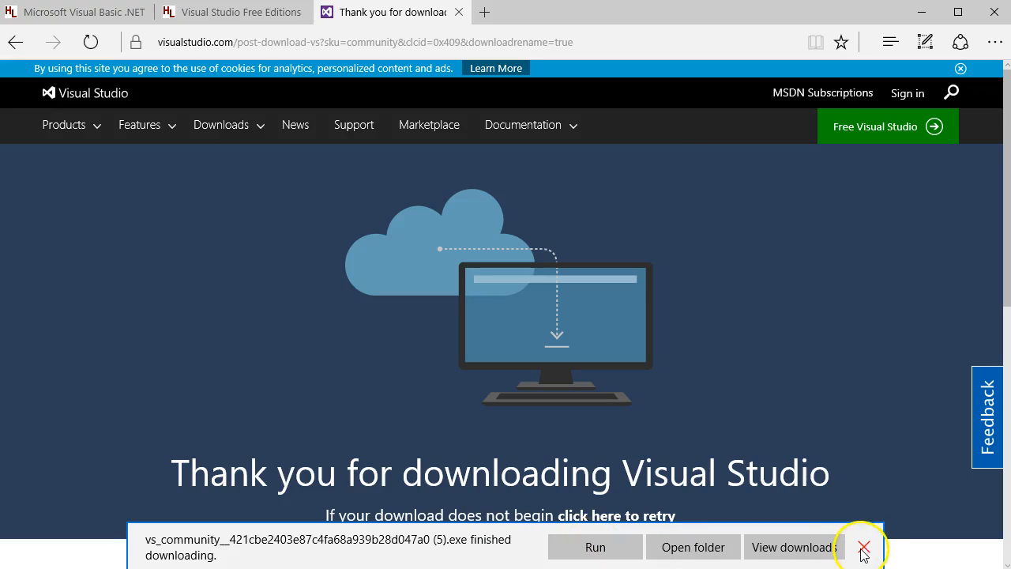
pyautogui.click(865, 546)
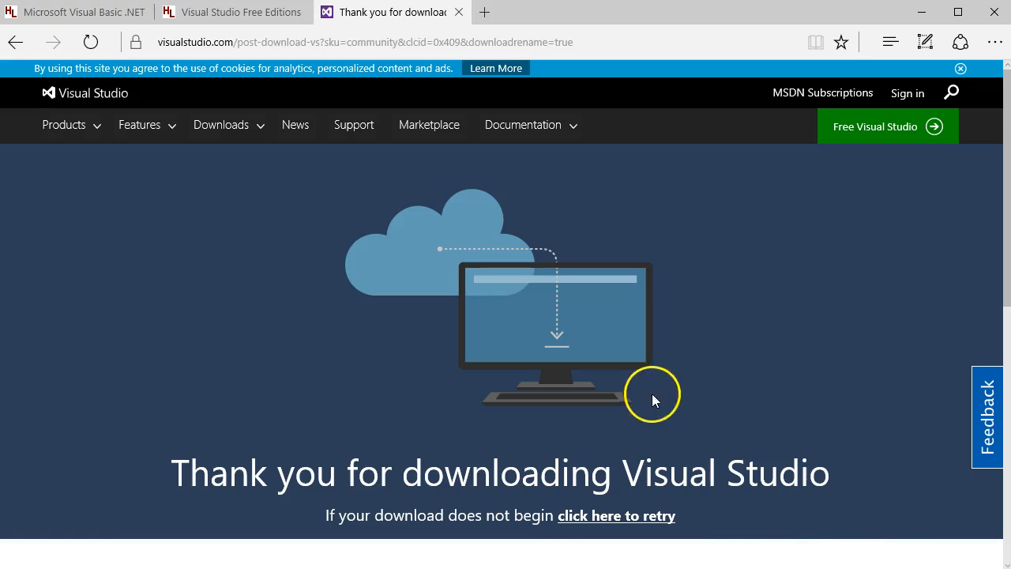
pyautogui.moveTo(556, 445)
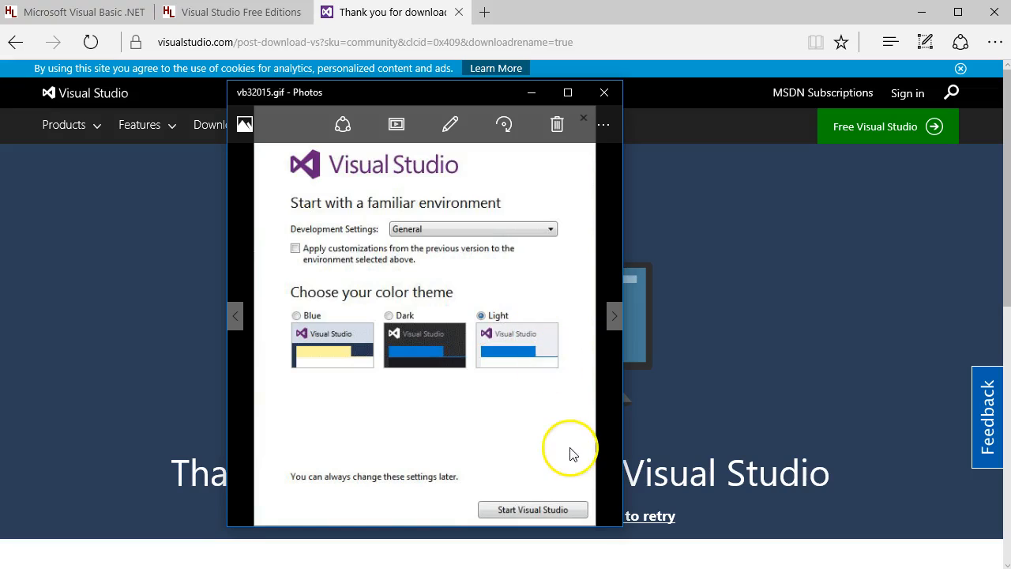
pyautogui.moveTo(367, 489)
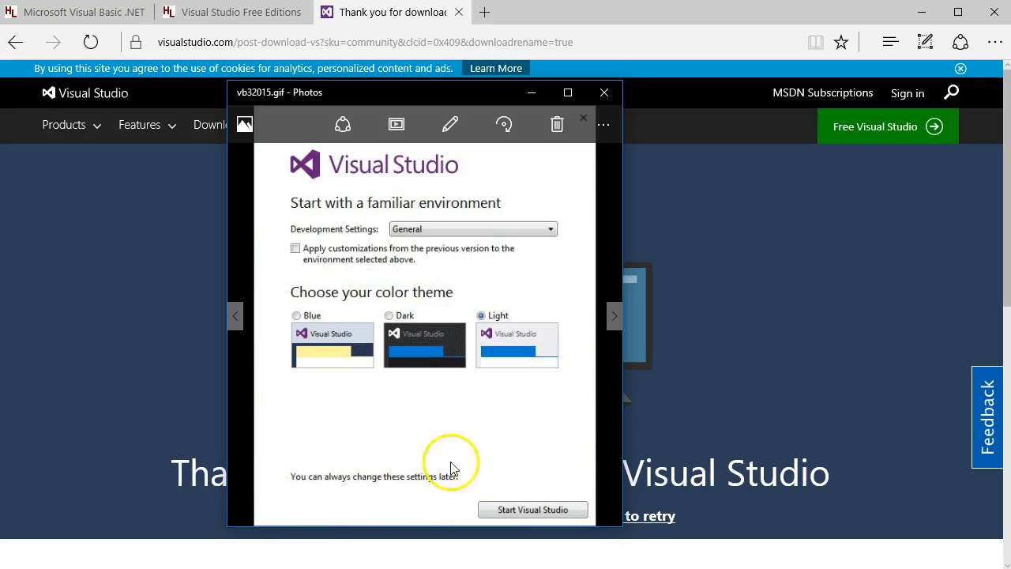
pyautogui.moveTo(593, 93)
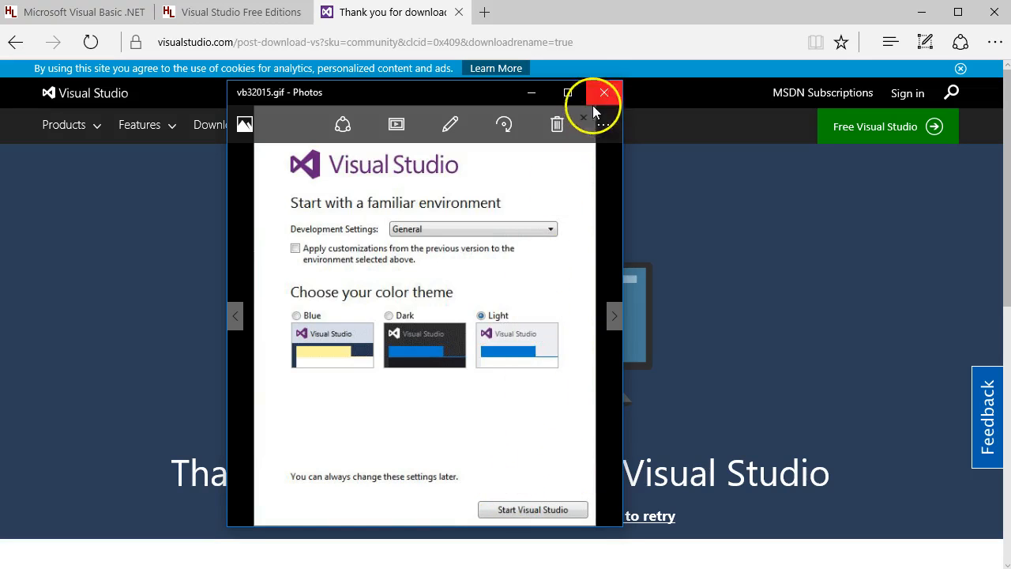
pyautogui.click(596, 93)
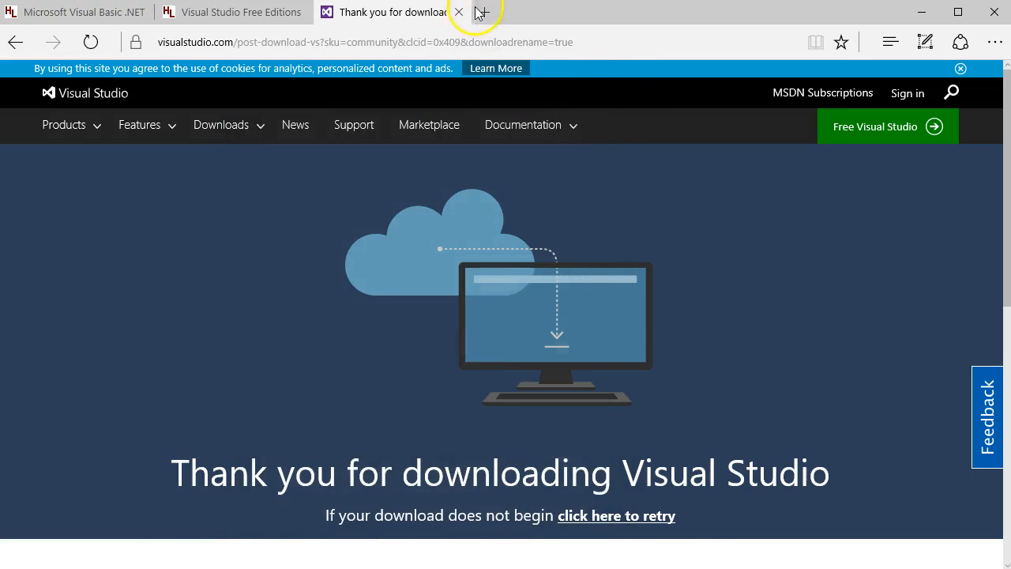
# Close the Visual Studio Free Edition tab and scroll the VB .NET contents page
pyautogui.click(458, 12)
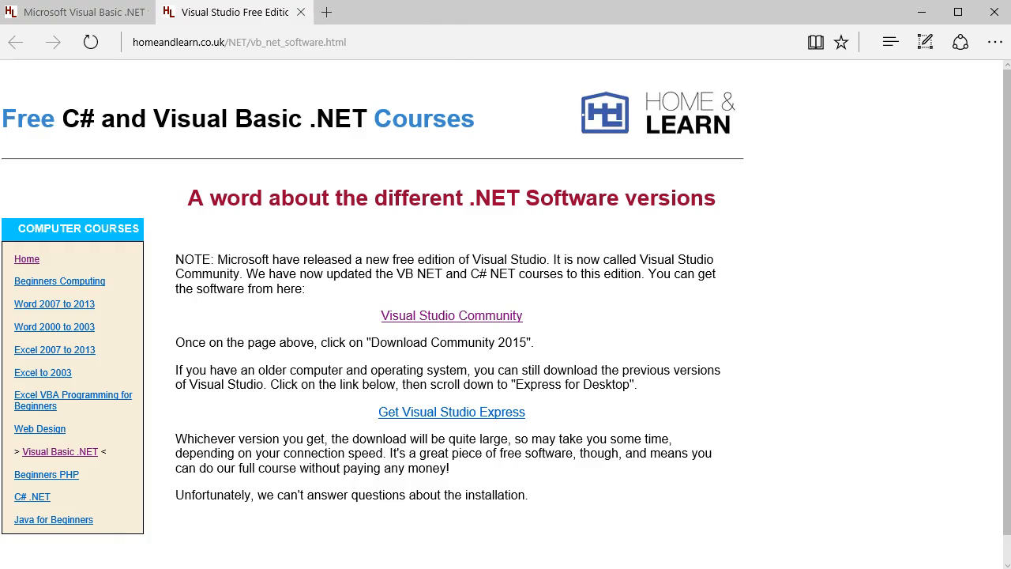
pyautogui.click(59, 452)
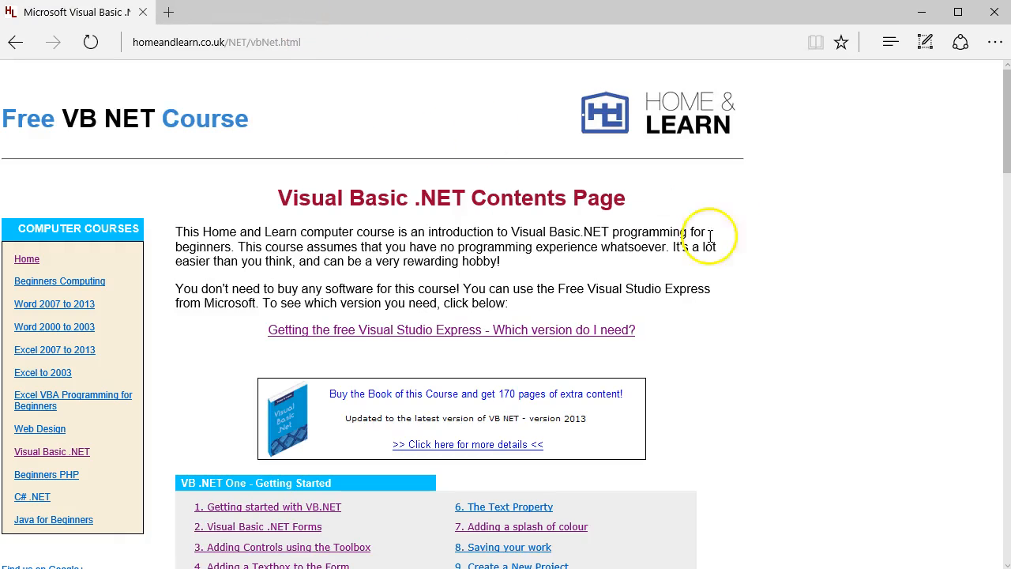
pyautogui.moveTo(922, 214)
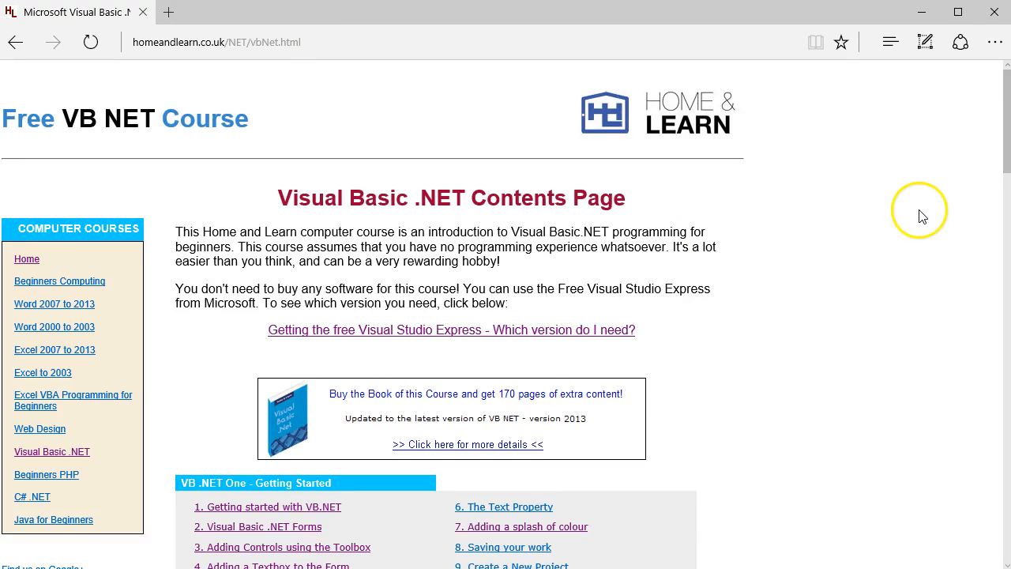
pyautogui.scroll(-3)
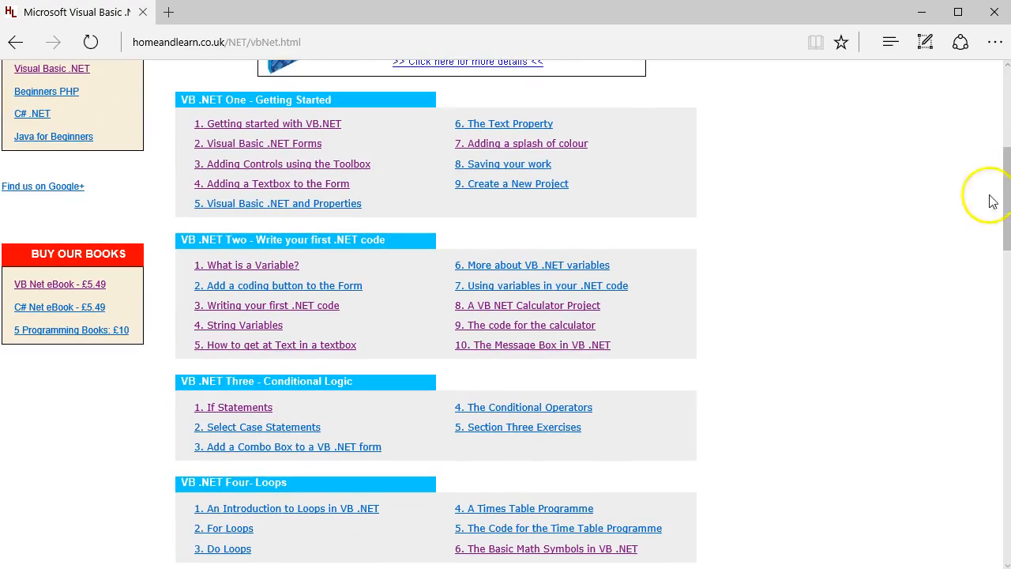
pyautogui.scroll(-3)
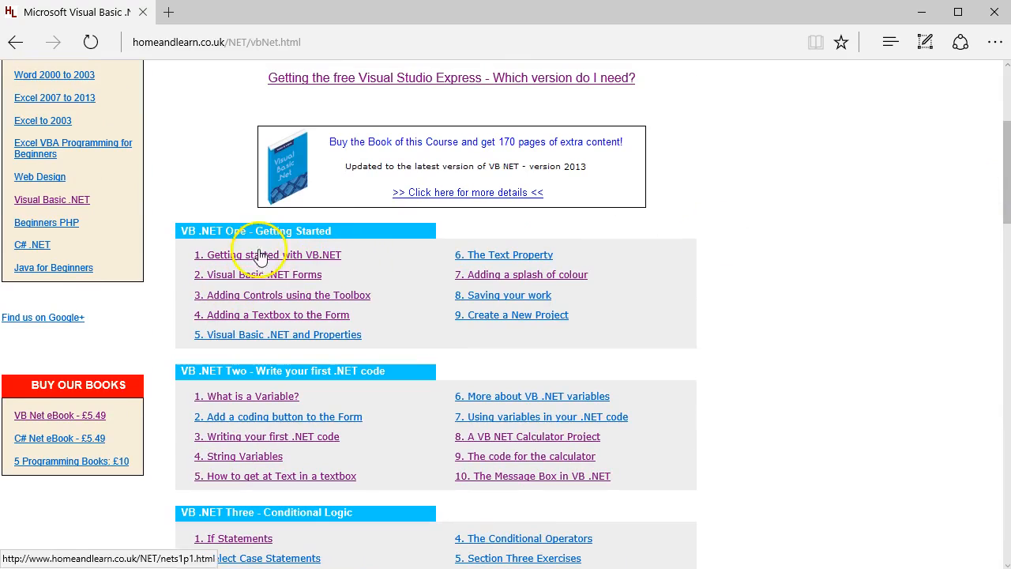
# Open the 'Getting started with VB.NET' lesson and scroll through the contents
pyautogui.click(267, 254)
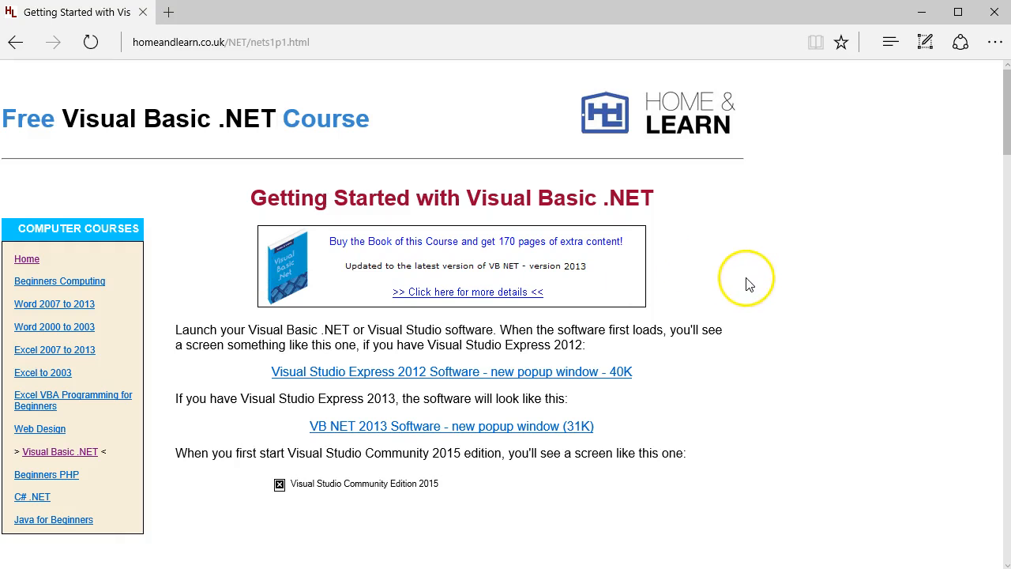
pyautogui.moveTo(79, 166)
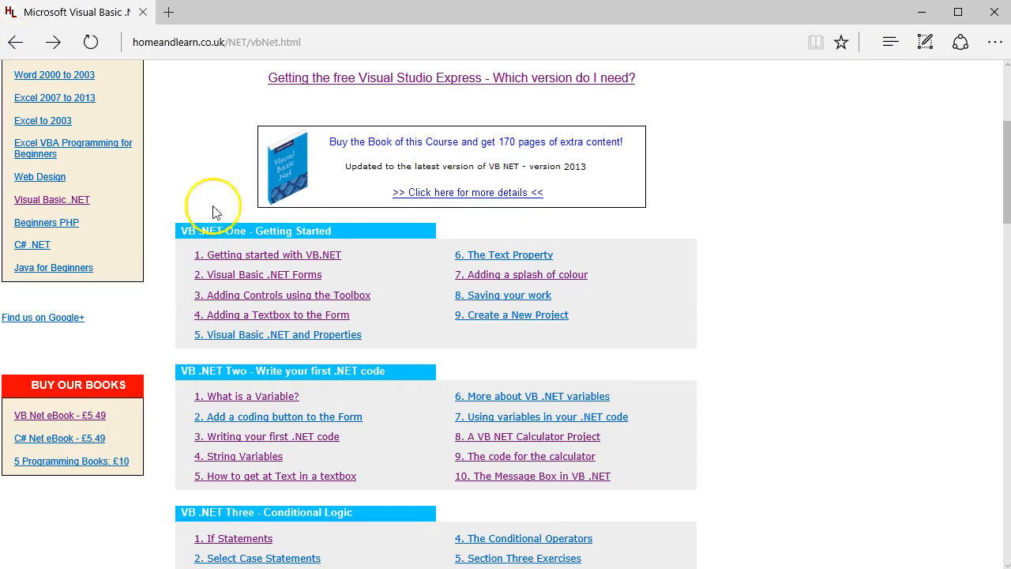
pyautogui.moveTo(885, 308)
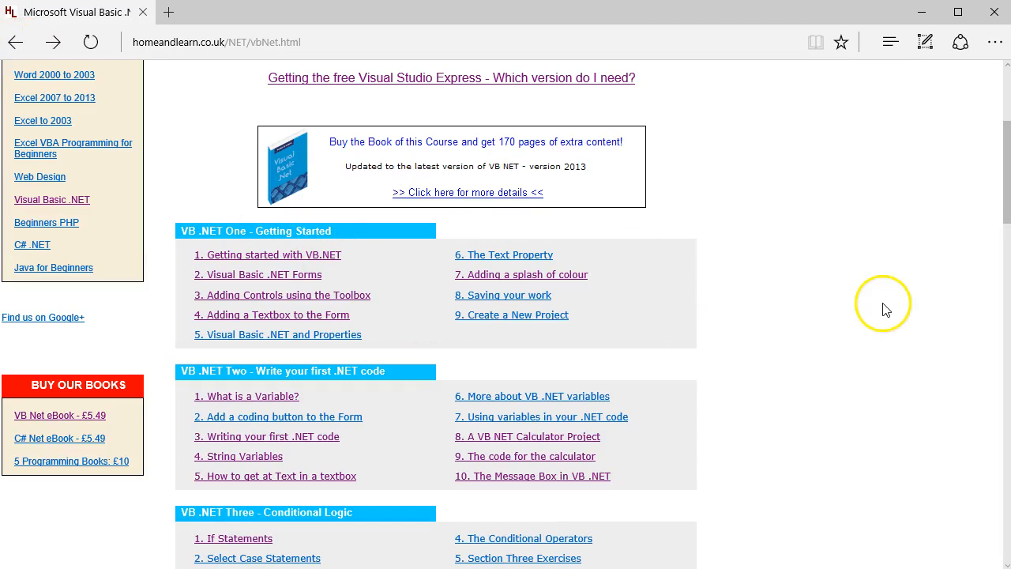
pyautogui.moveTo(905, 315)
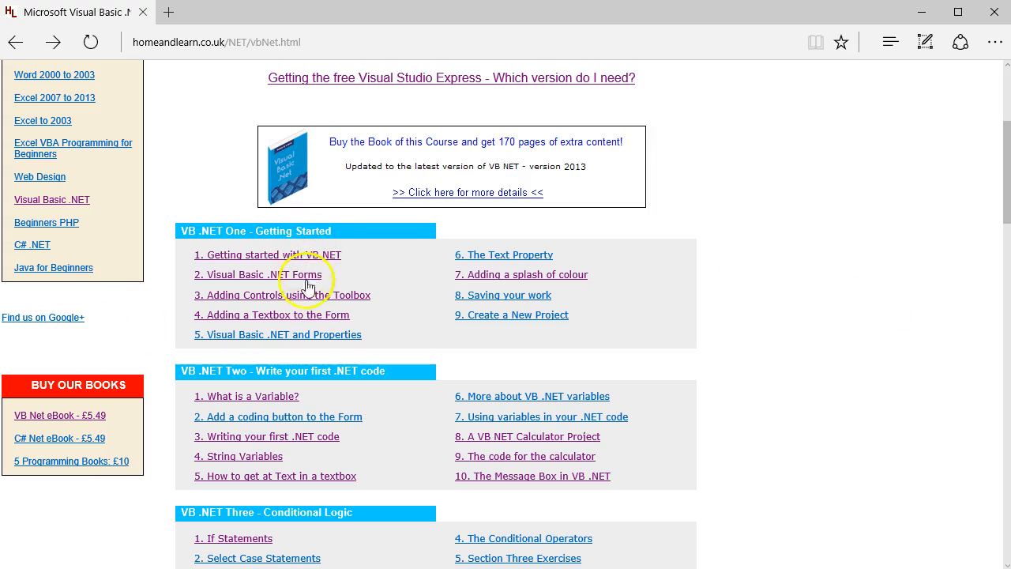
pyautogui.moveTo(978, 195)
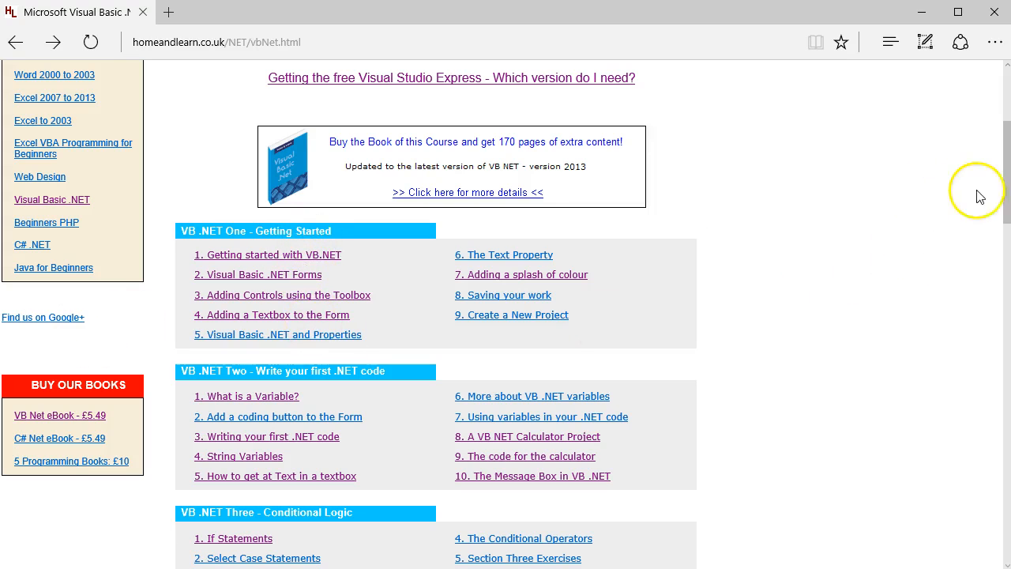
pyautogui.scroll(-3)
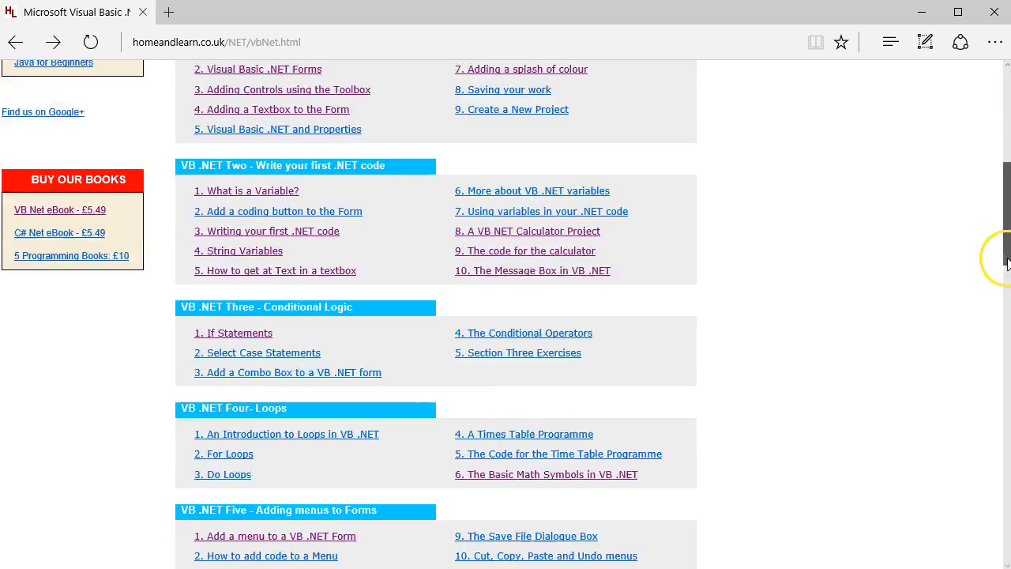
pyautogui.scroll(-3)
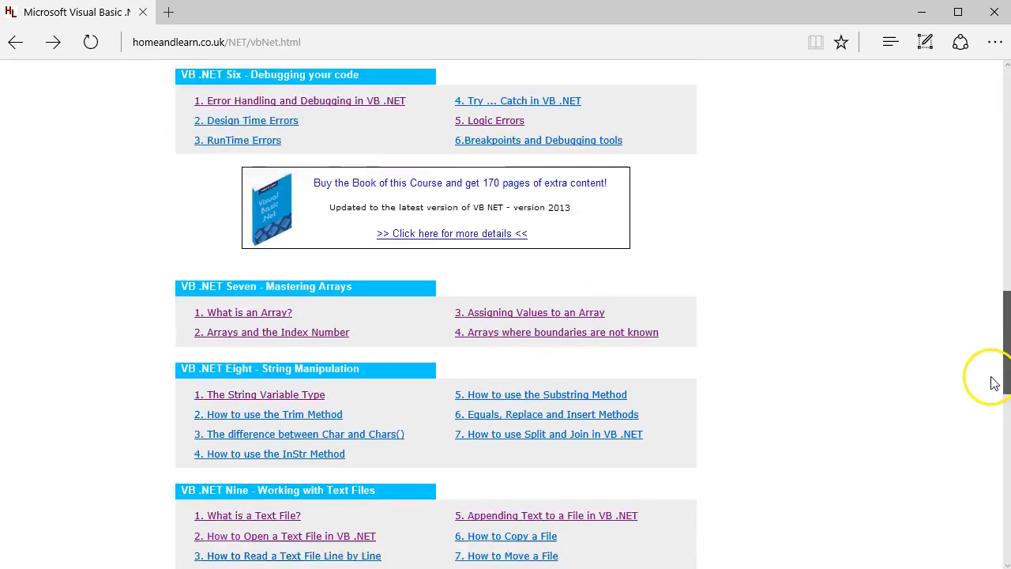
pyautogui.scroll(3)
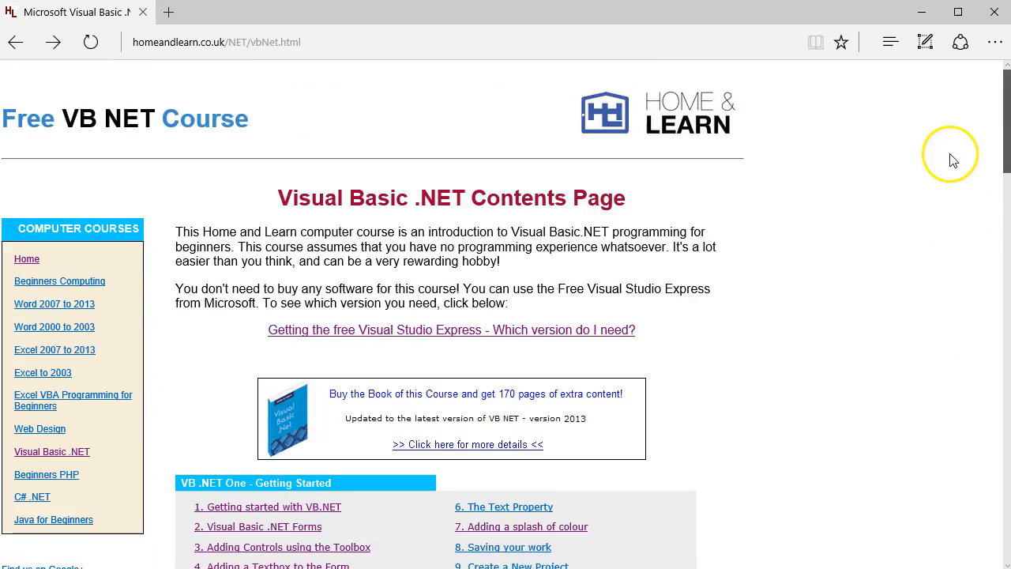
pyautogui.scroll(-3)
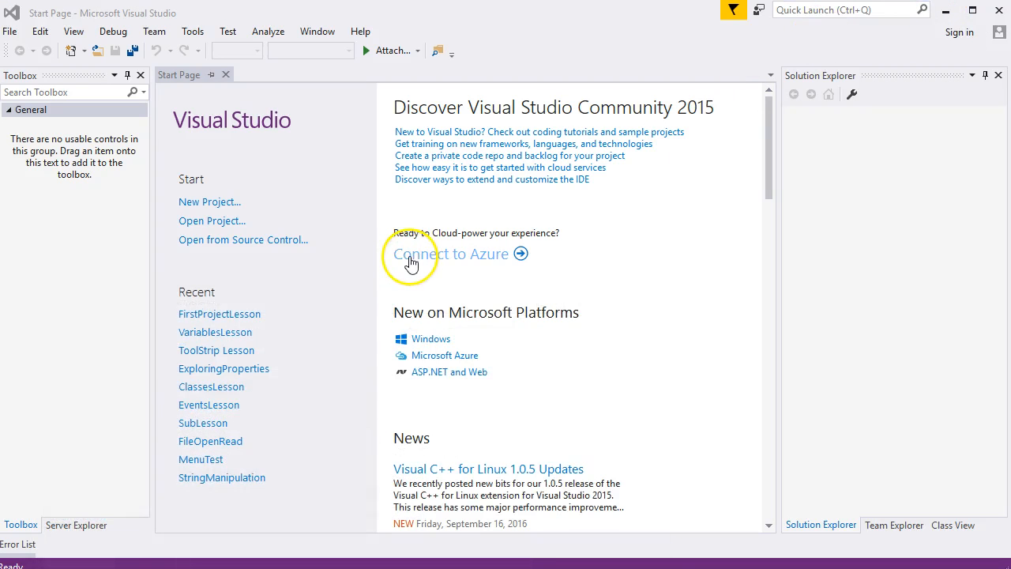
pyautogui.moveTo(207, 283)
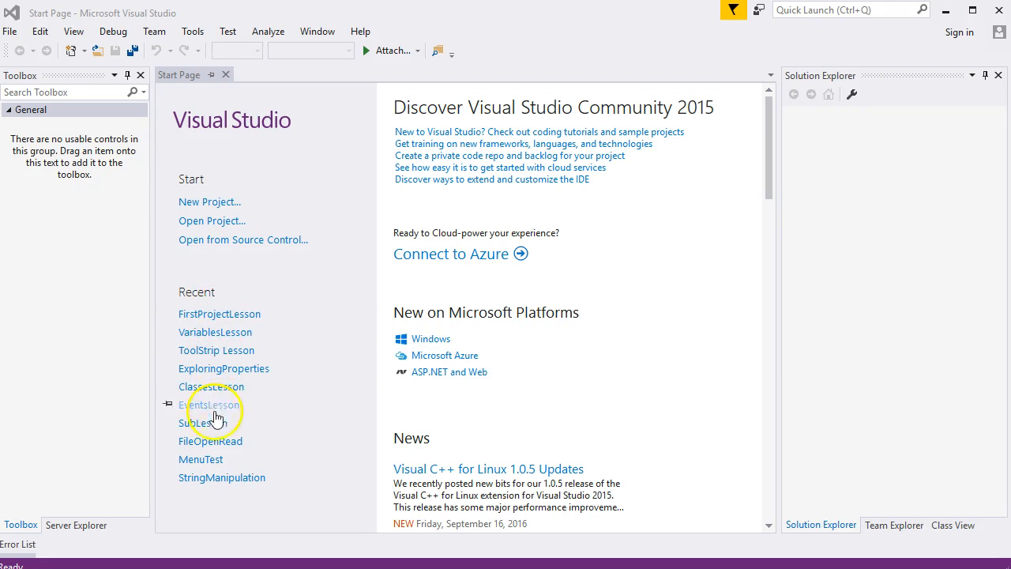
pyautogui.moveTo(227, 293)
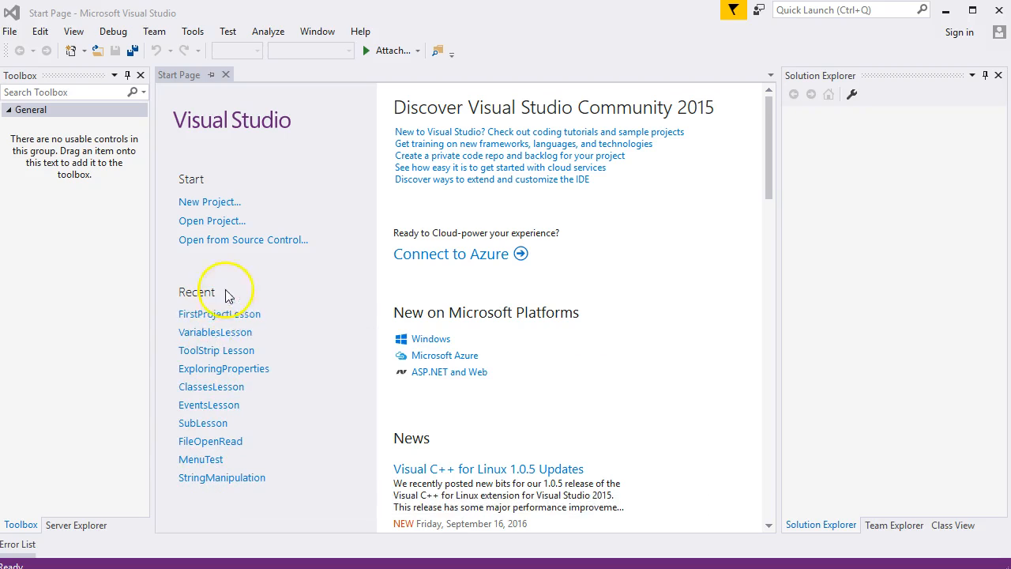
pyautogui.moveTo(229, 320)
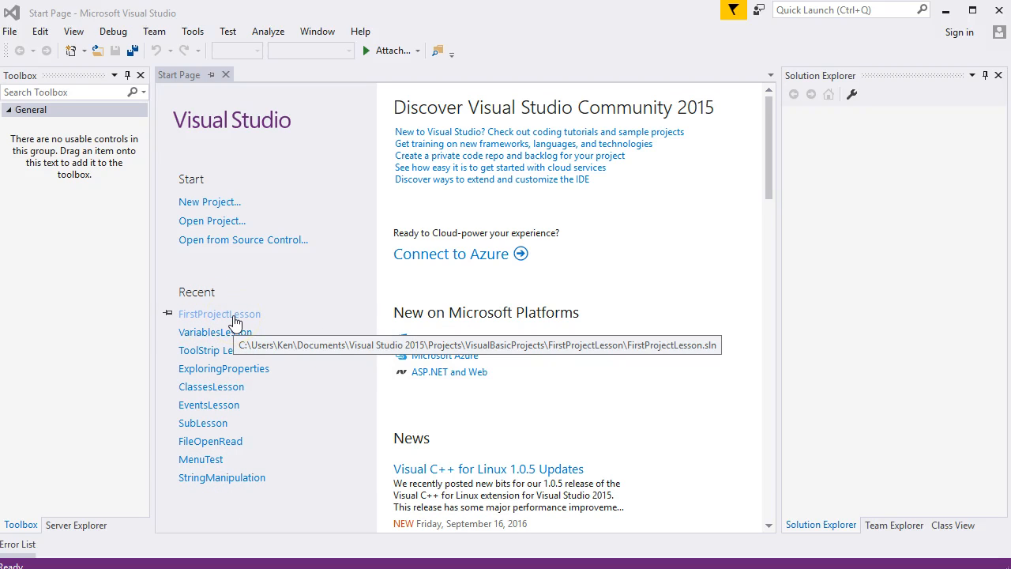
pyautogui.moveTo(323, 278)
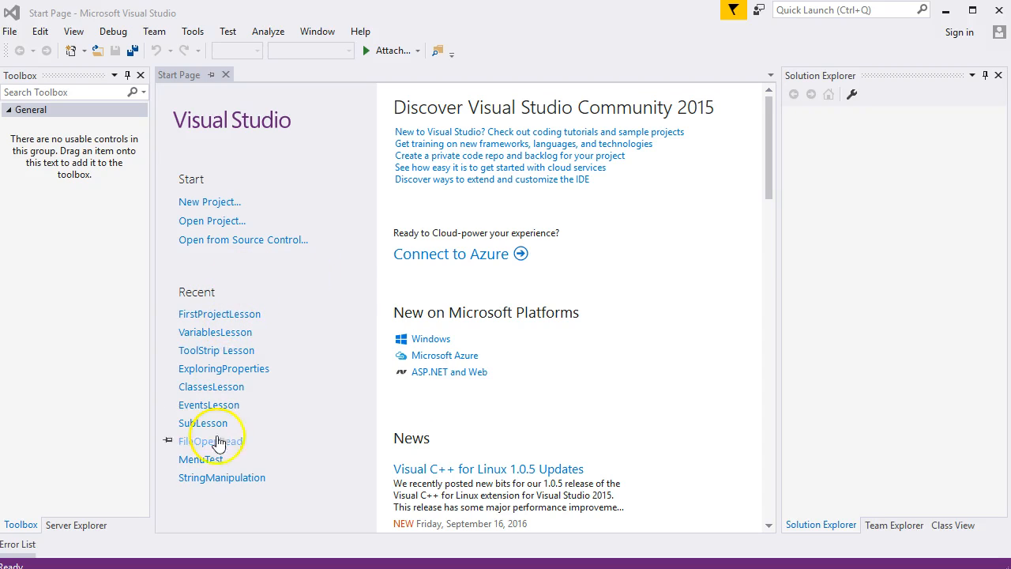
pyautogui.moveTo(228, 317)
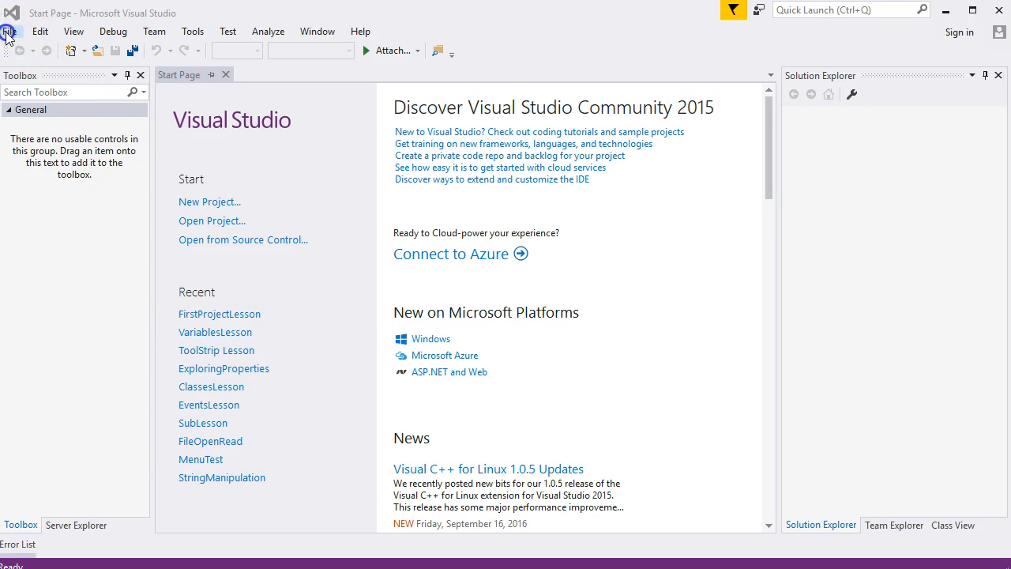
# Browse the File and View menus, reaching Options at Environment > General
pyautogui.click(11, 31)
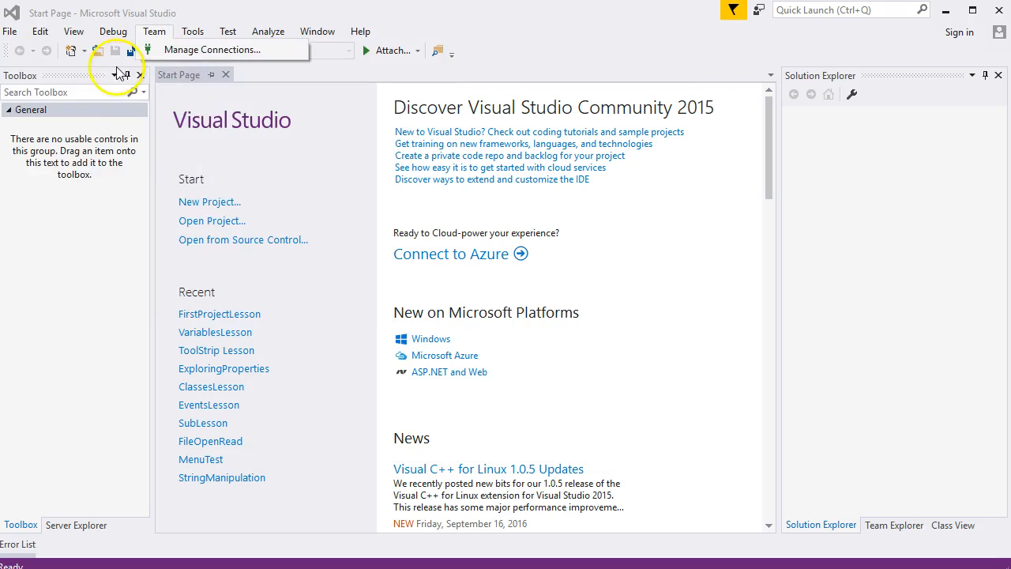
pyautogui.click(12, 31)
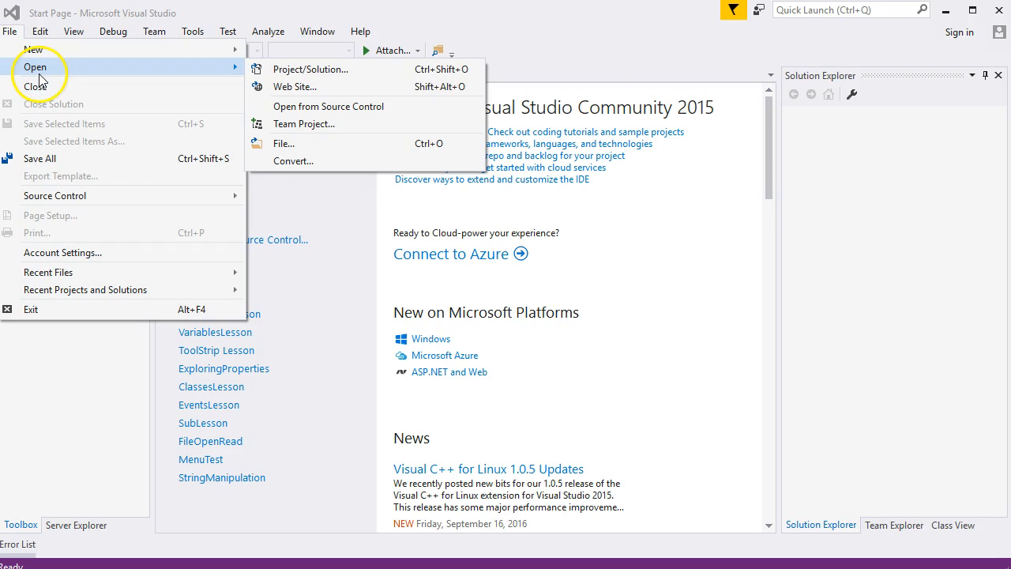
pyautogui.moveTo(311, 73)
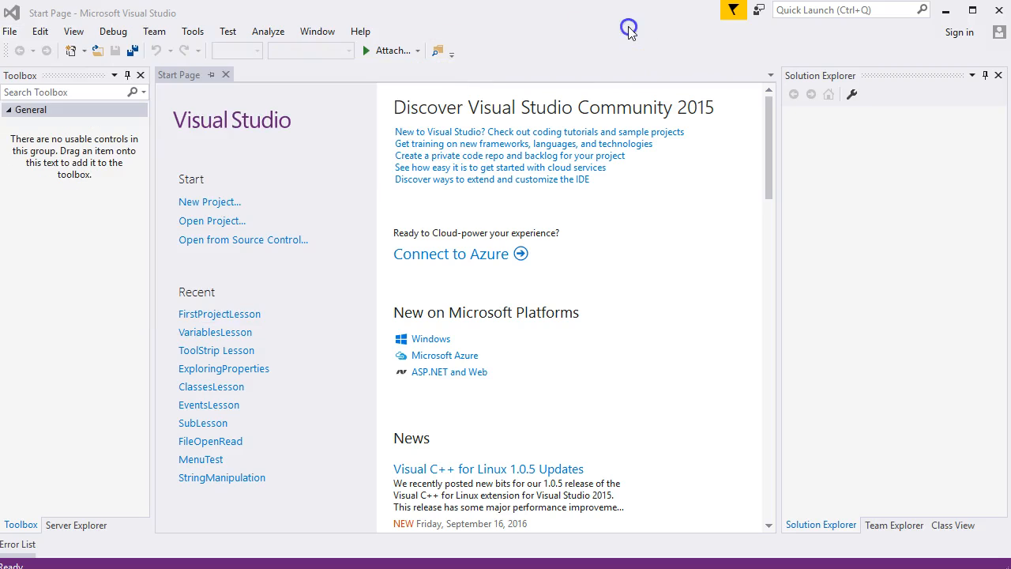
pyautogui.moveTo(72, 30)
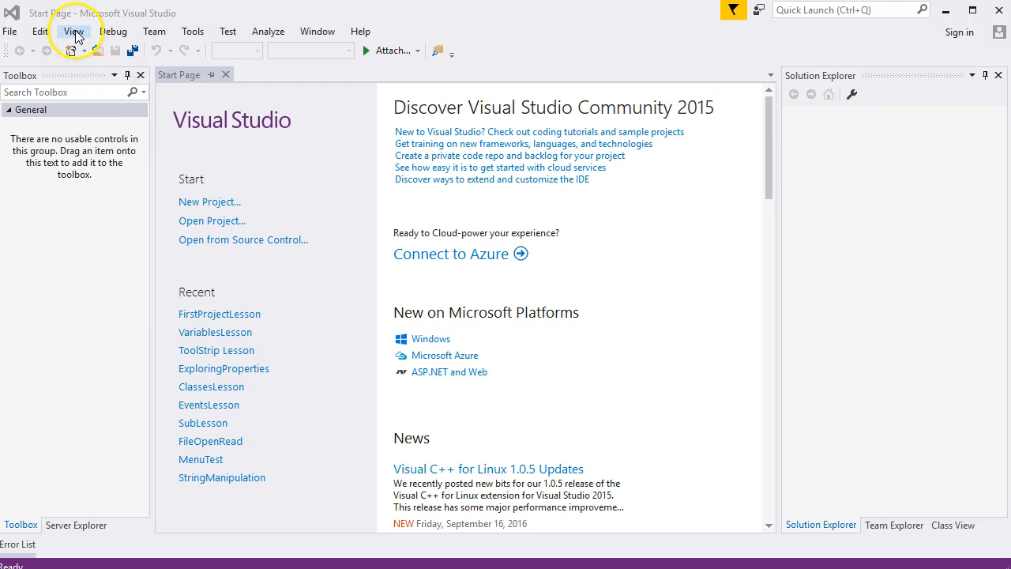
pyautogui.click(192, 31)
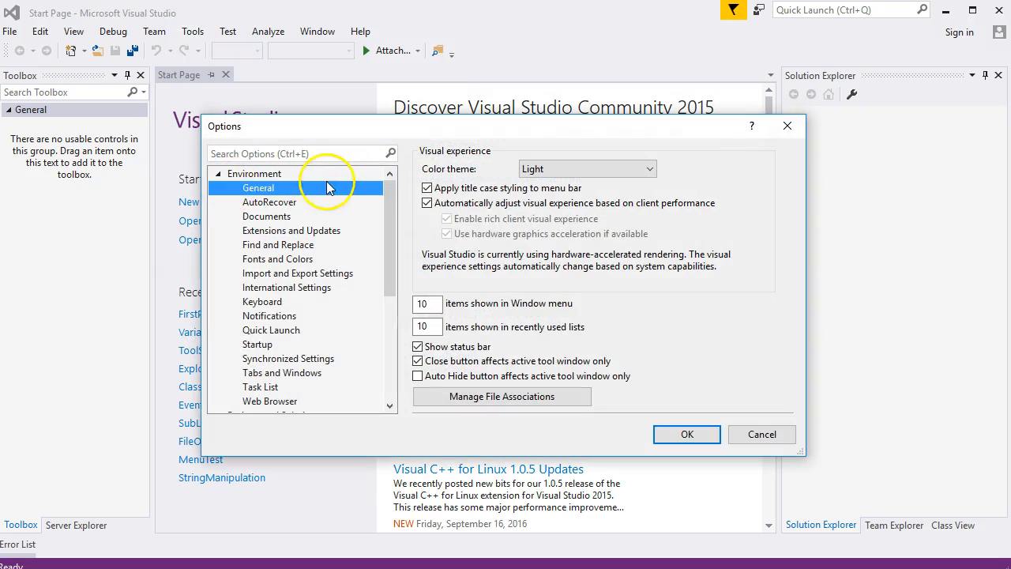
# Switch the Visual Studio color theme to Dark and apply it
pyautogui.click(253, 173)
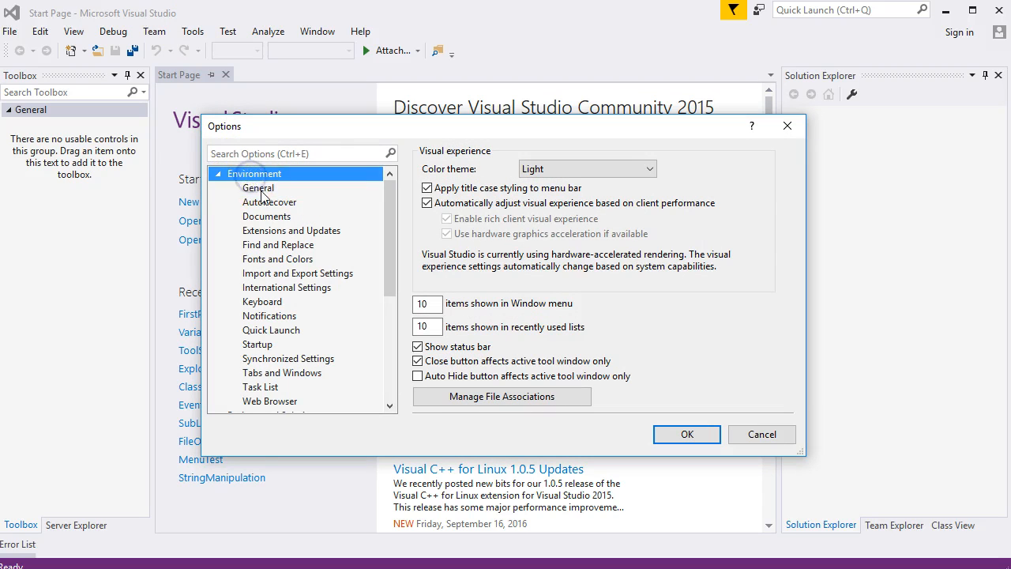
pyautogui.moveTo(697, 173)
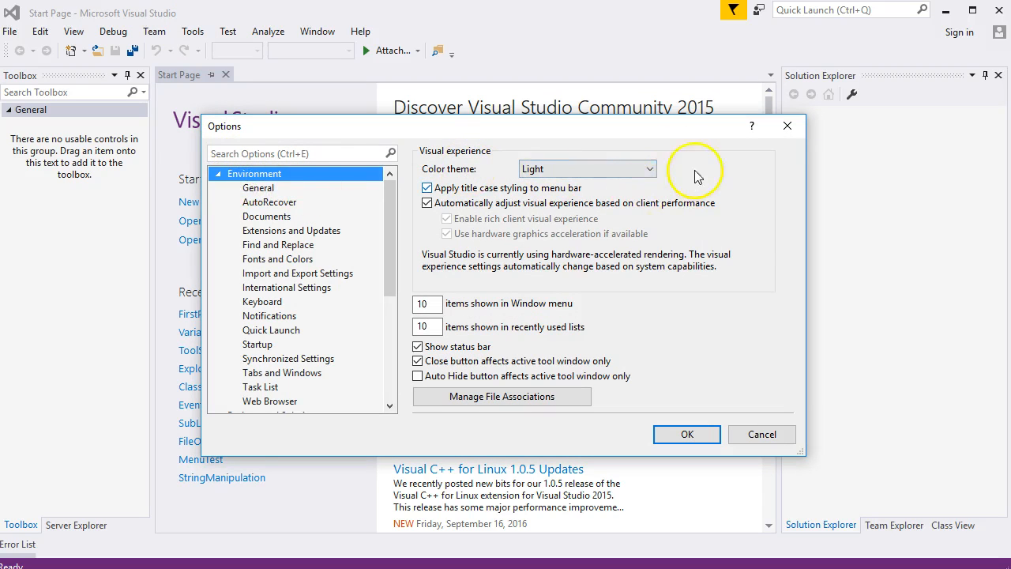
pyautogui.click(651, 168)
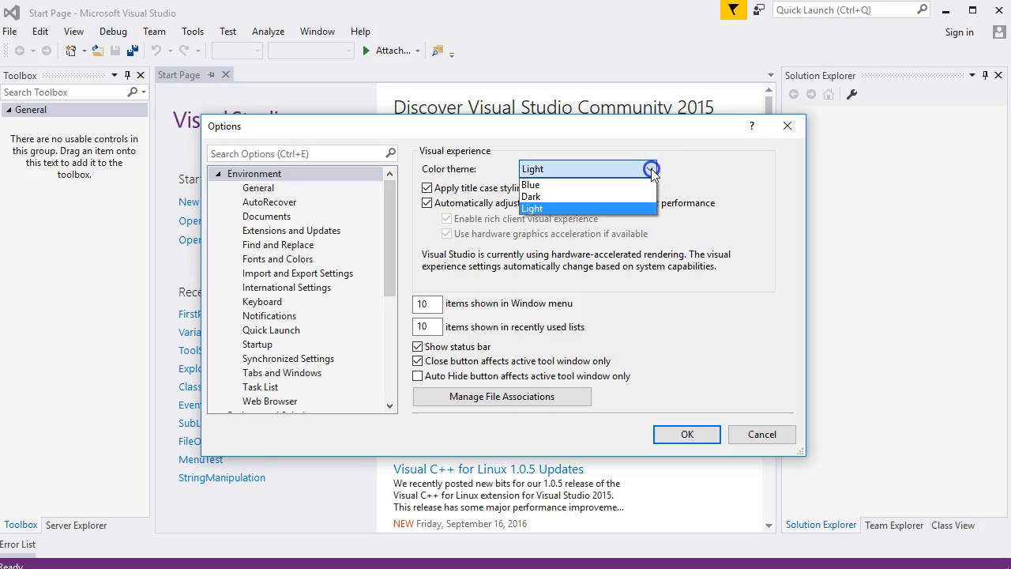
pyautogui.click(531, 196)
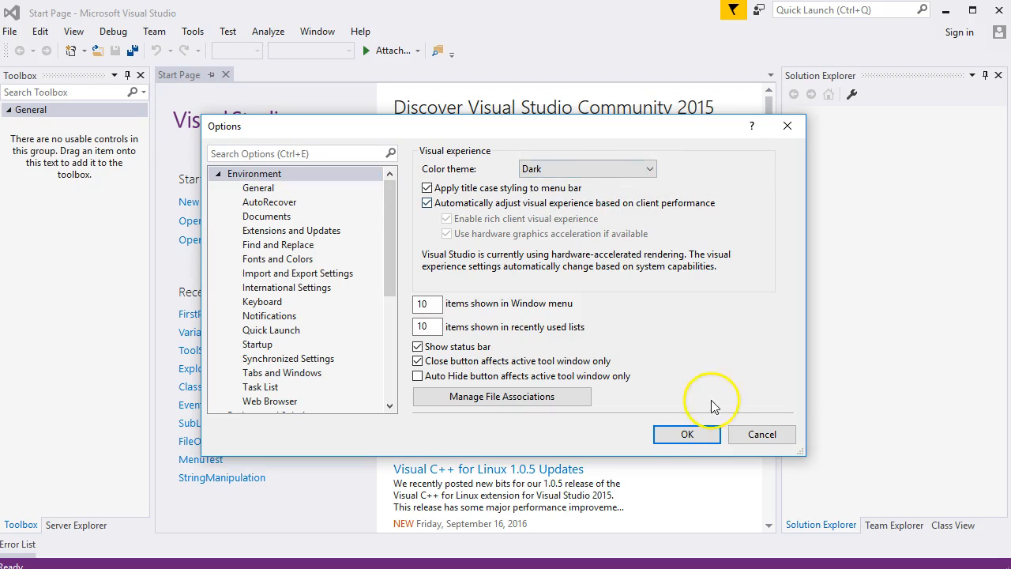
pyautogui.click(687, 434)
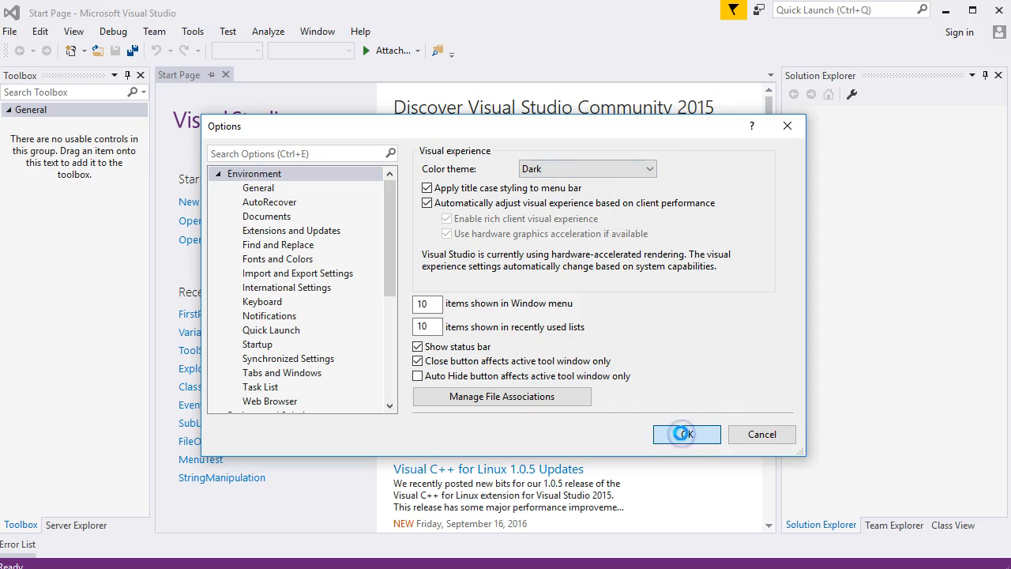
pyautogui.click(687, 434)
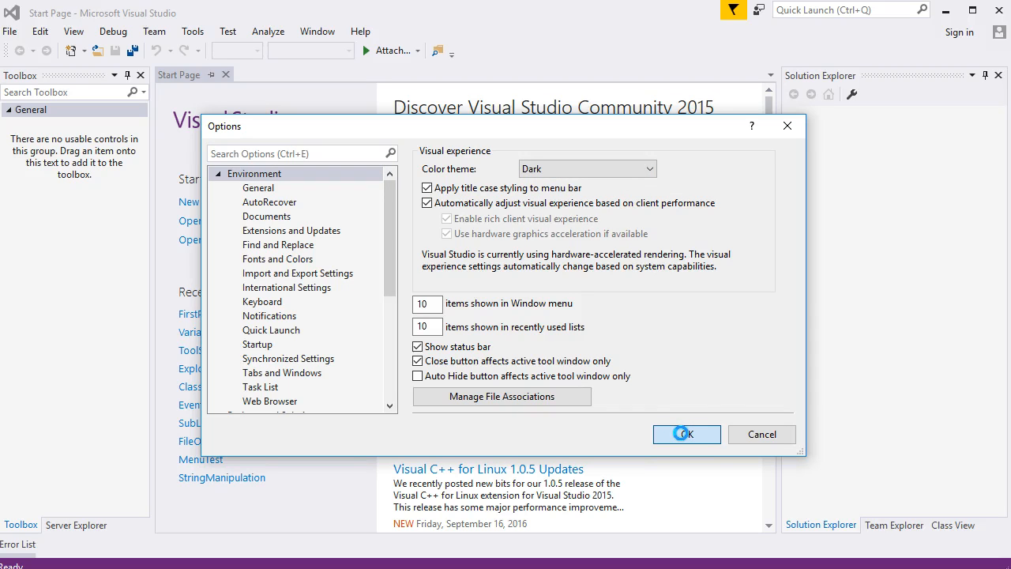
pyautogui.click(686, 433)
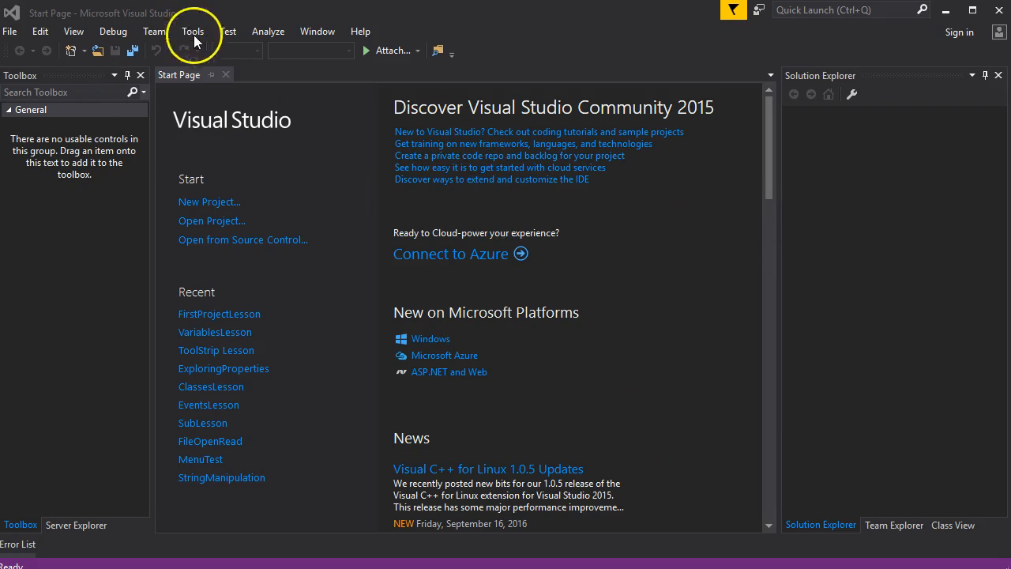
# Try the Blue color theme, then set the Light theme back
pyautogui.click(193, 30)
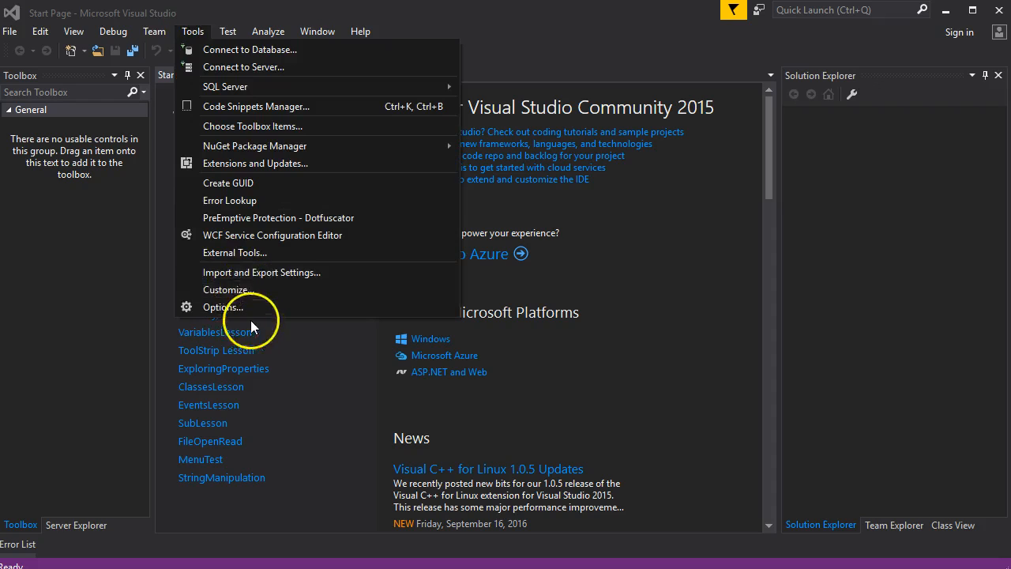
pyautogui.click(222, 306)
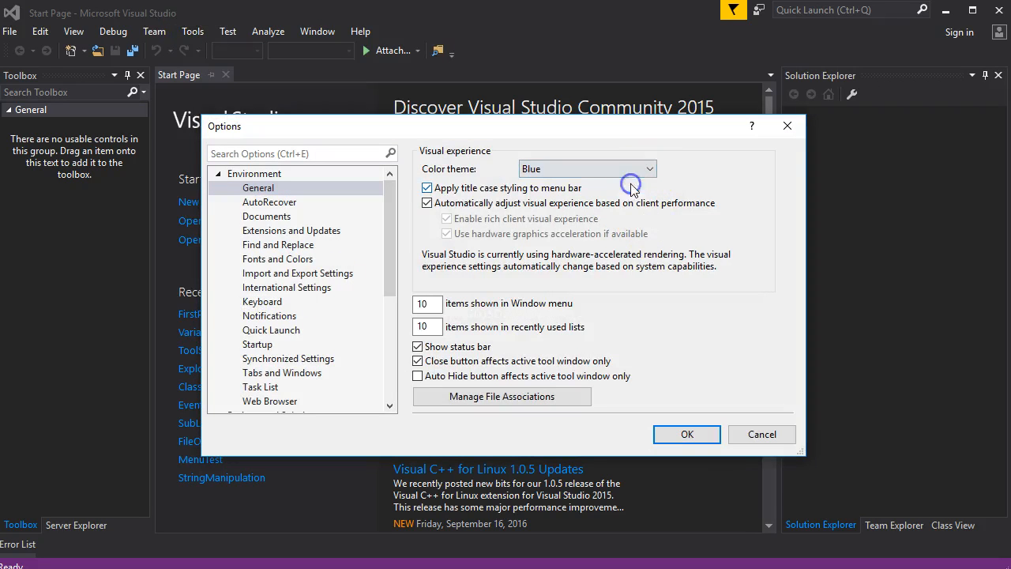
pyautogui.click(686, 433)
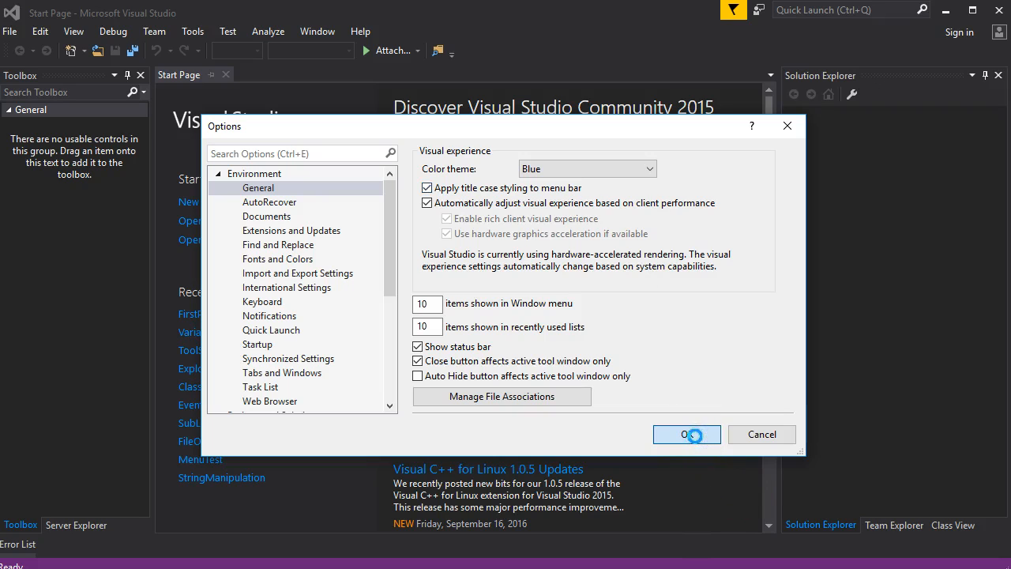
pyautogui.click(686, 434)
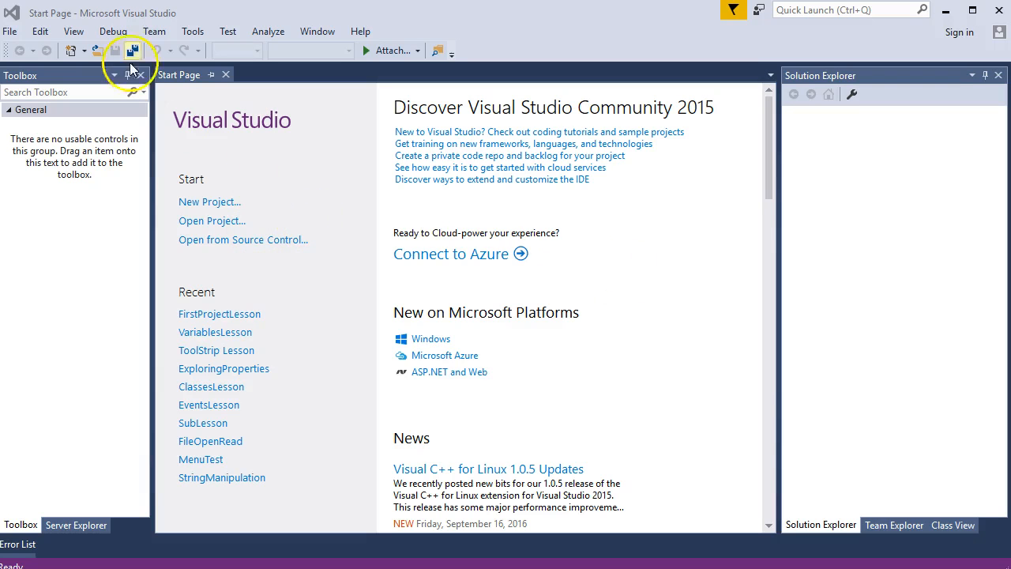
pyautogui.click(192, 31)
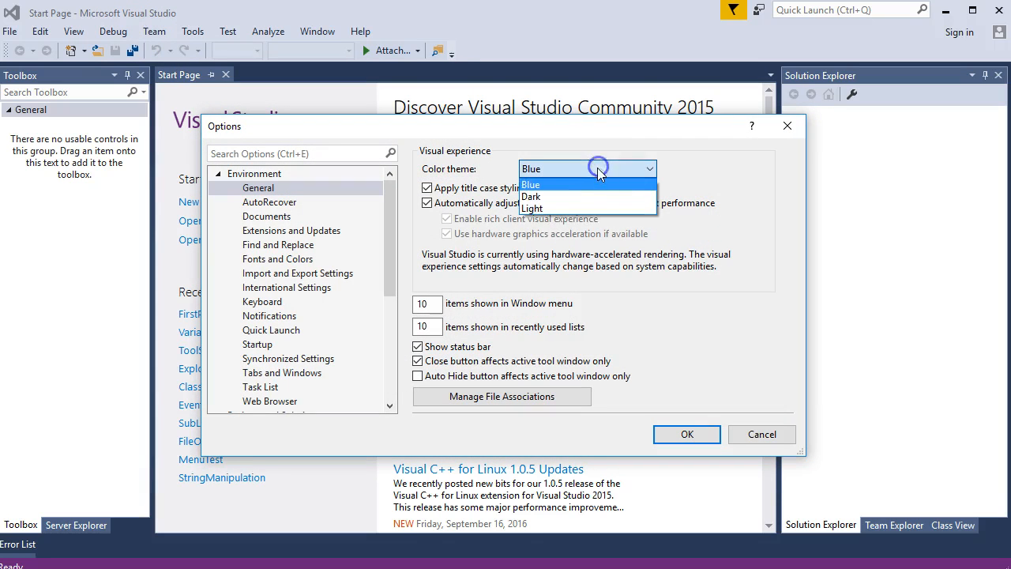
pyautogui.click(532, 207)
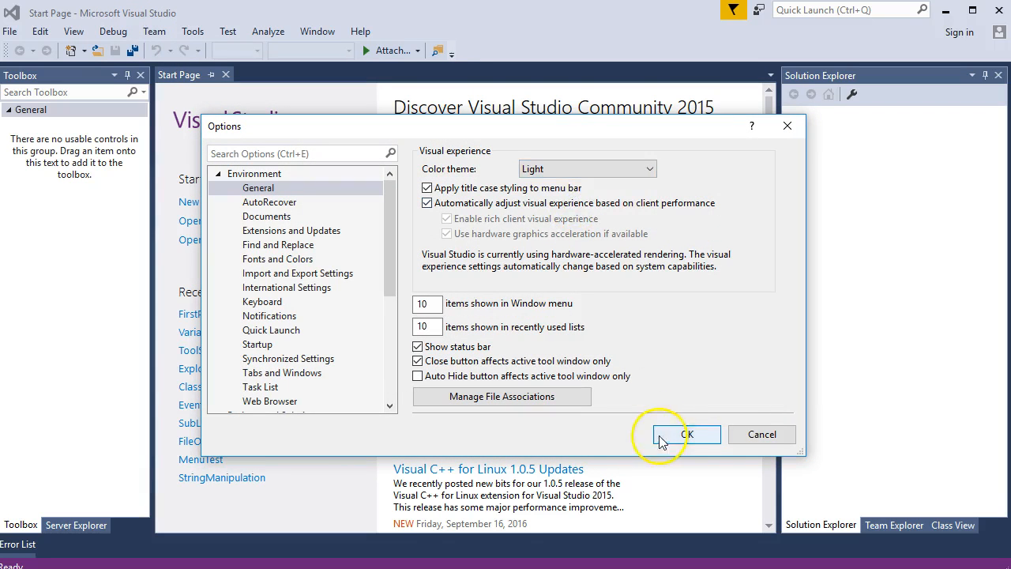
pyautogui.click(691, 434)
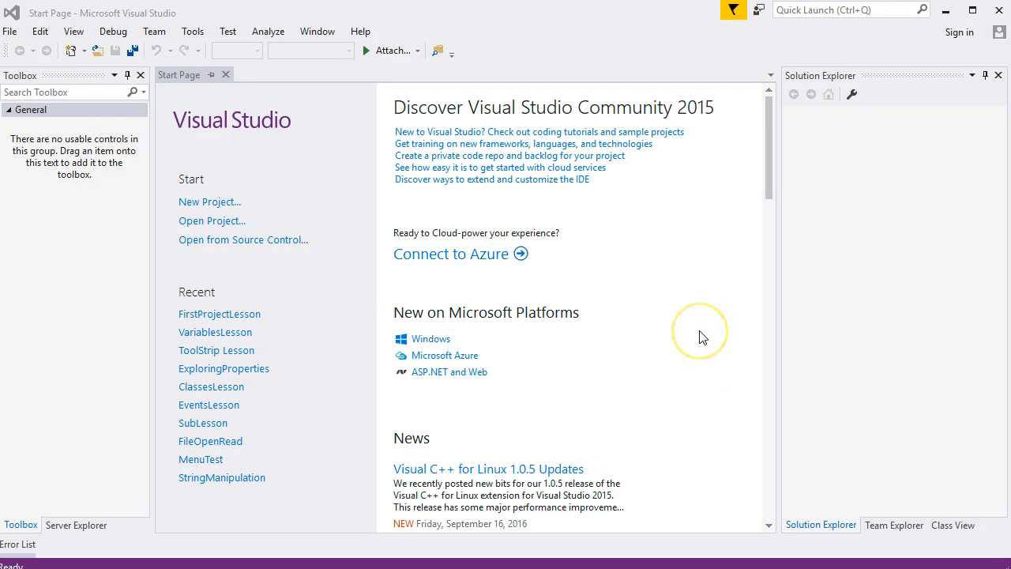
pyautogui.moveTo(336, 55)
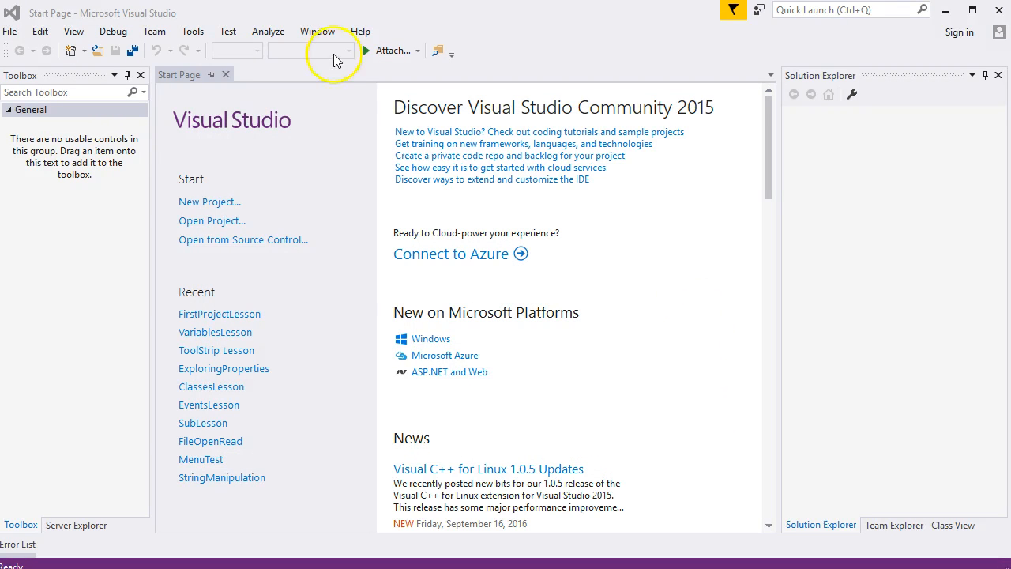
pyautogui.moveTo(260, 253)
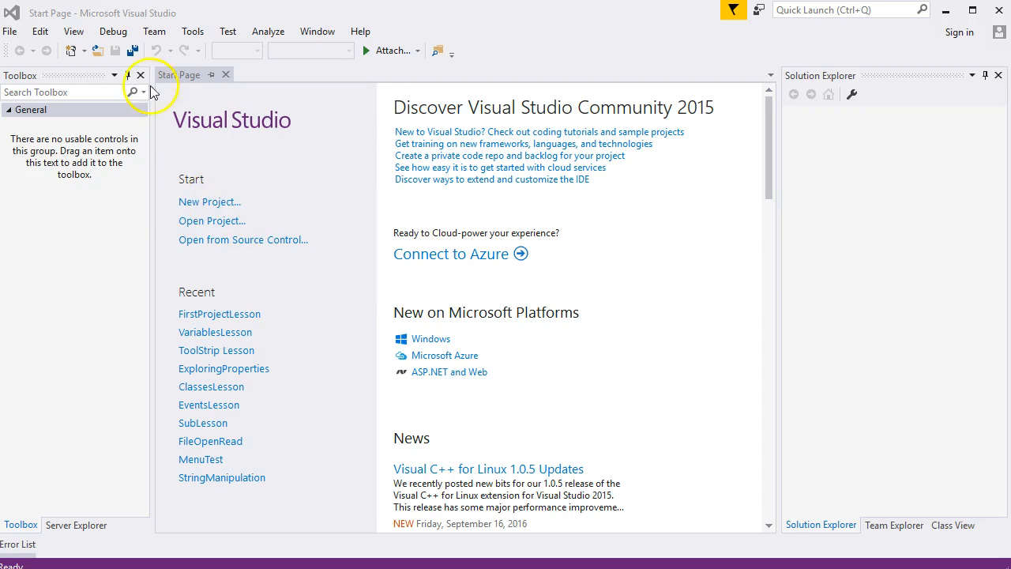
# Show the File > New submenu with Project, Web Site and File options
pyautogui.click(11, 31)
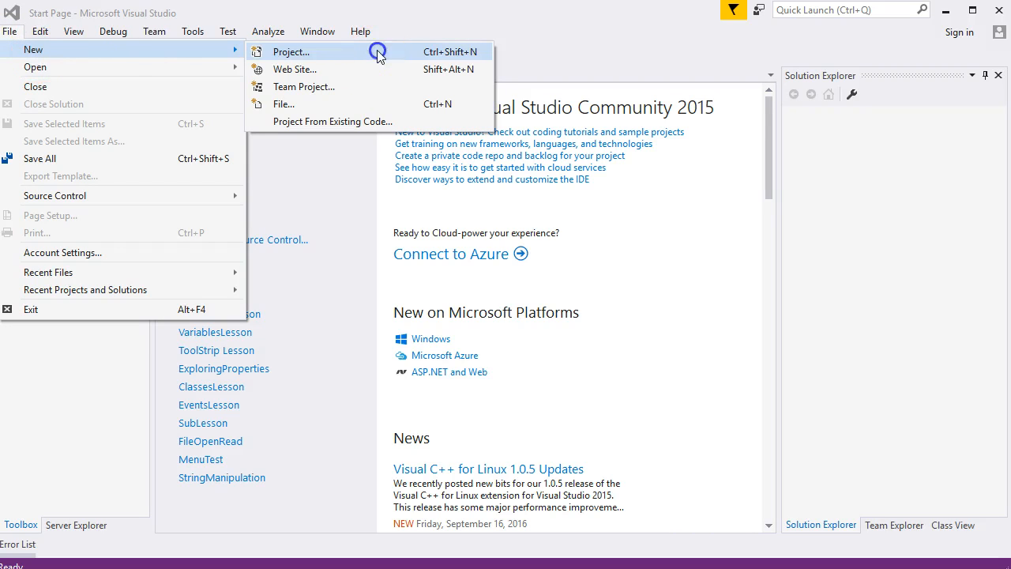
pyautogui.click(291, 51)
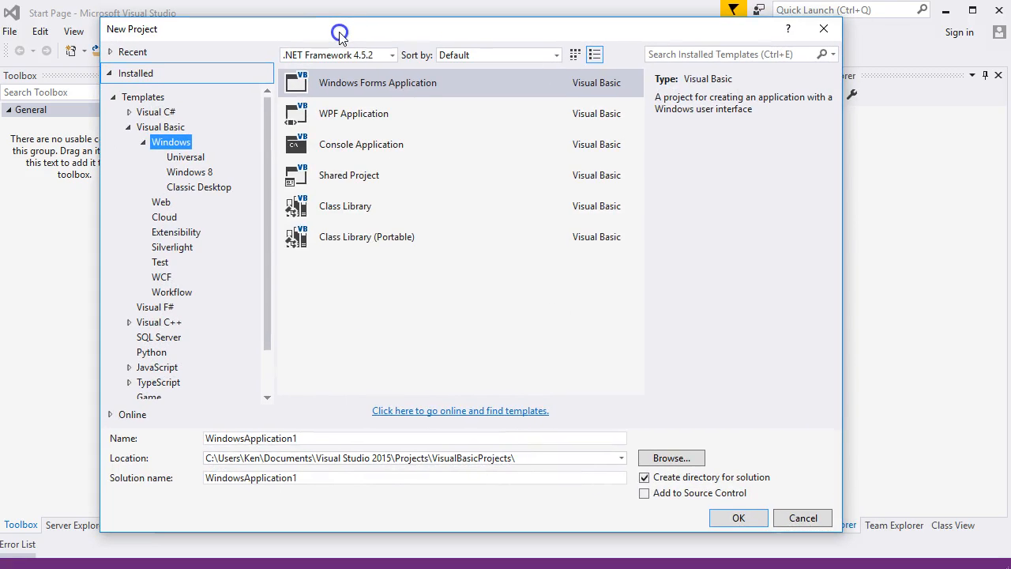
pyautogui.moveTo(151, 227)
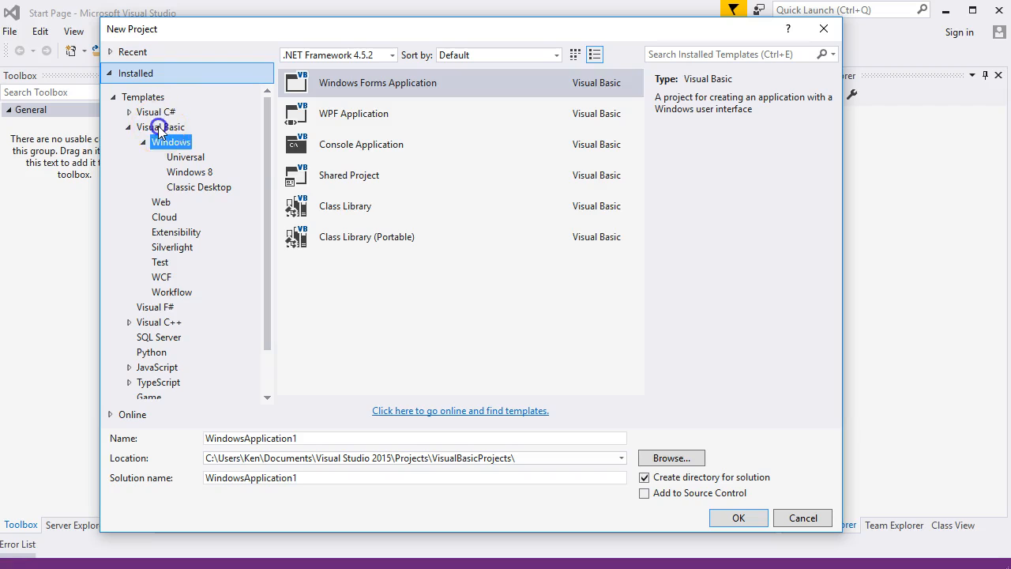
pyautogui.click(160, 127)
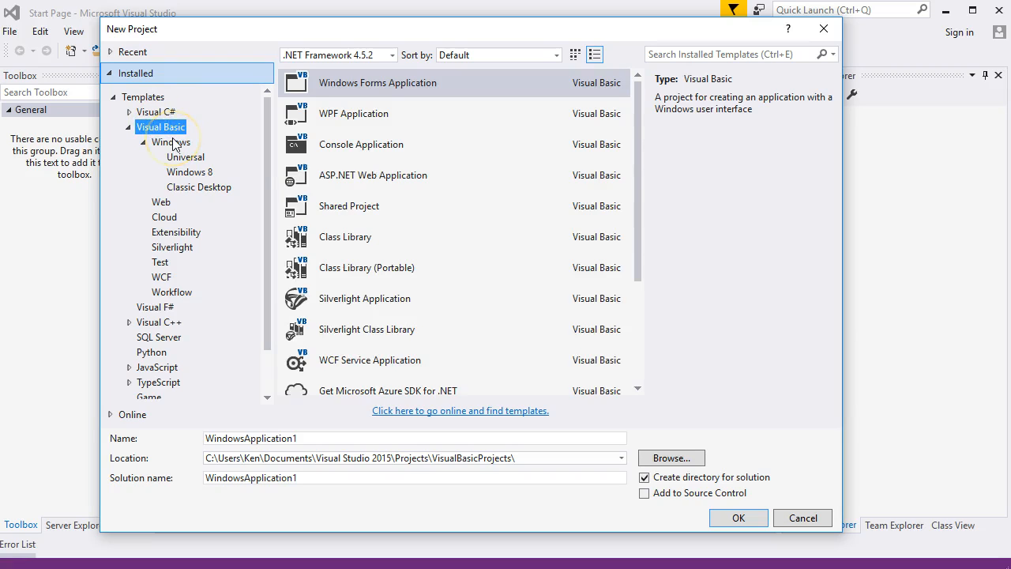
pyautogui.click(171, 142)
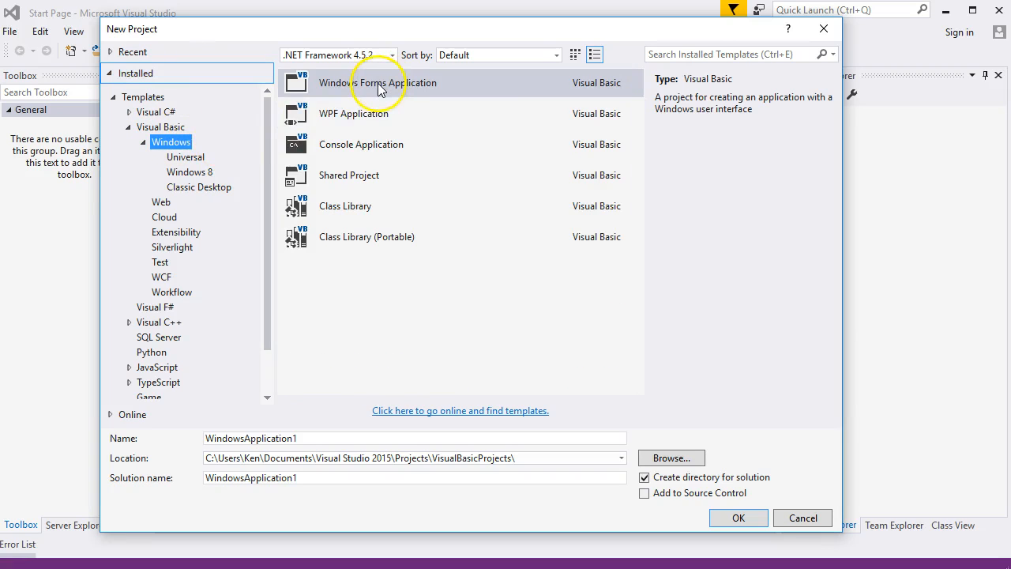
pyautogui.click(377, 82)
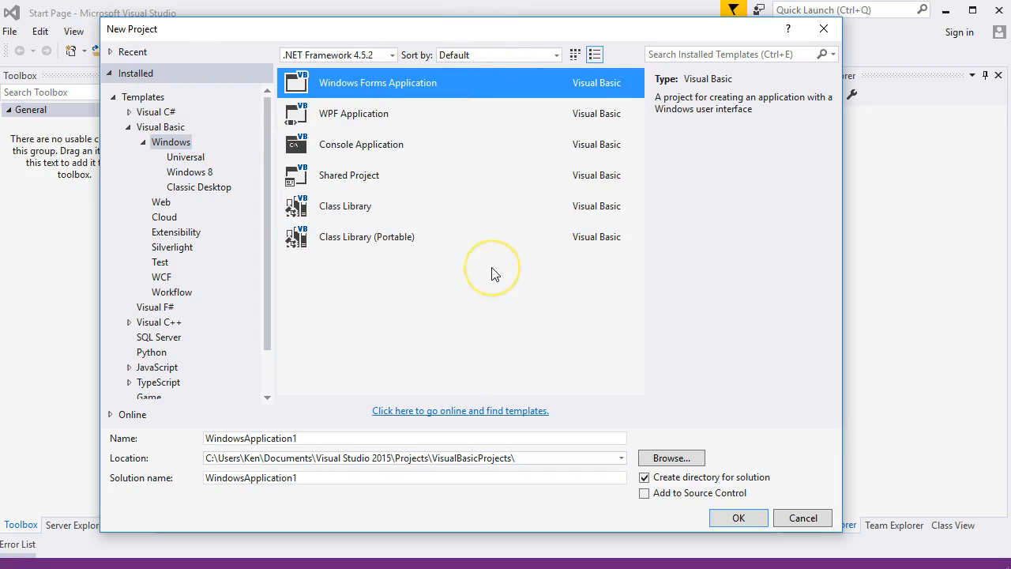
pyautogui.moveTo(456, 79)
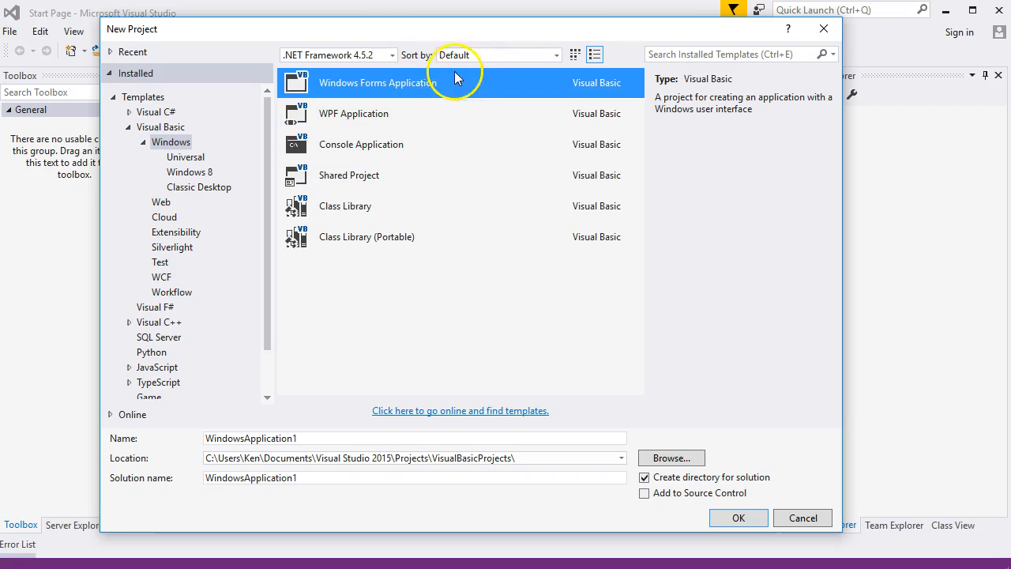
pyautogui.moveTo(457, 287)
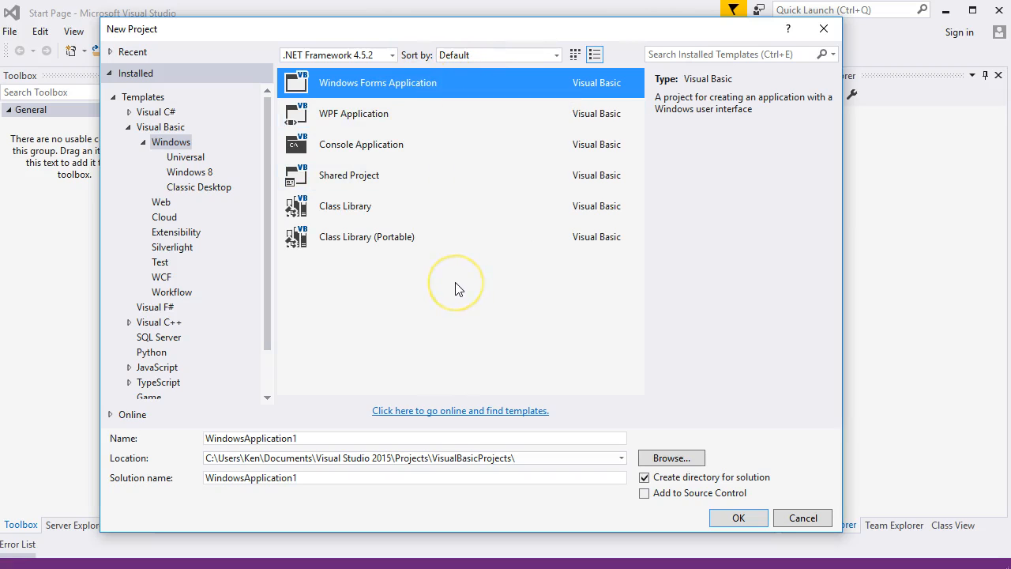
pyautogui.moveTo(304, 371)
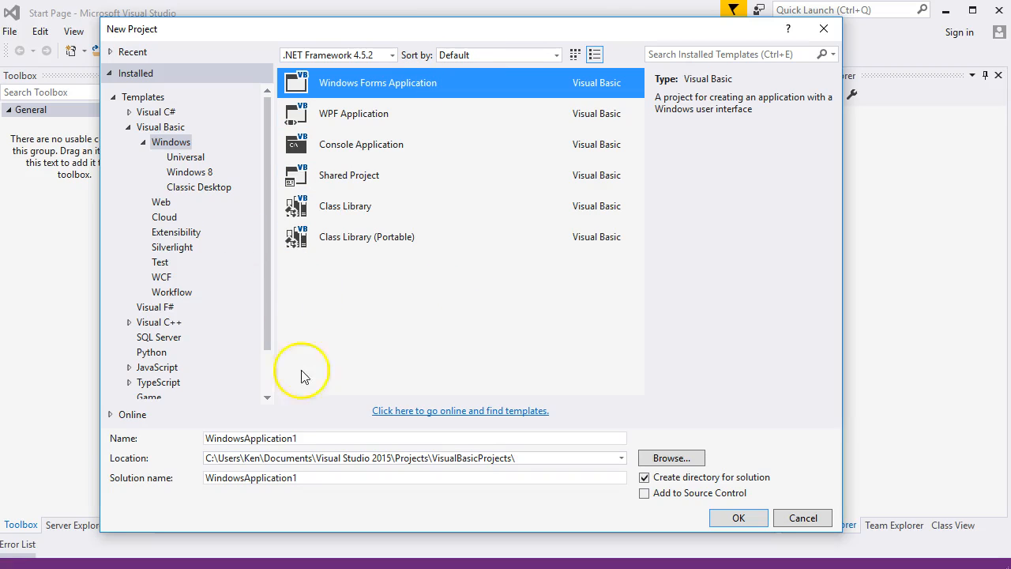
pyautogui.moveTo(137, 443)
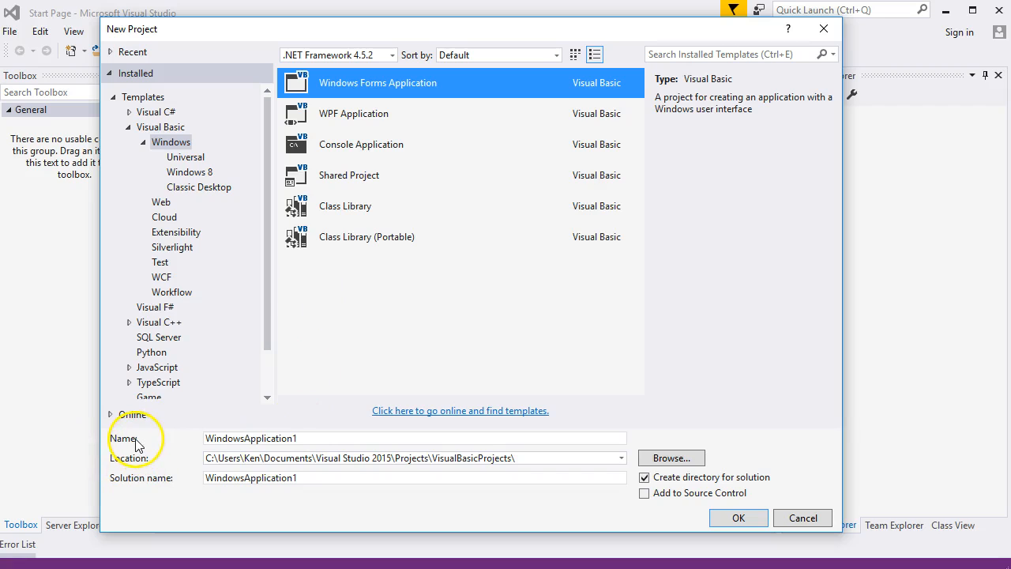
pyautogui.click(253, 458)
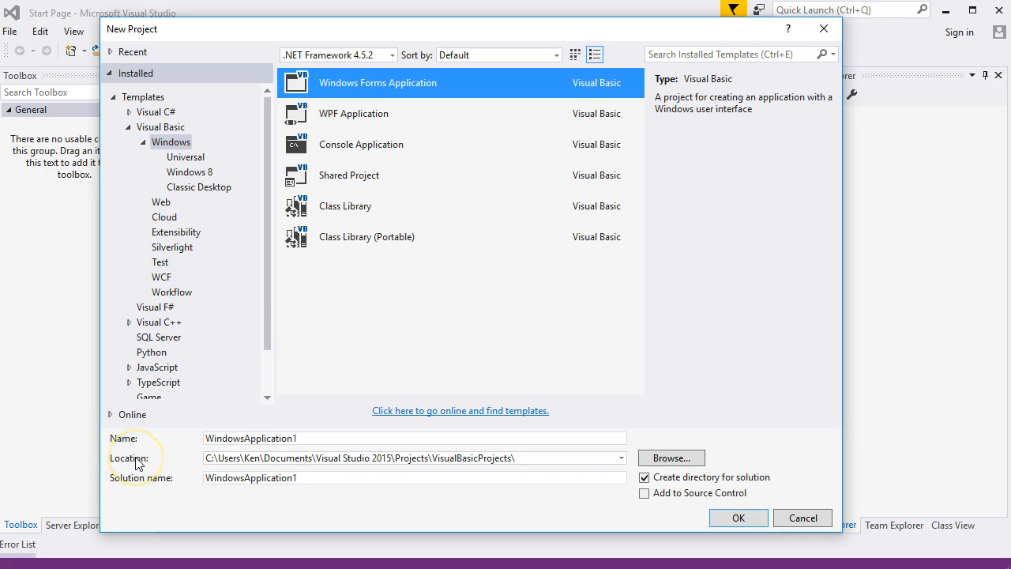
pyautogui.click(468, 458)
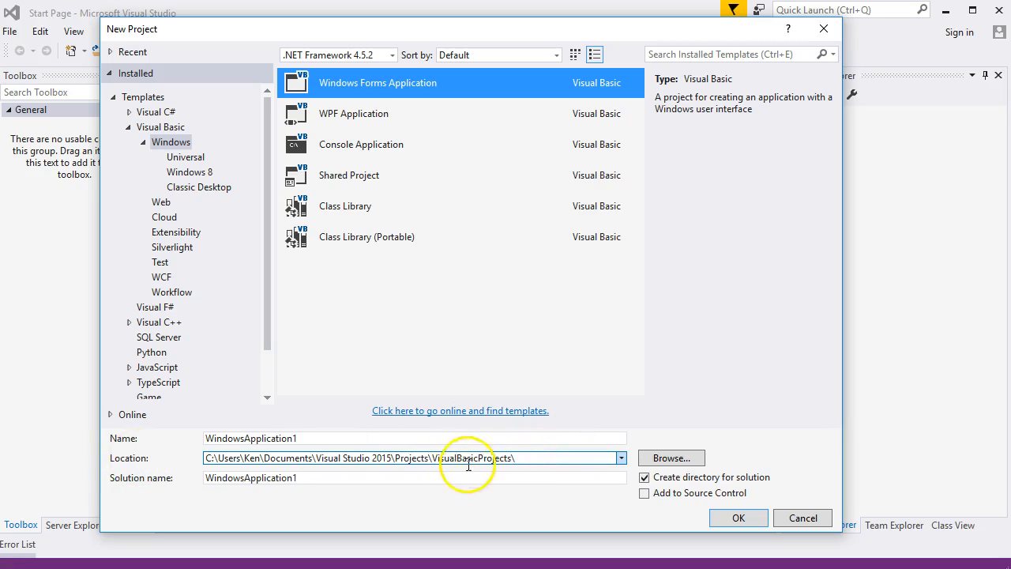
pyautogui.moveTo(425, 457)
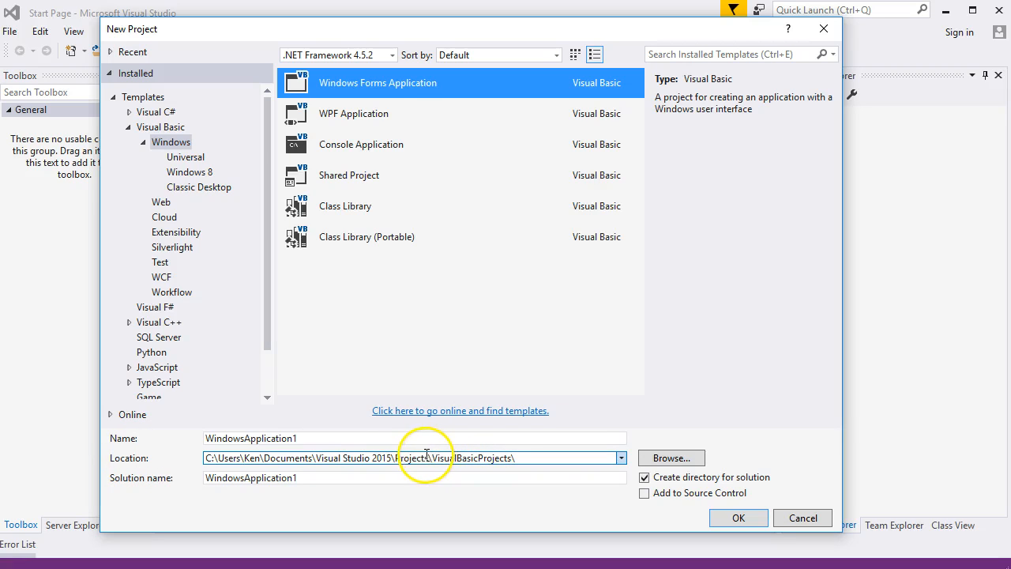
pyautogui.tripleClick(418, 458)
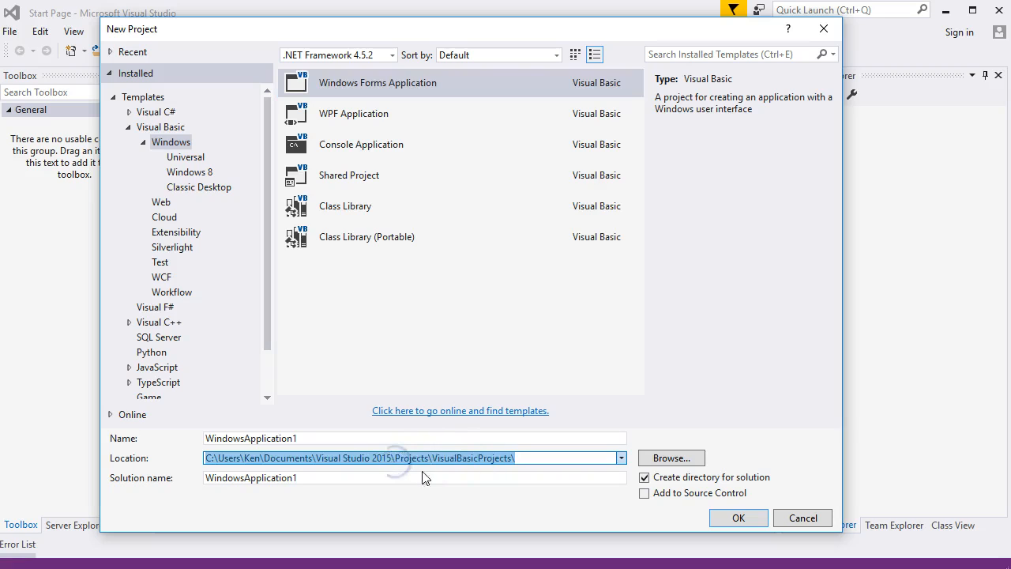
pyautogui.click(429, 457)
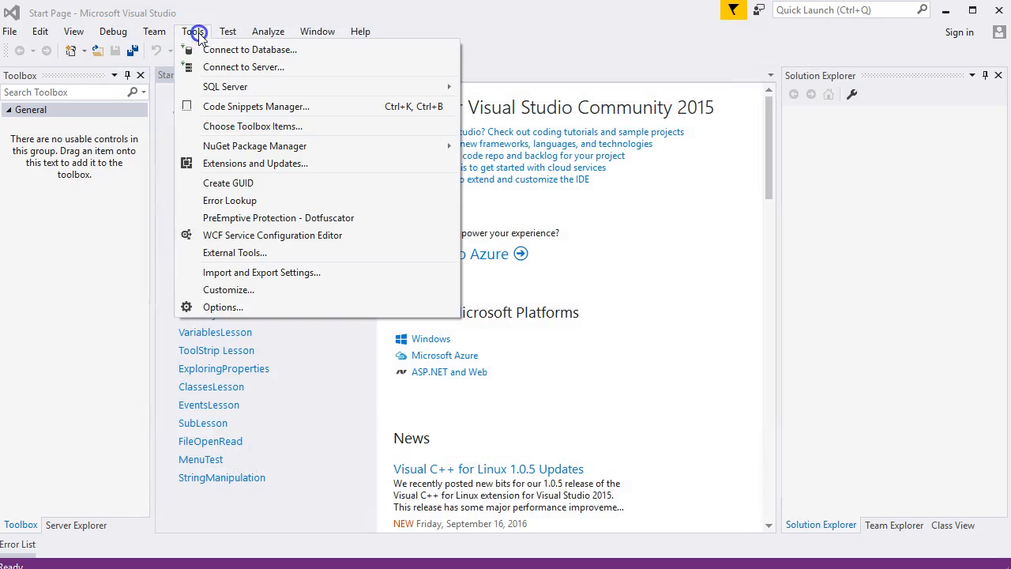
# Review the Projects location, browse to VisualBasicProjects, then cancel the Options dialog unchanged
pyautogui.click(222, 307)
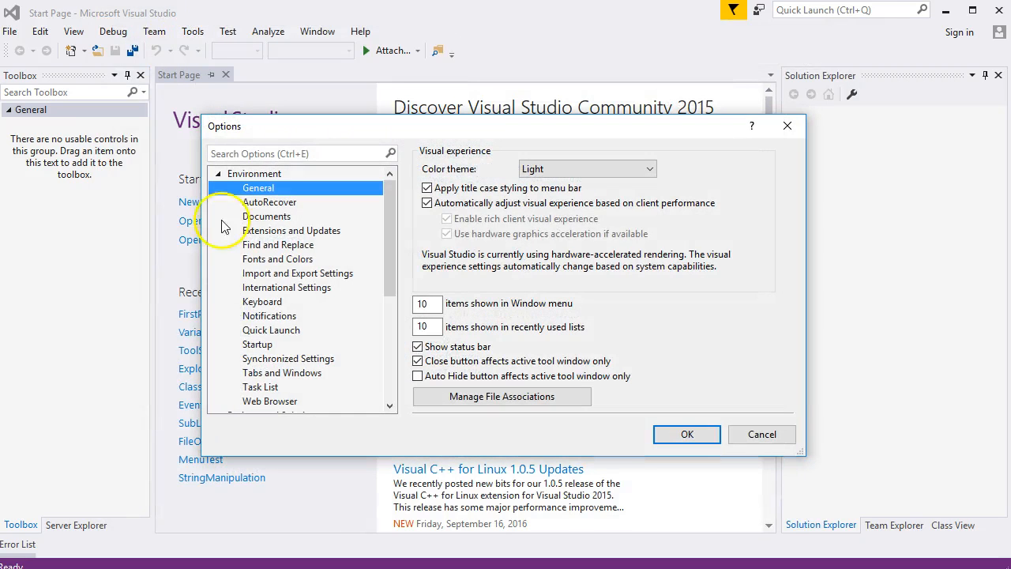
pyautogui.click(219, 173)
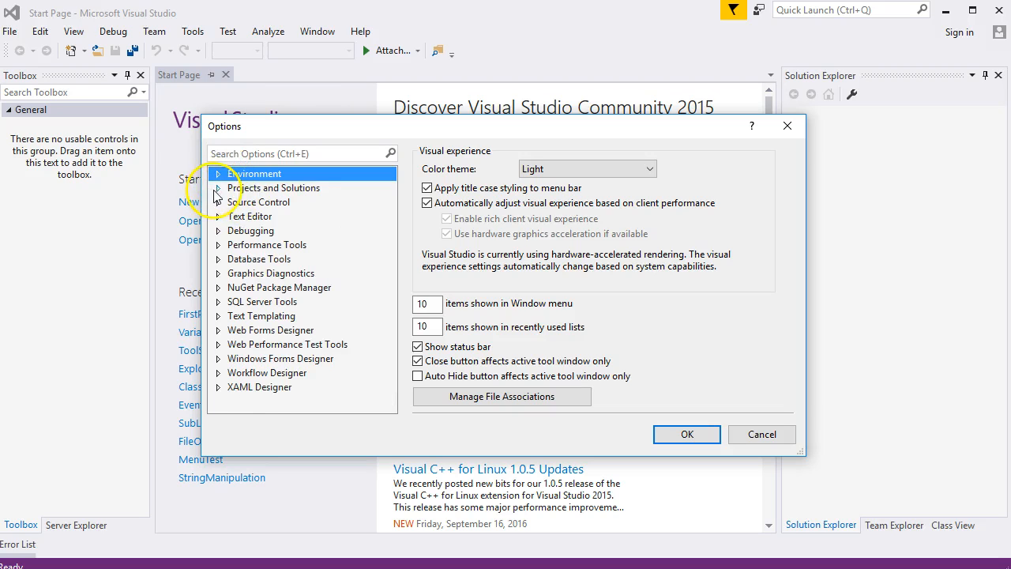
pyautogui.click(274, 188)
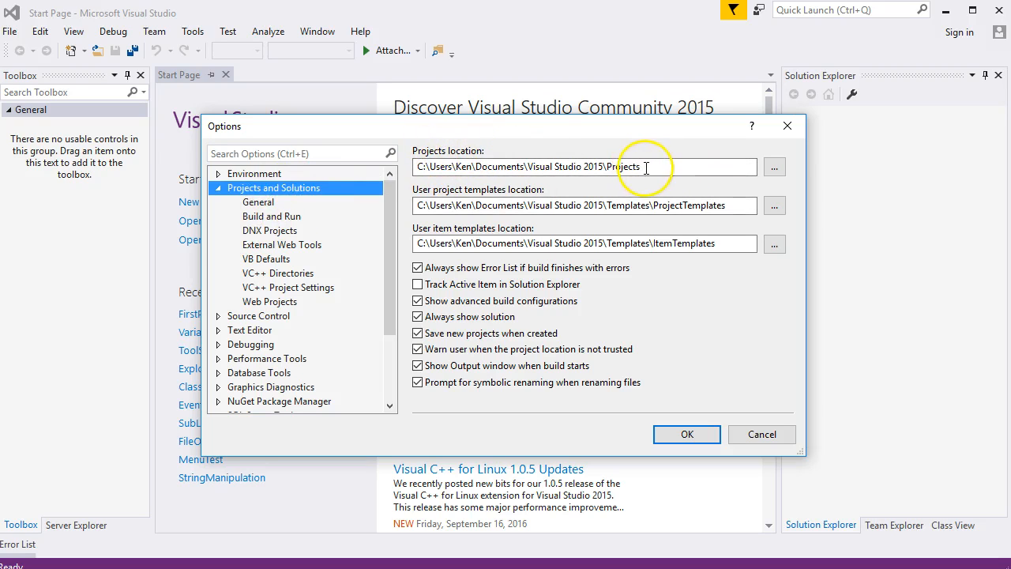
pyautogui.click(644, 166)
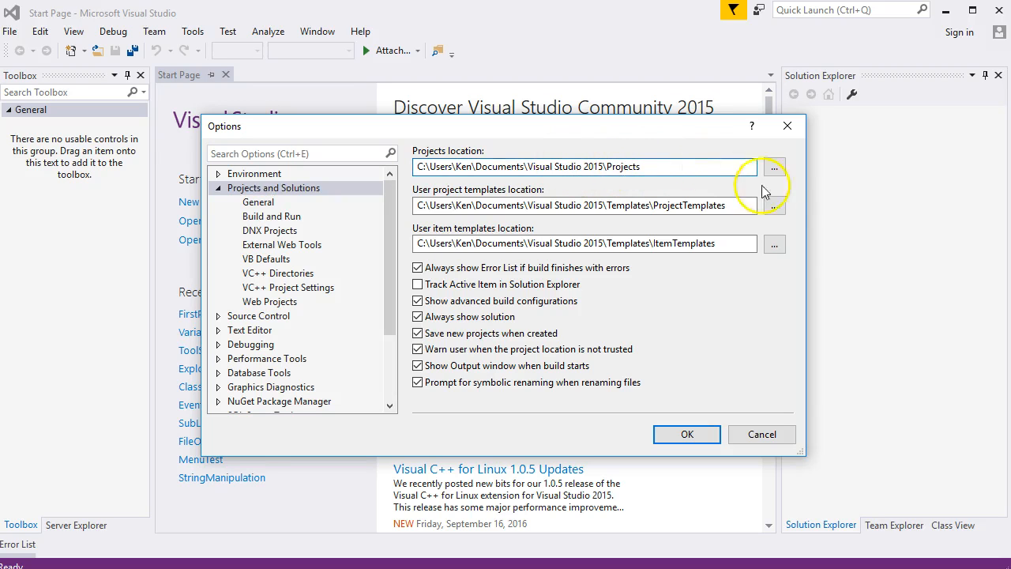
pyautogui.click(774, 166)
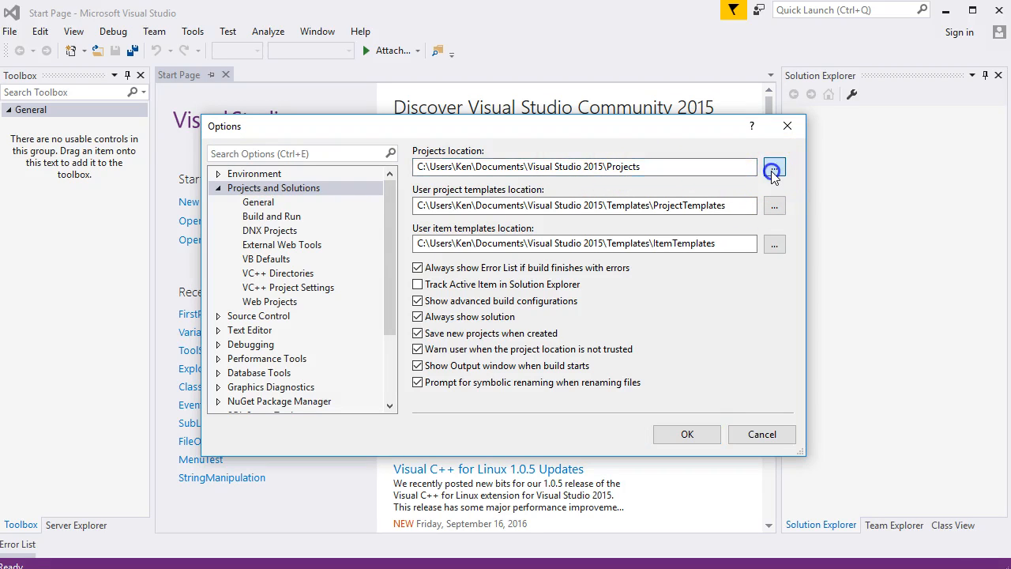
pyautogui.click(773, 168)
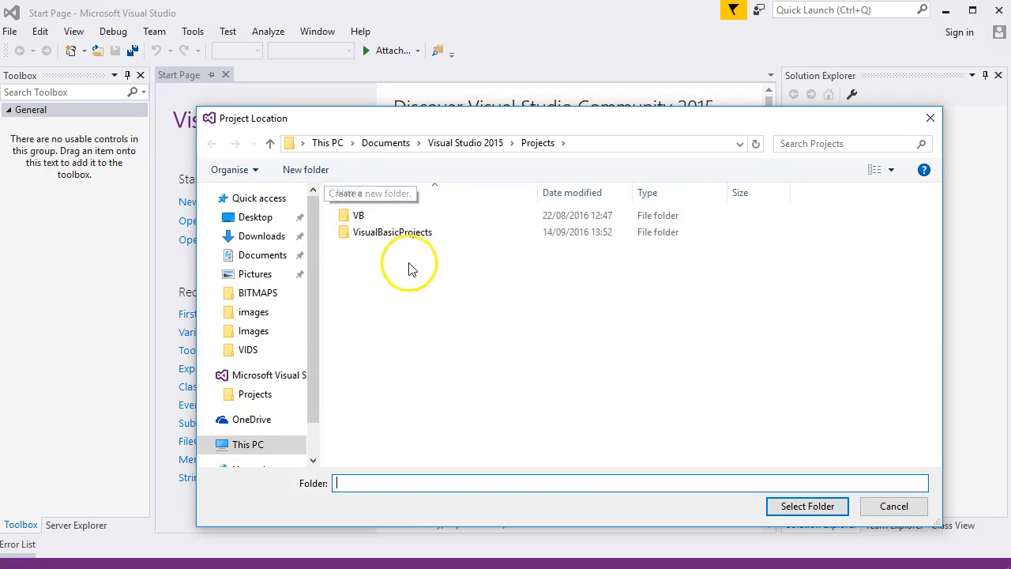
pyautogui.click(383, 231)
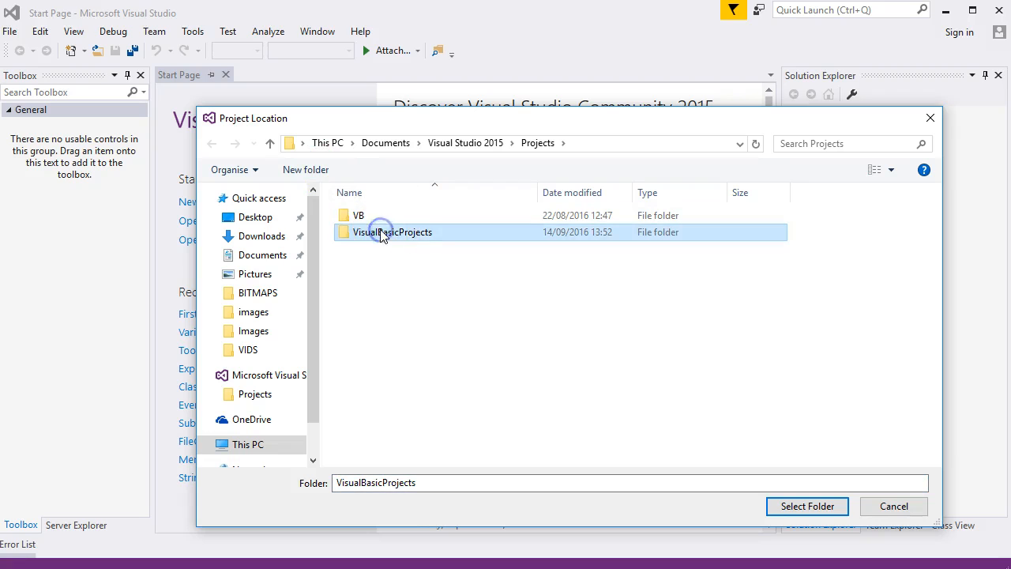
pyautogui.moveTo(390, 234)
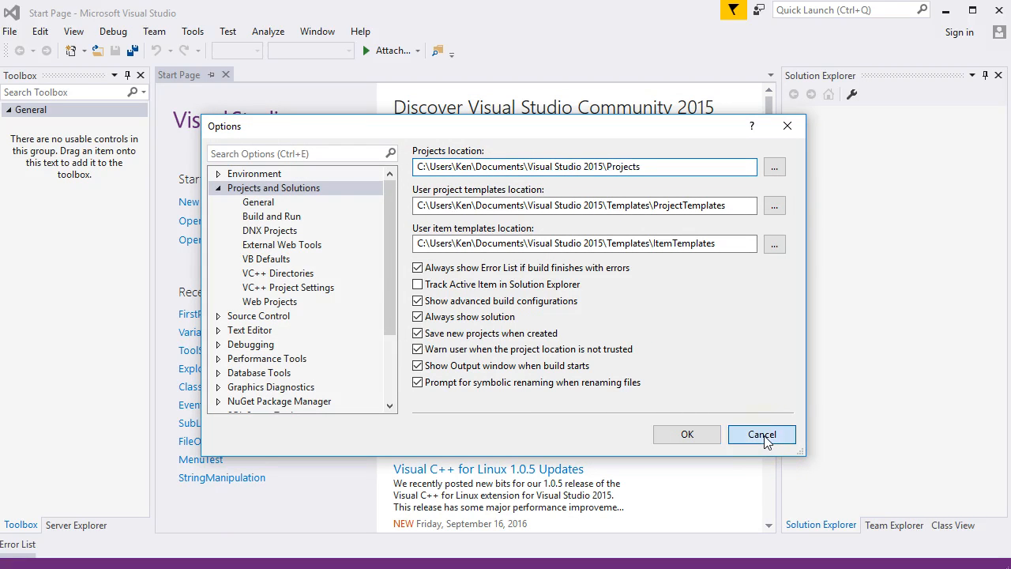
pyautogui.click(762, 435)
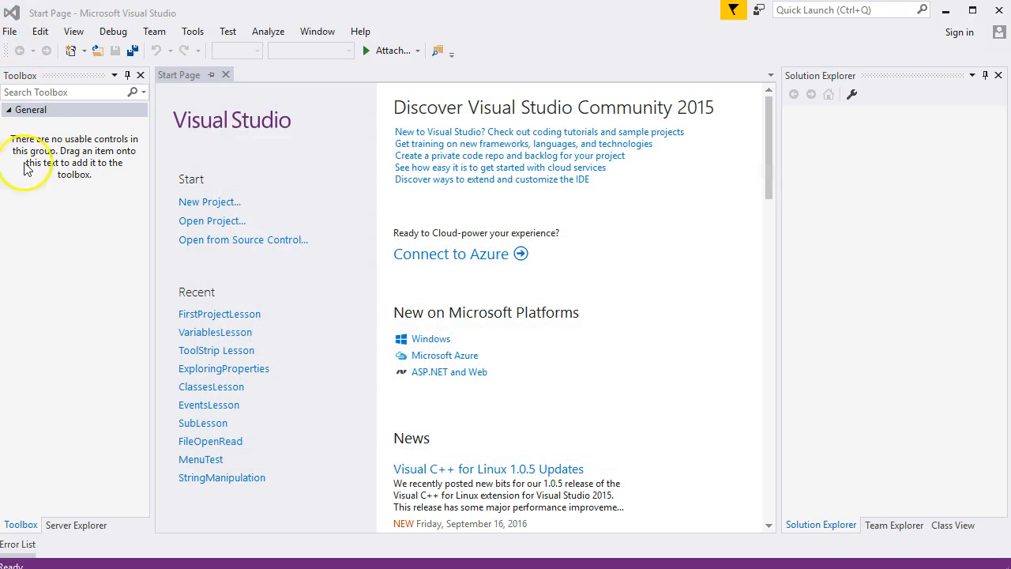
# Create a Windows Forms Application project named FirstProject from File > New > Project
pyautogui.click(11, 34)
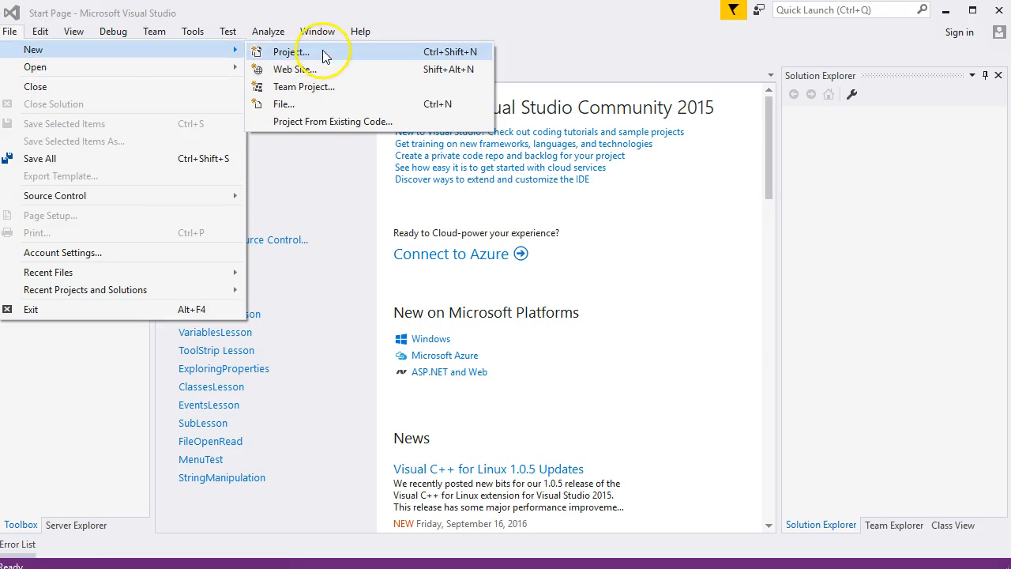
pyautogui.click(287, 51)
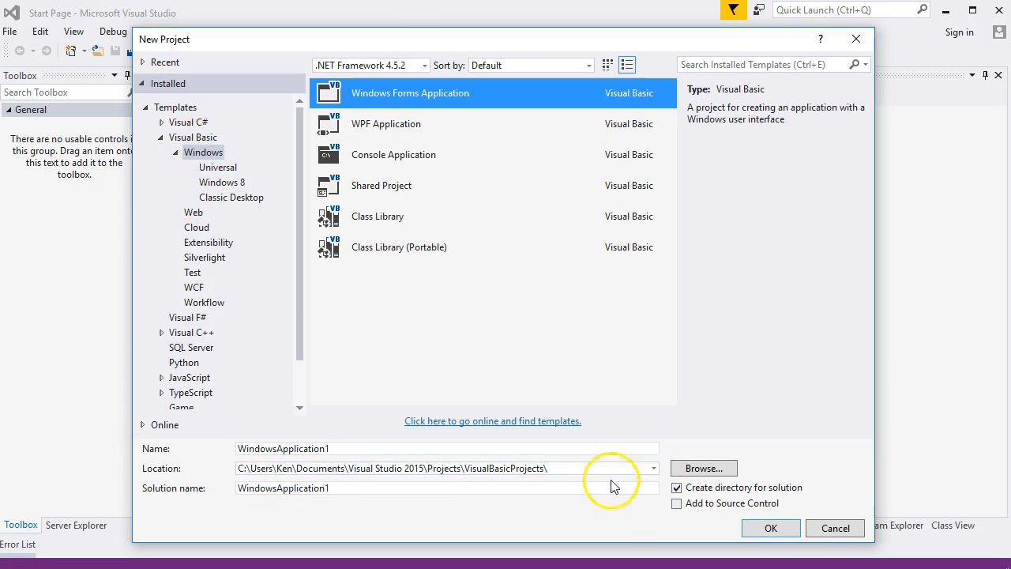
pyautogui.click(545, 468)
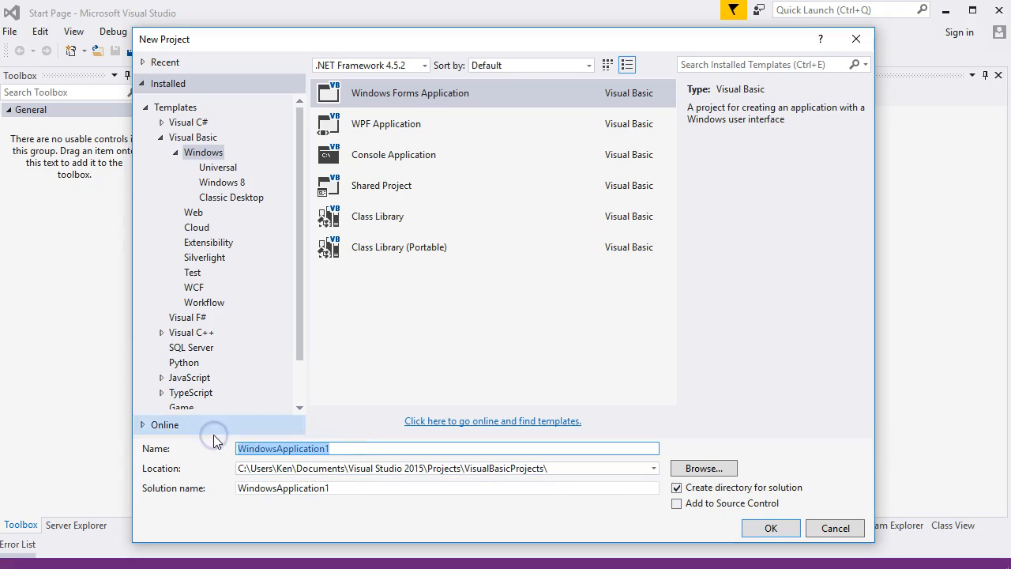
pyautogui.write('FirstProj')
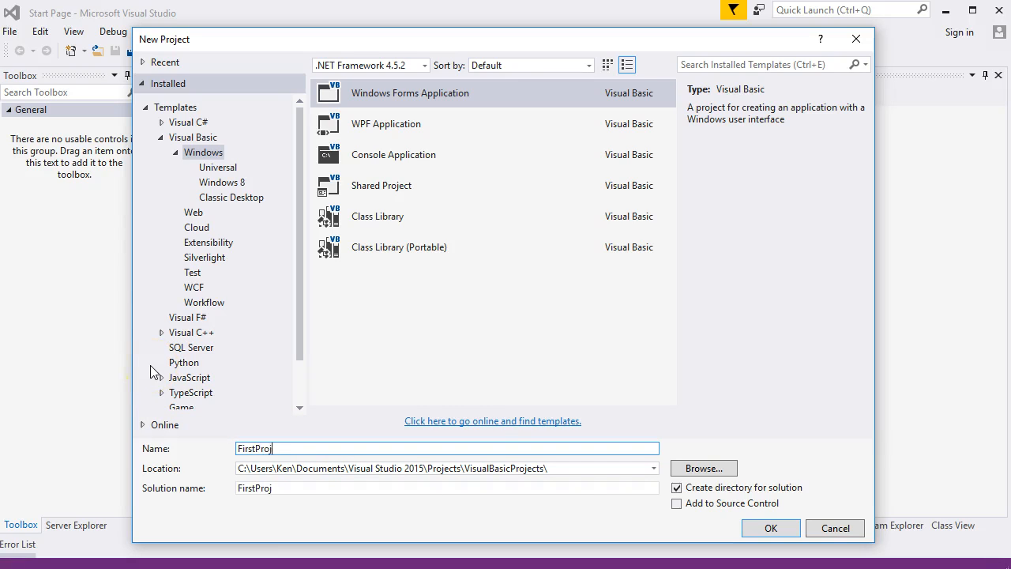
pyautogui.write('ect')
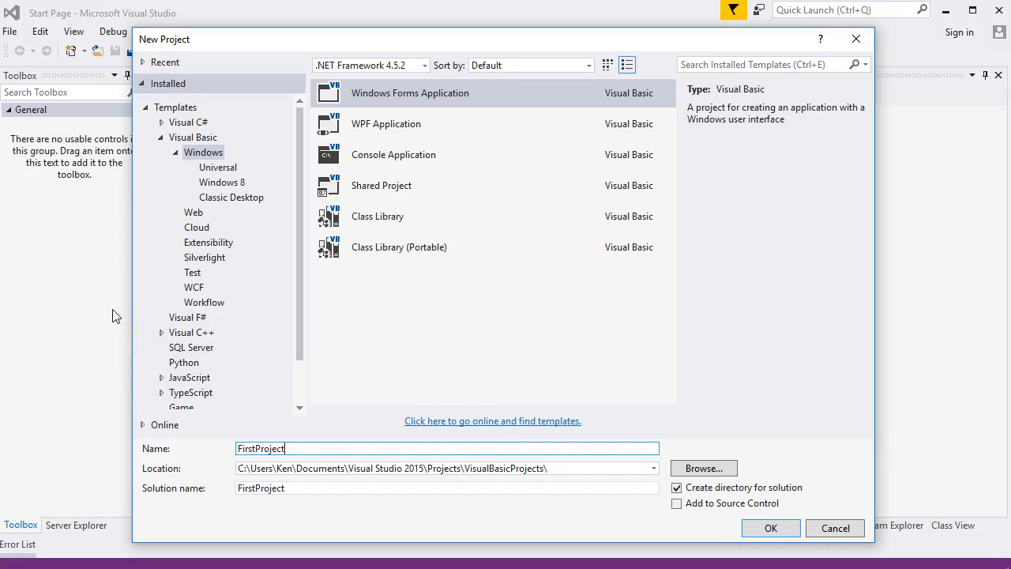
pyautogui.write('L')
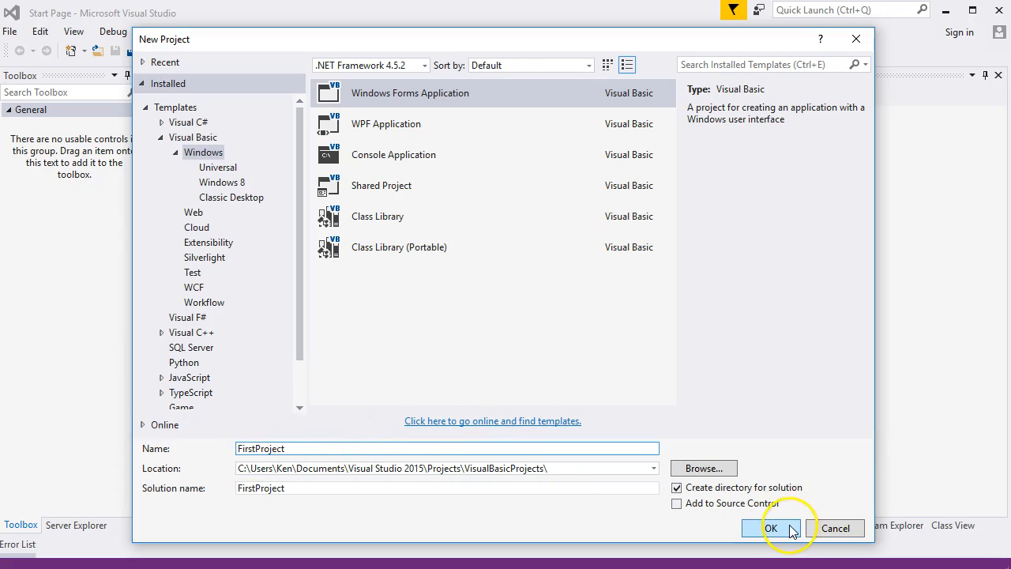
pyautogui.click(773, 528)
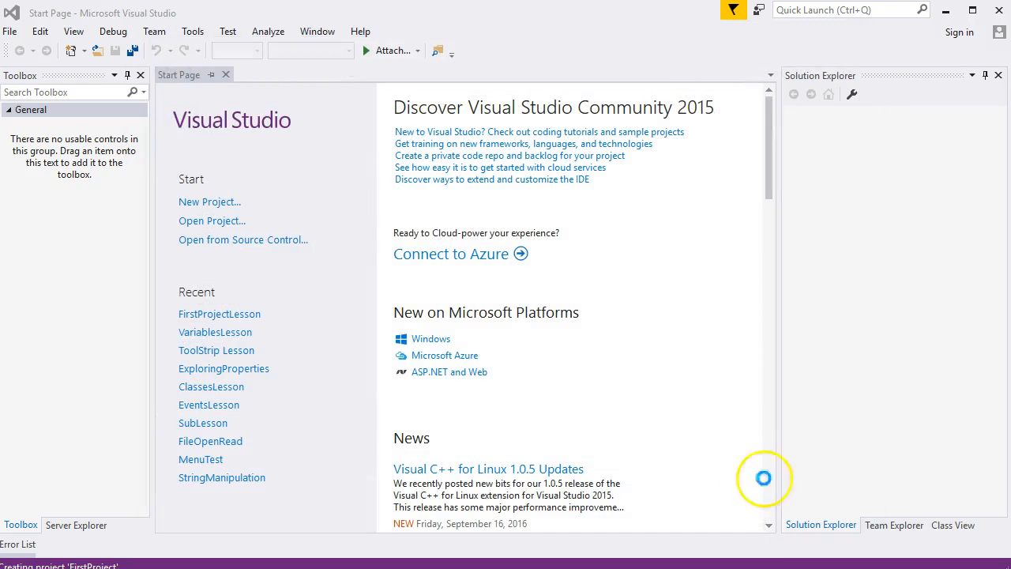
pyautogui.moveTo(705, 435)
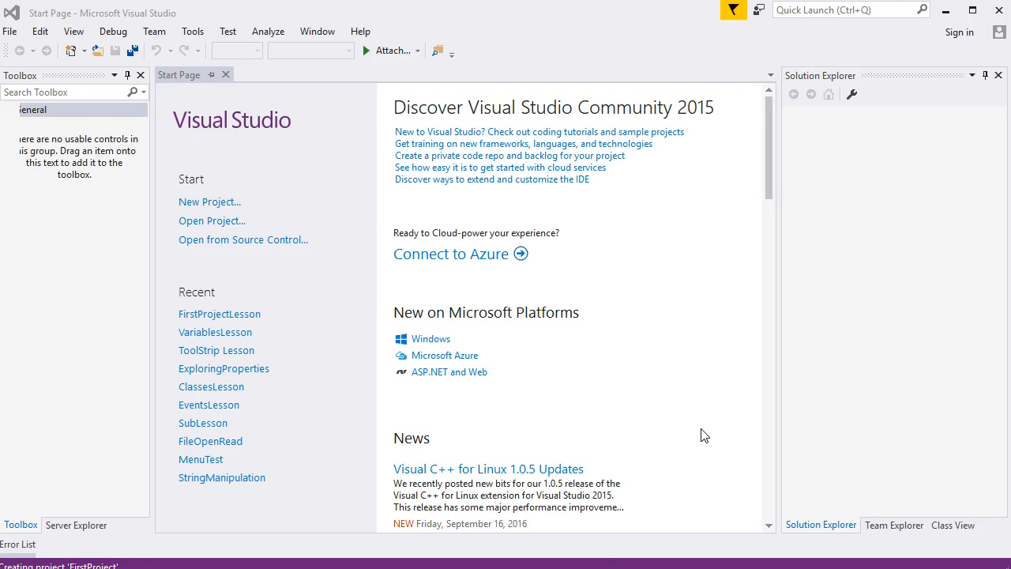
pyautogui.click(209, 201)
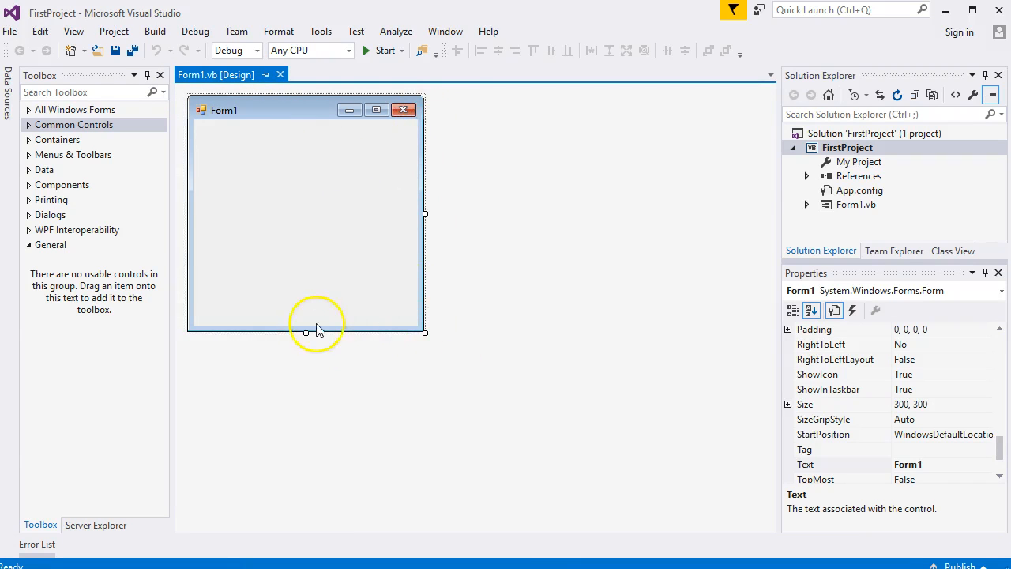
pyautogui.moveTo(366, 320)
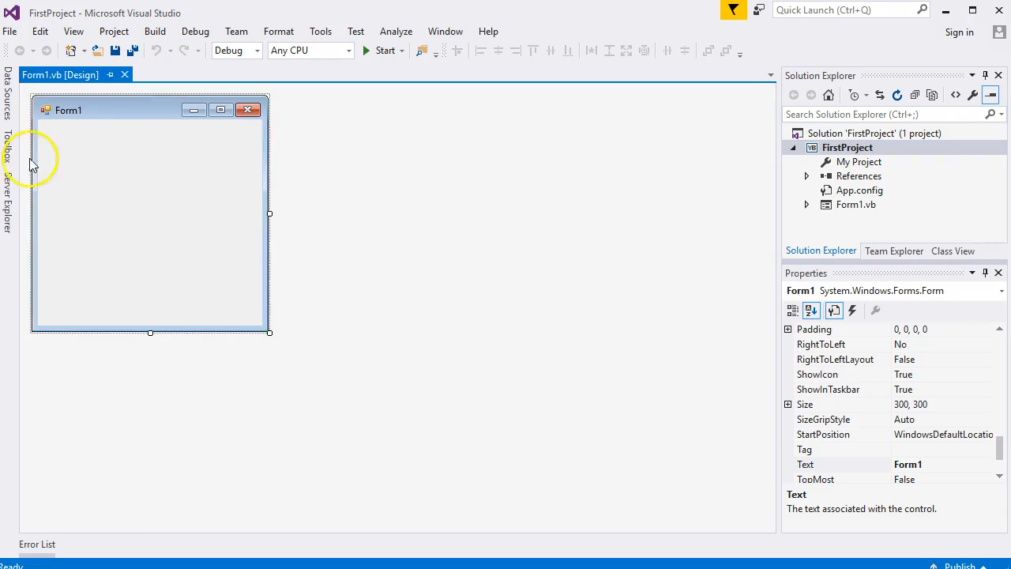
pyautogui.moveTo(11, 149)
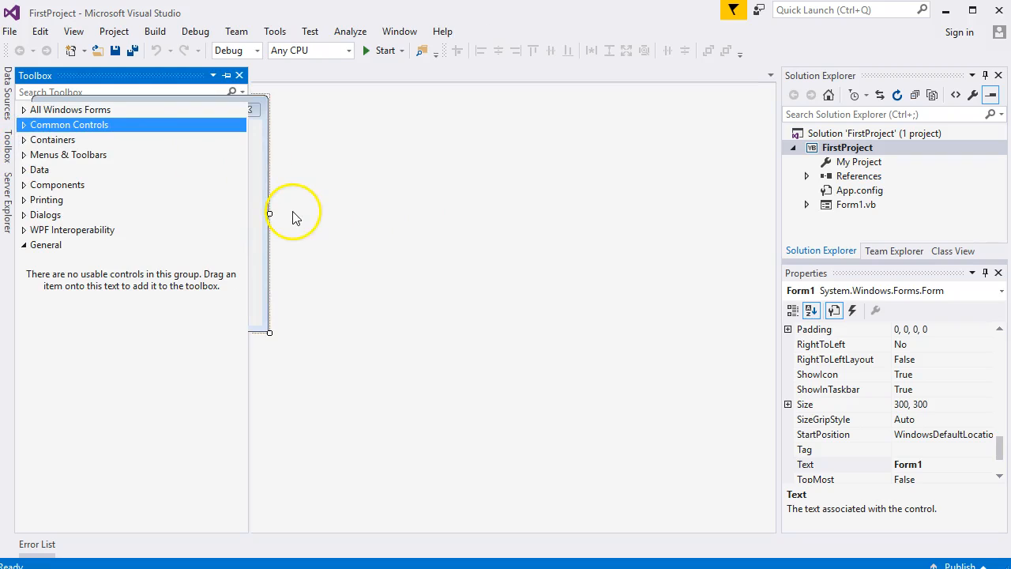
pyautogui.moveTo(174, 125)
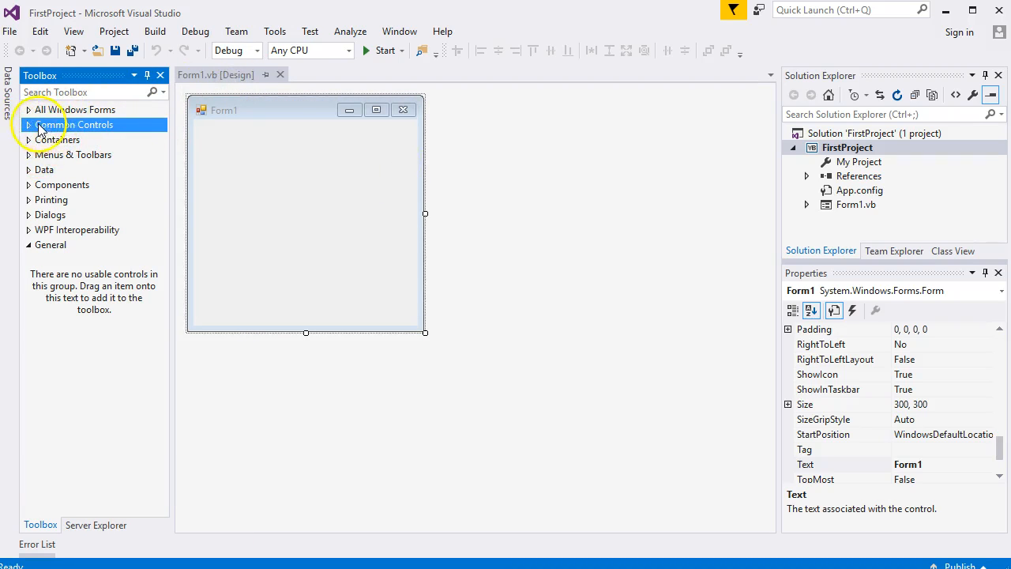
# Expand the toolbox's Common Controls group beside Form1
pyautogui.click(28, 124)
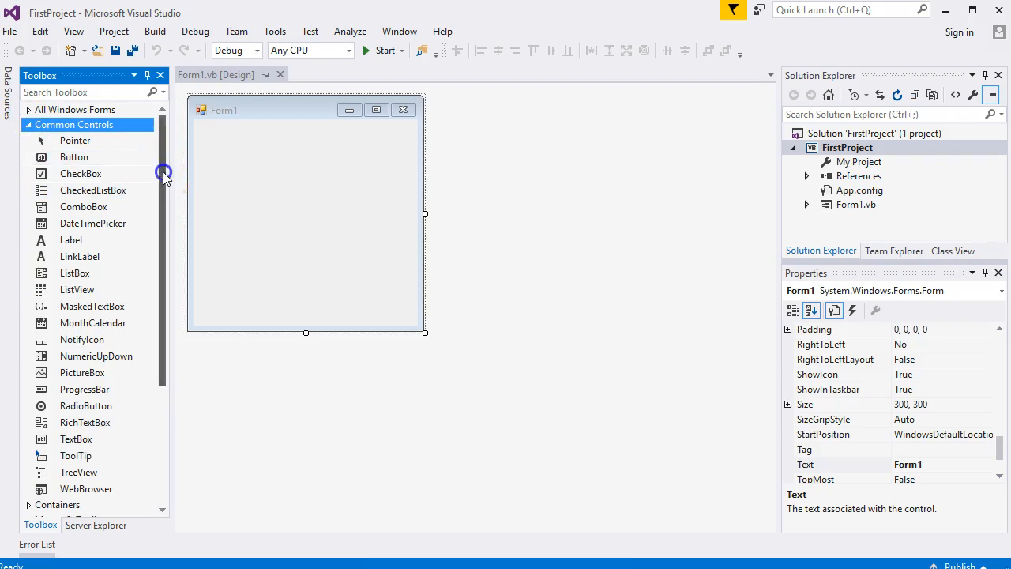
pyautogui.moveTo(165, 162)
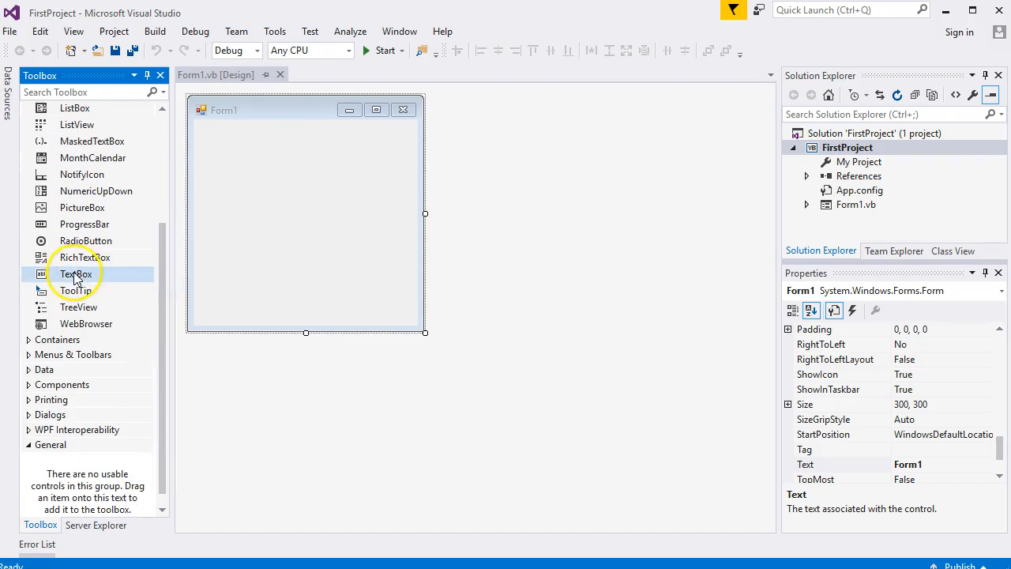
pyautogui.moveTo(76, 274)
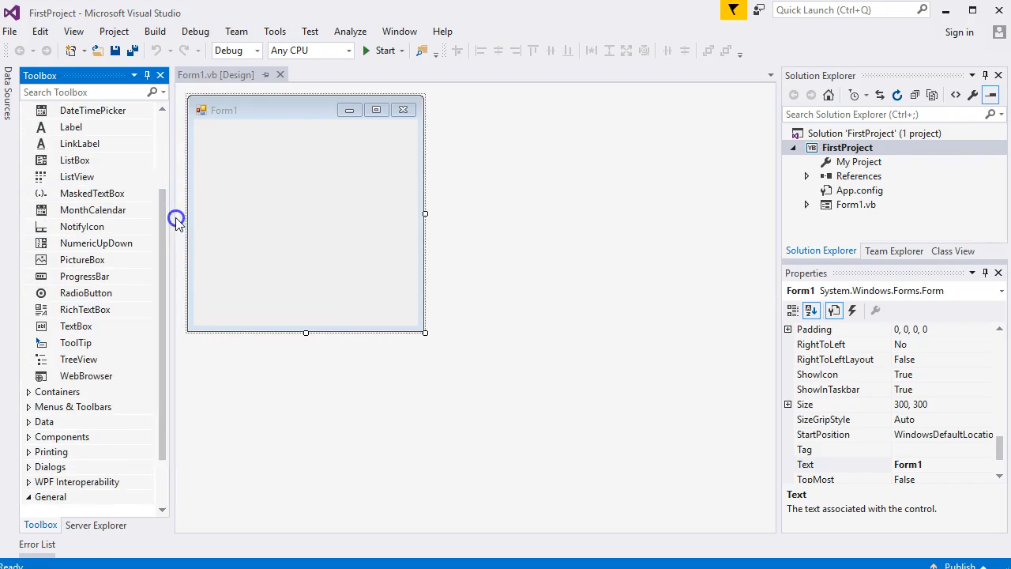
pyautogui.moveTo(165, 233)
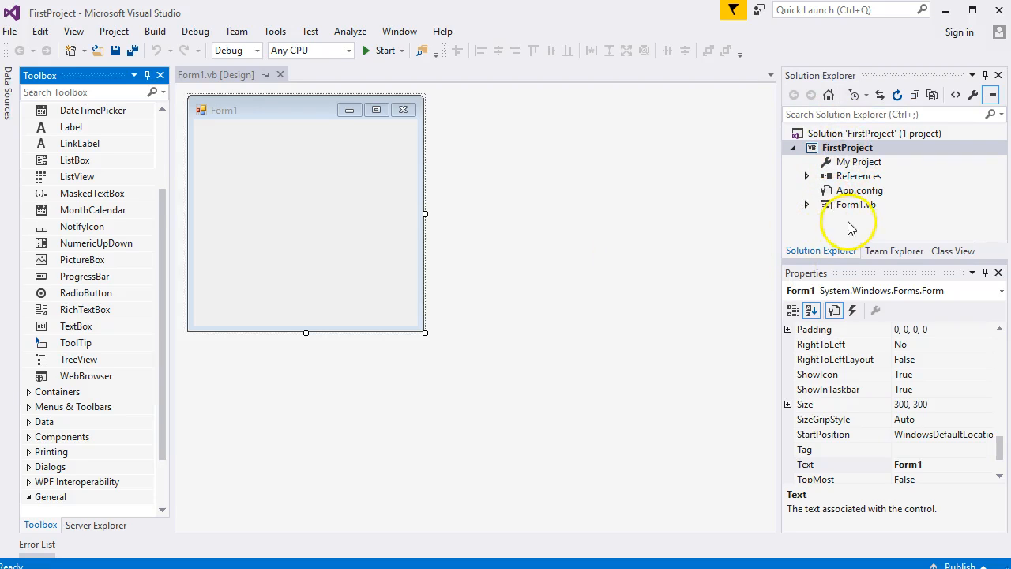
# Close Form1's design tab and reopen Form1.vb in the designer from Solution Explorer
pyautogui.click(852, 203)
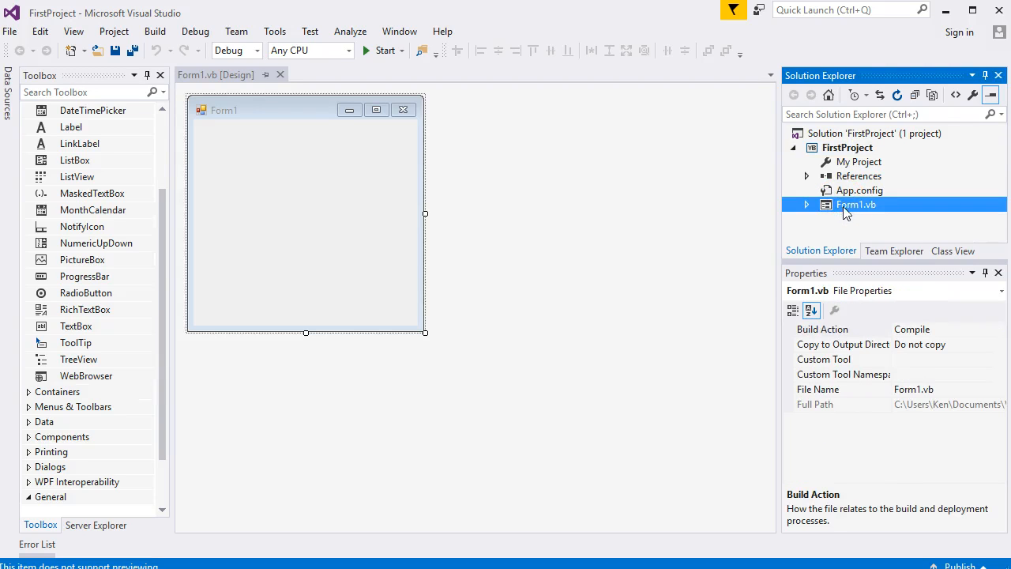
pyautogui.moveTo(280, 75)
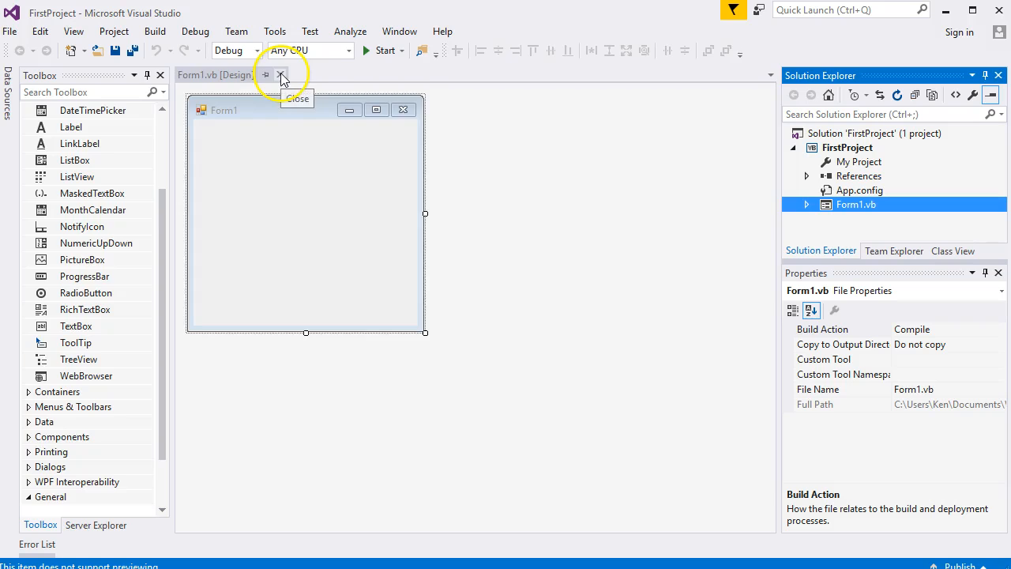
pyautogui.click(281, 74)
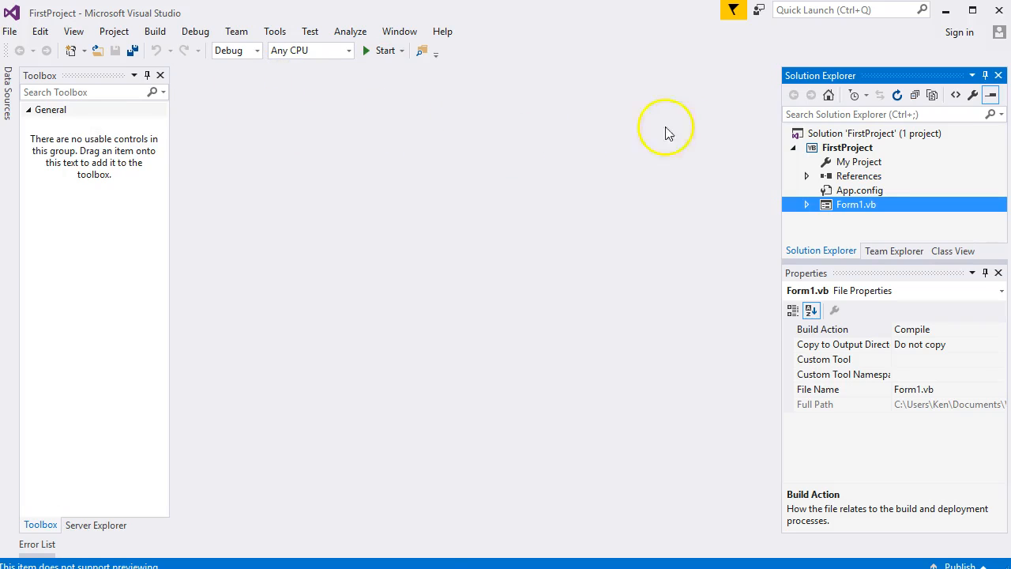
pyautogui.moveTo(980, 213)
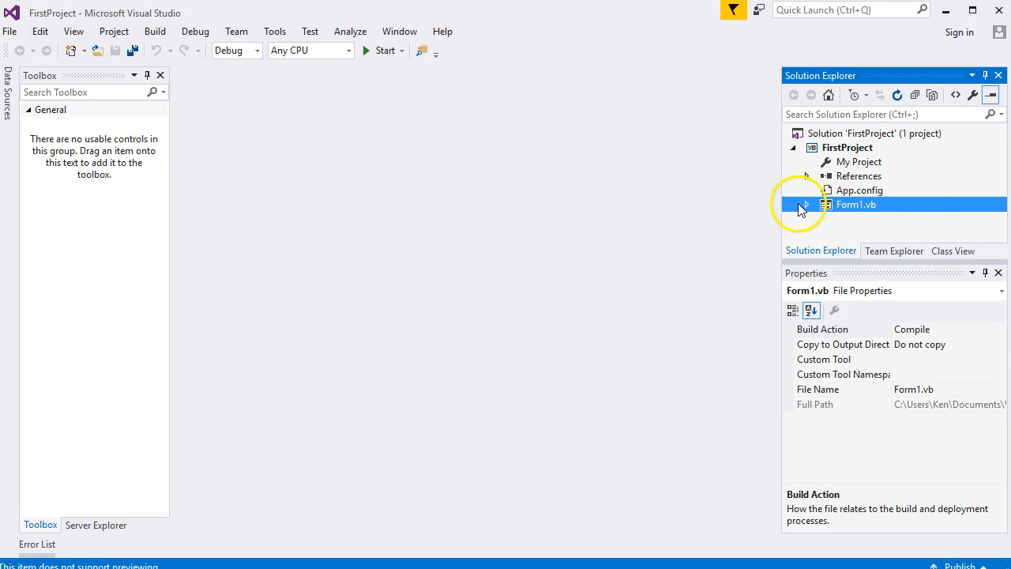
pyautogui.click(795, 205)
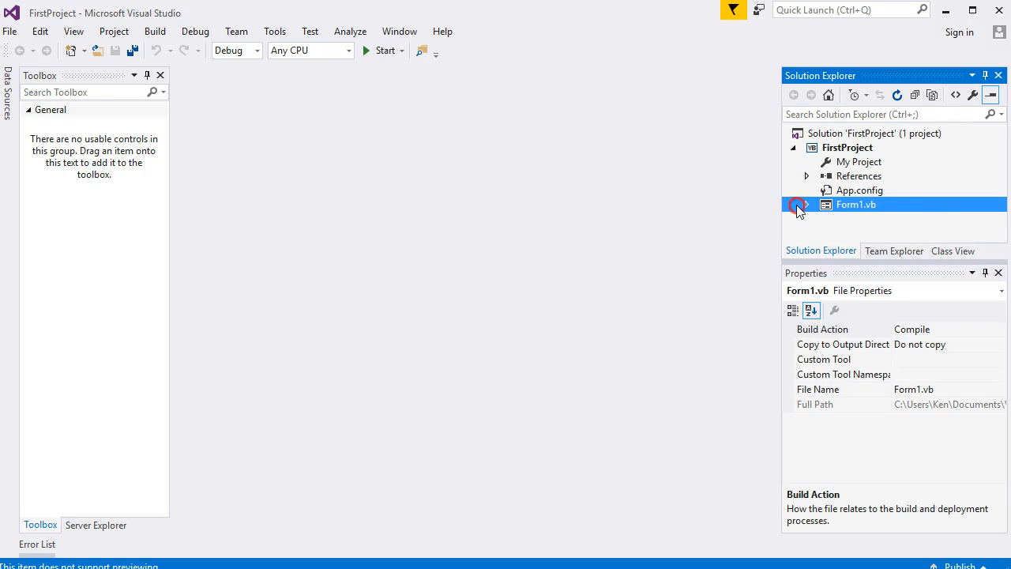
pyautogui.rightClick(855, 203)
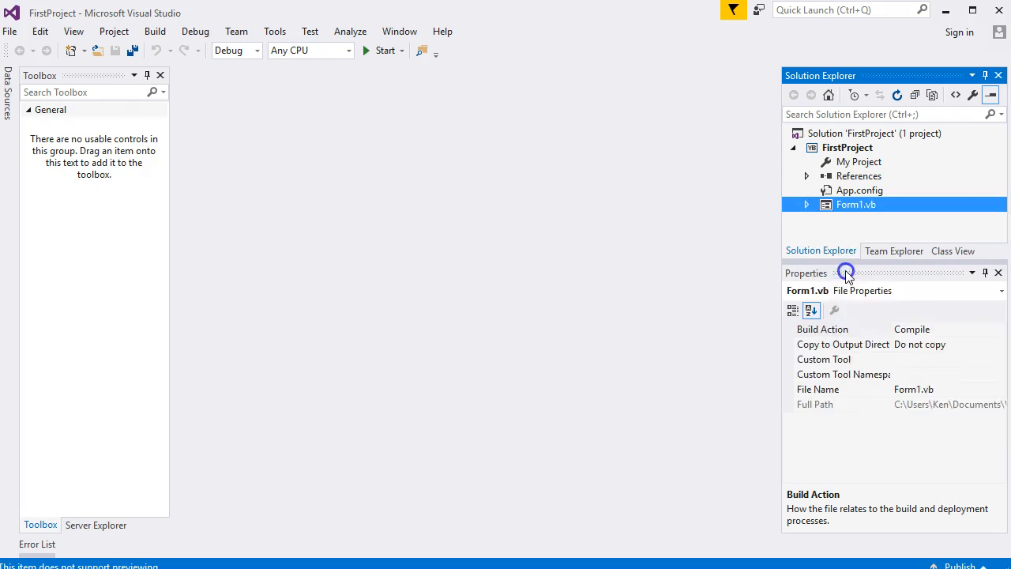
pyautogui.doubleClick(857, 204)
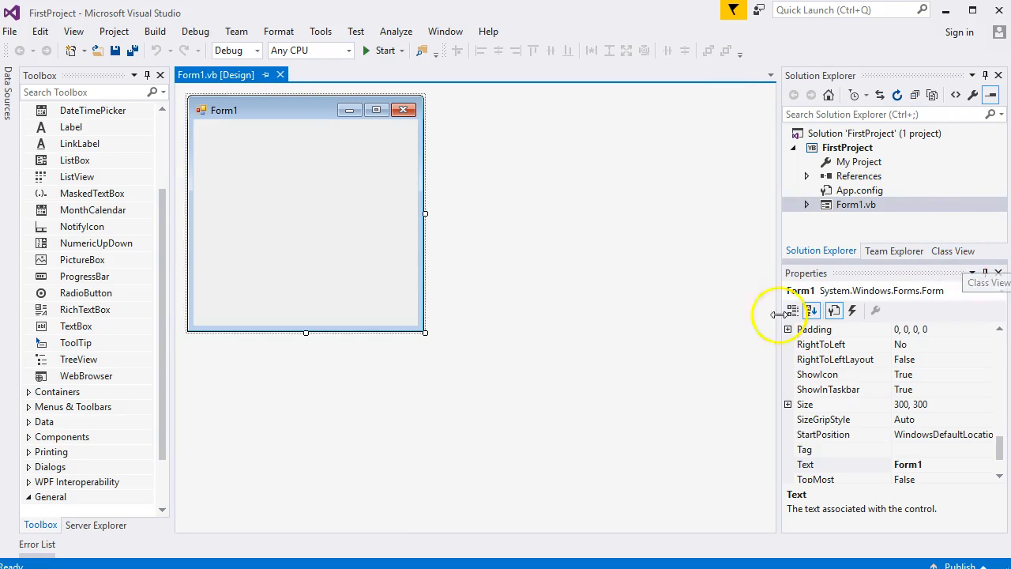
pyautogui.moveTo(855, 281)
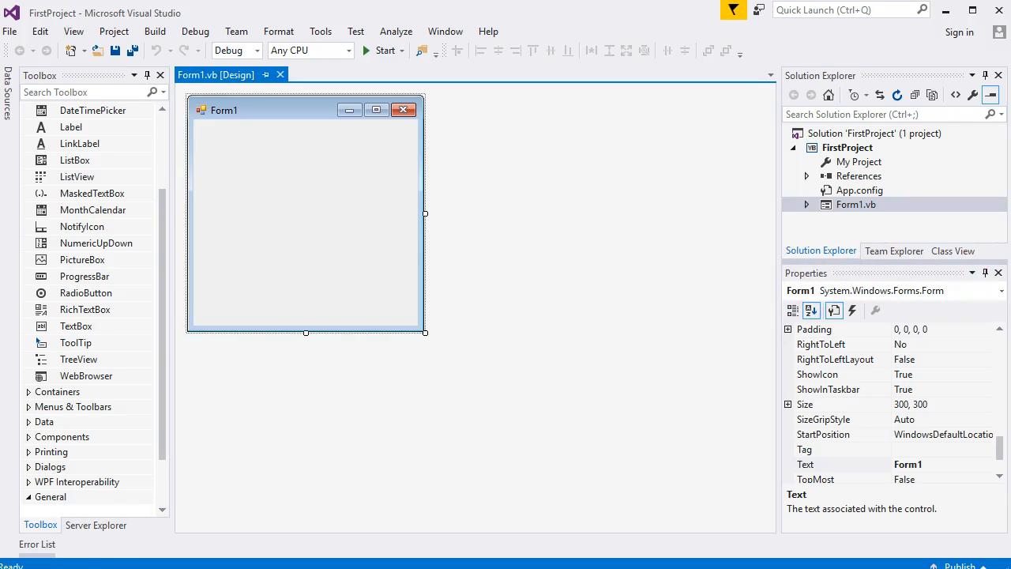
pyautogui.moveTo(832, 260)
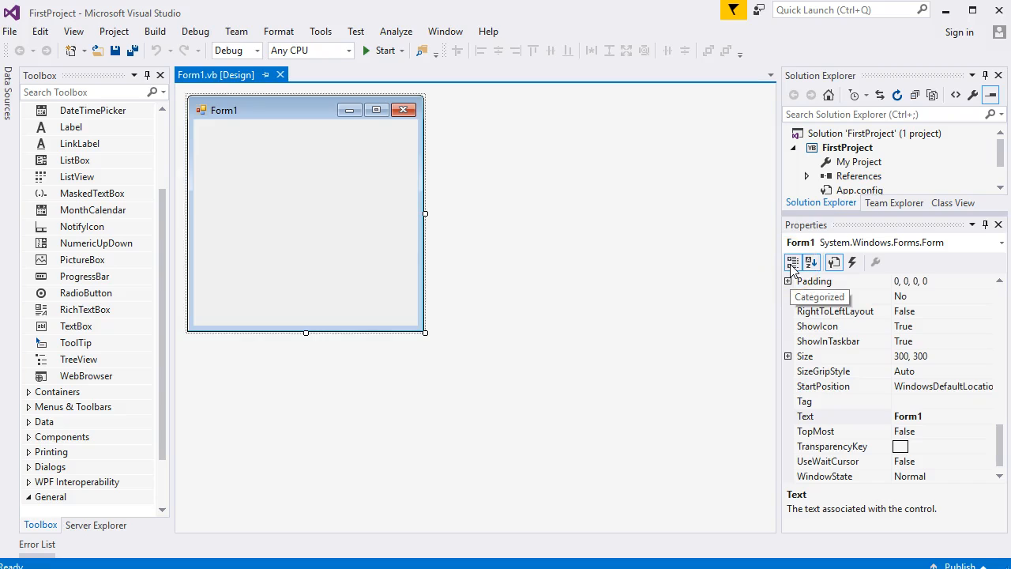
# Sort the properties by category and change Form1's Text from Form1 to 'My First Form'
pyautogui.click(792, 261)
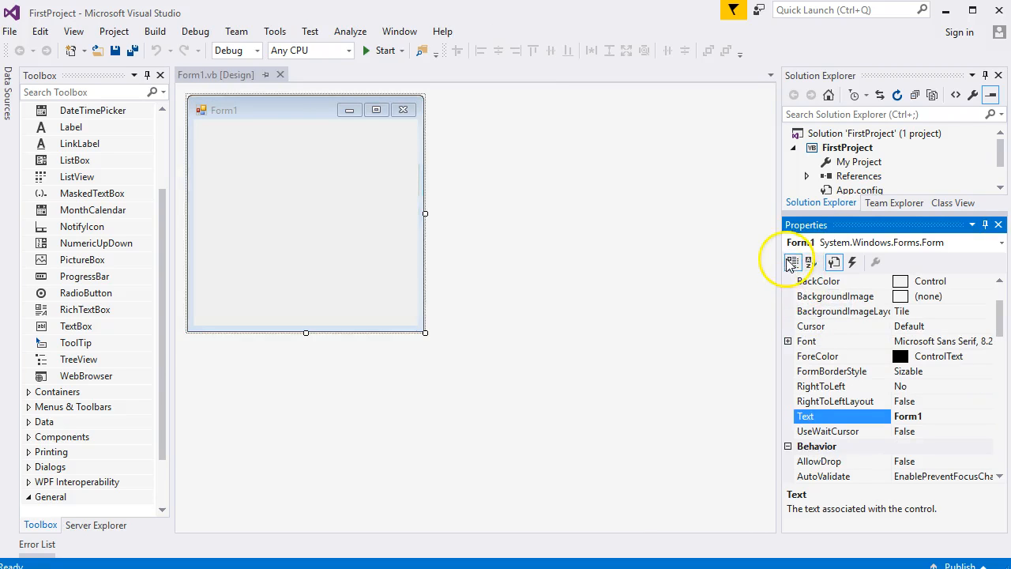
pyautogui.moveTo(812, 262)
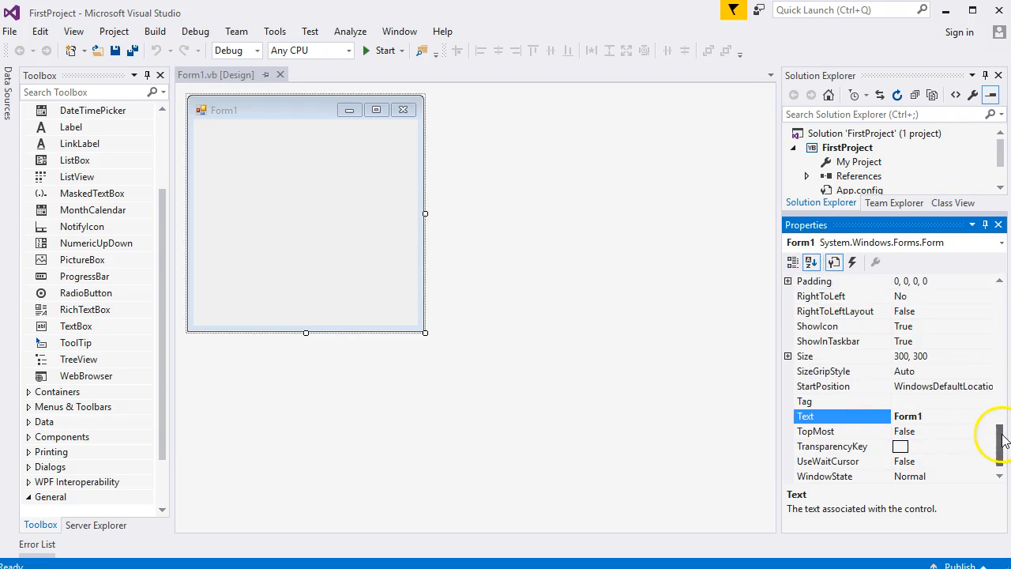
pyautogui.moveTo(845, 400)
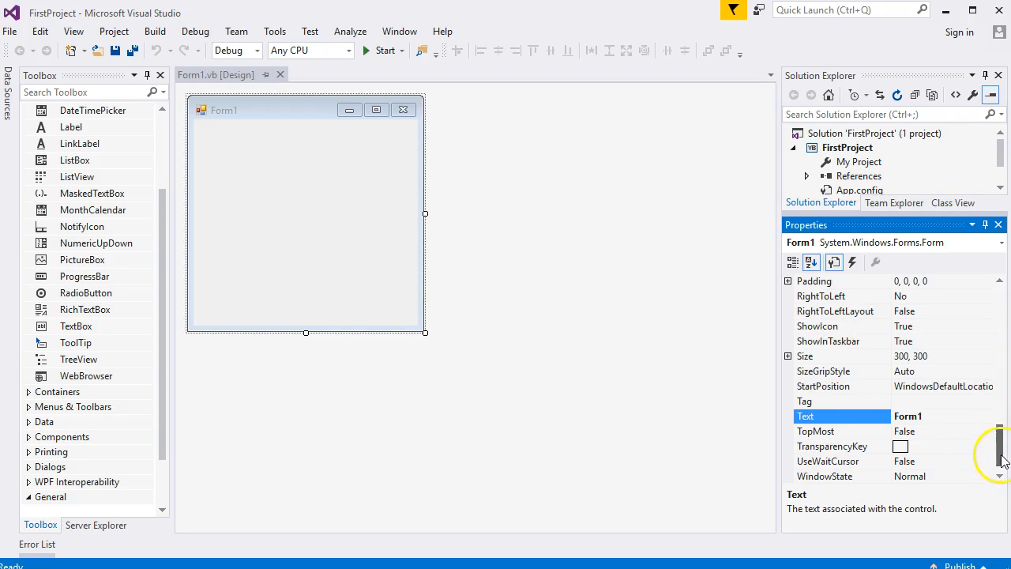
pyautogui.scroll(-3)
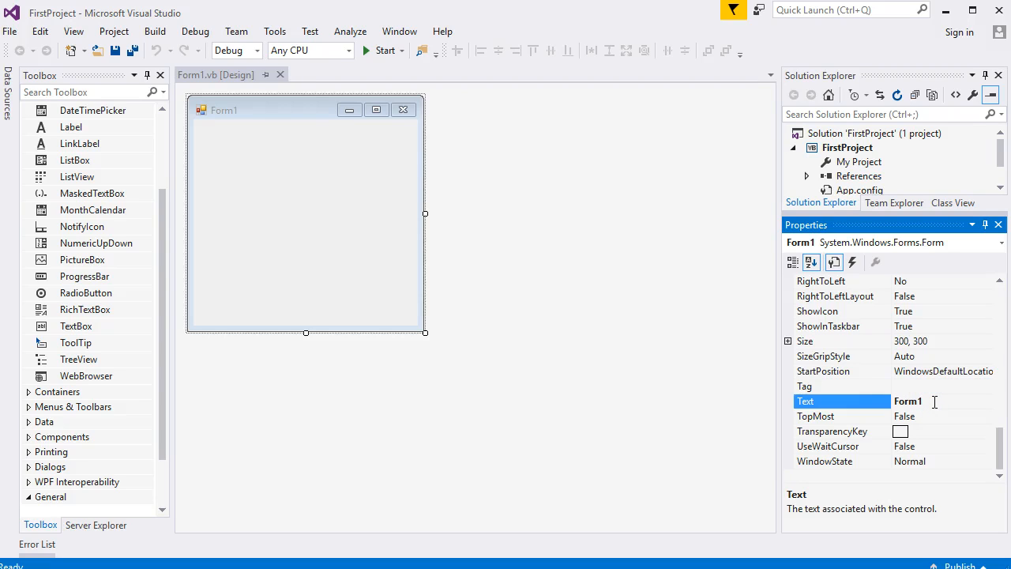
pyautogui.moveTo(954, 401)
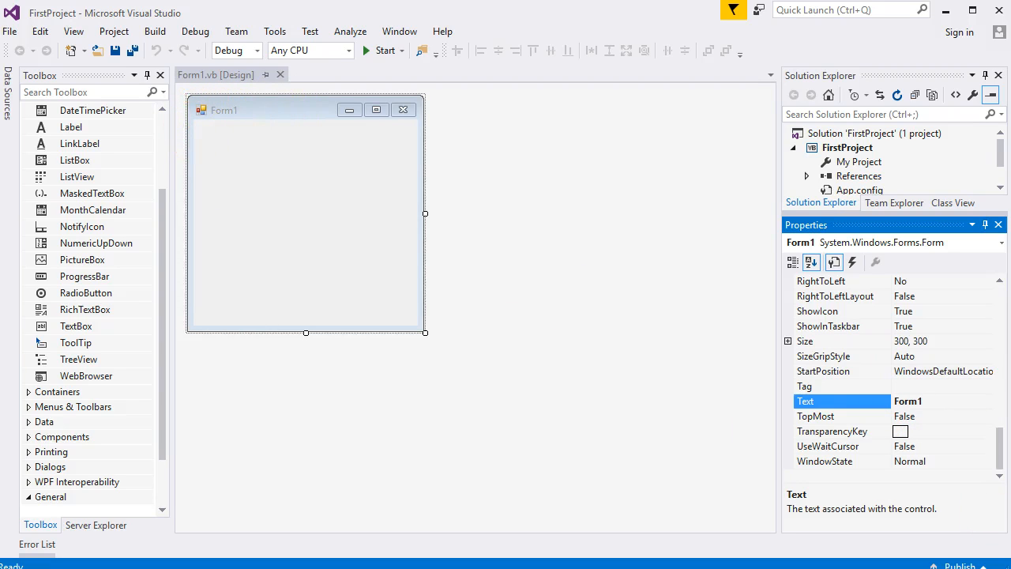
pyautogui.click(932, 401)
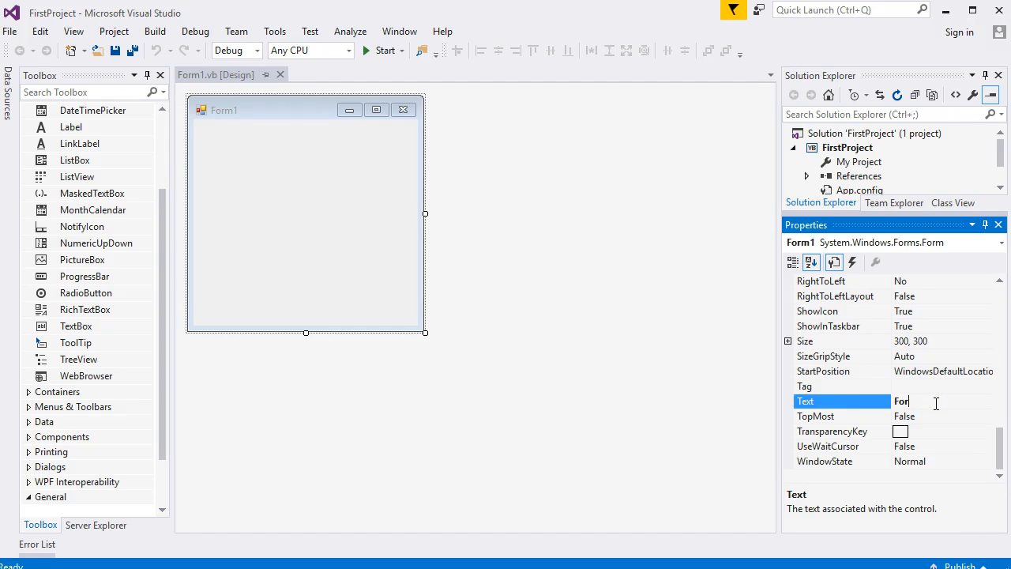
pyautogui.press('ctrl+a')
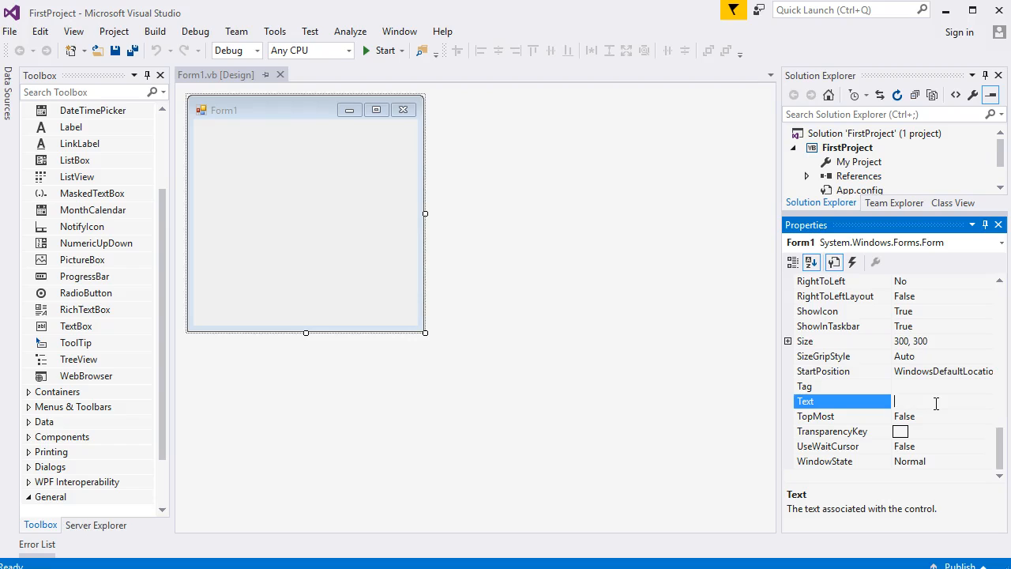
pyautogui.write('My First Form')
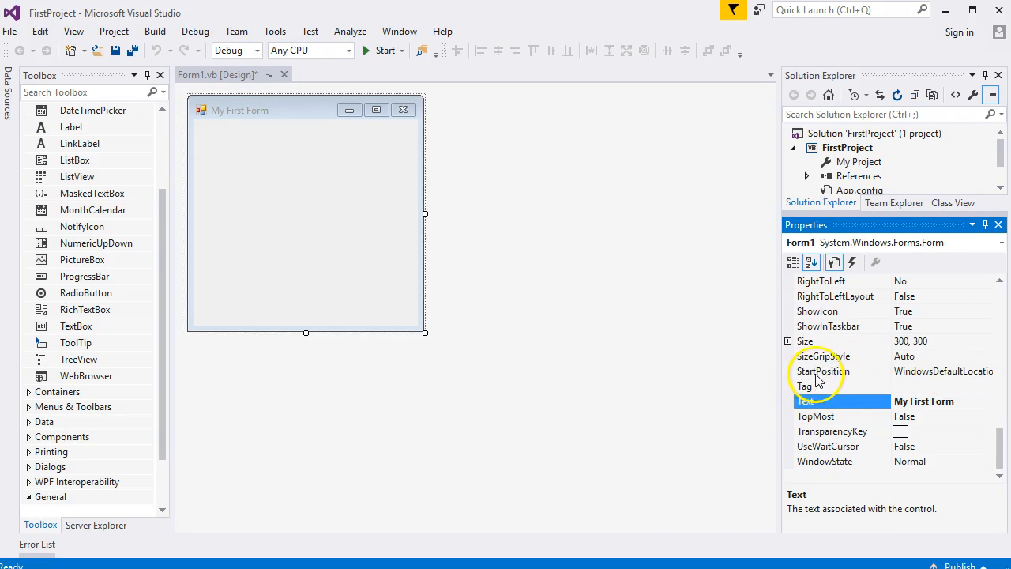
pyautogui.click(823, 371)
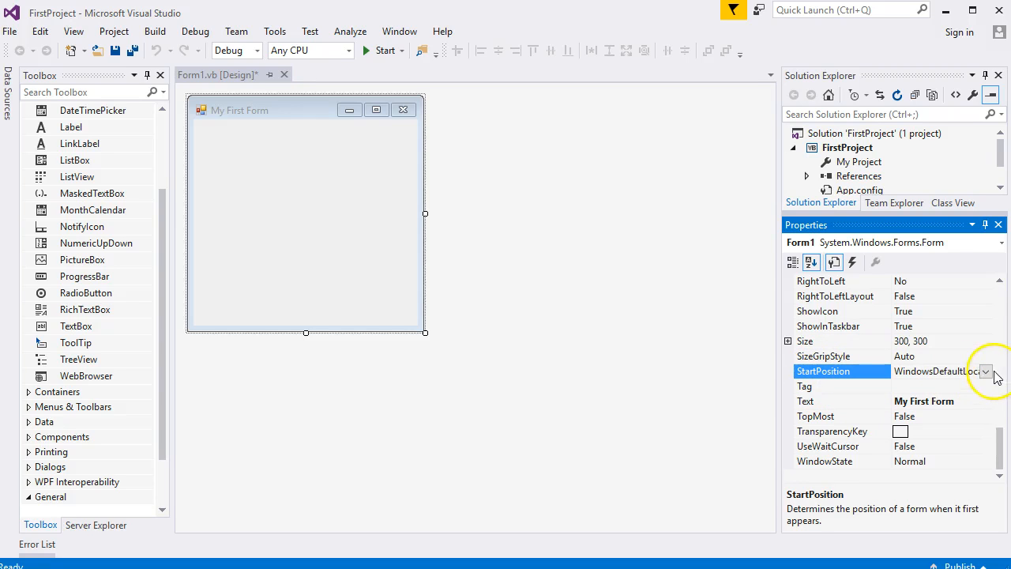
pyautogui.click(985, 372)
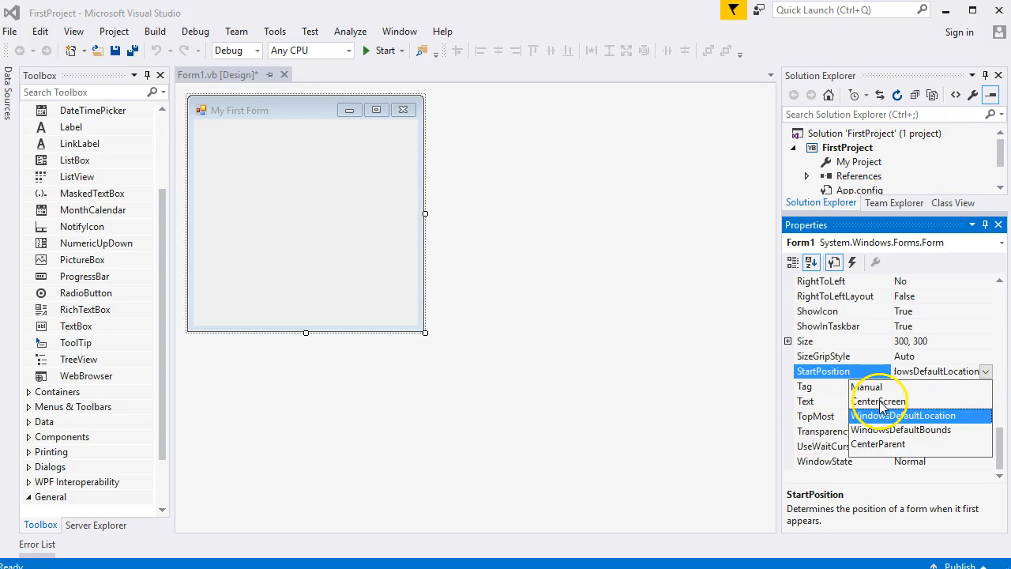
# Set Form1's StartPosition property to CenterScreen
pyautogui.click(887, 400)
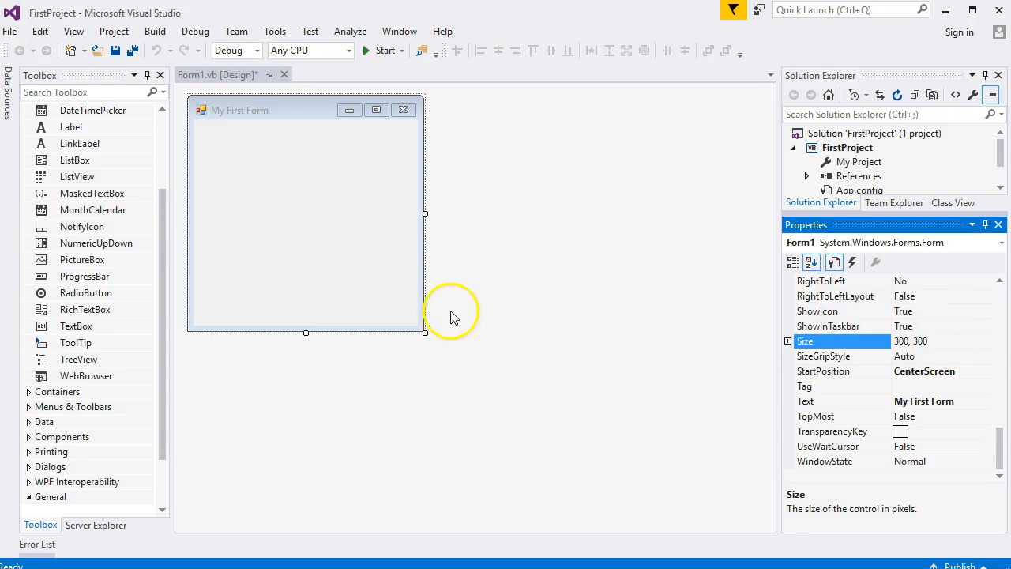
pyautogui.moveTo(435, 346)
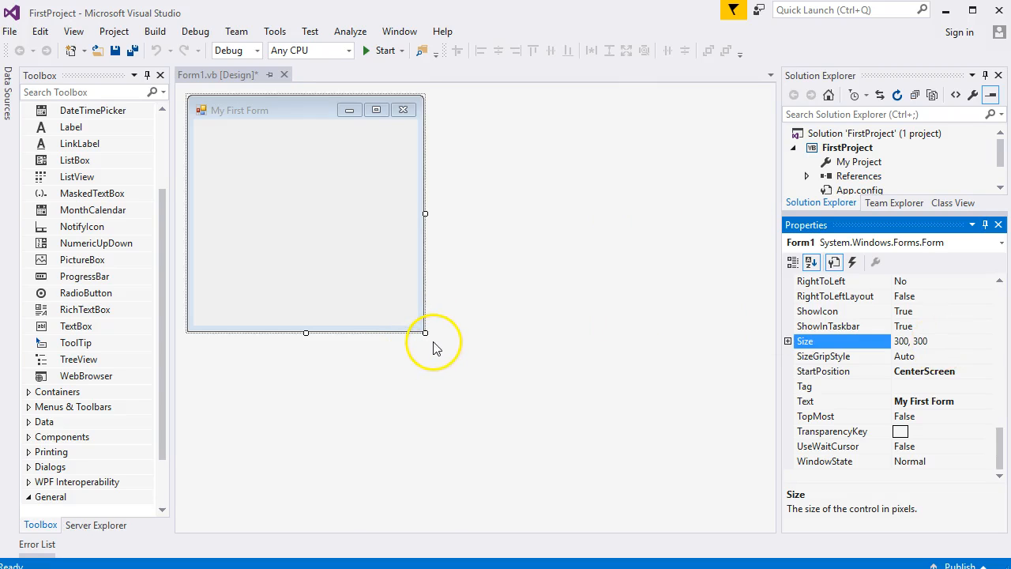
pyautogui.moveTo(424, 331)
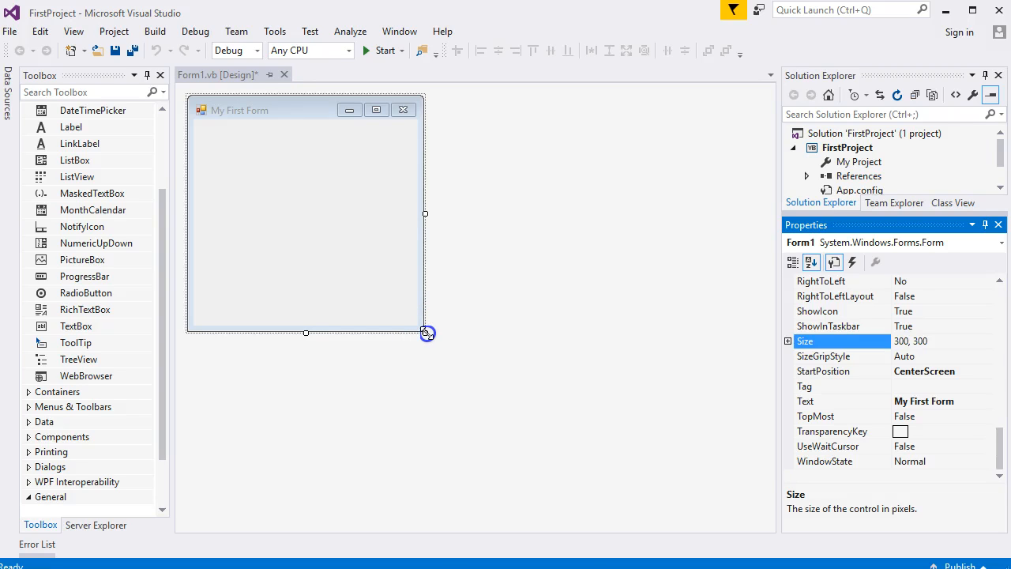
# Drag Form1 larger, then type Width and Height values of 400 under Size
pyautogui.moveTo(425, 332); pyautogui.dragTo(619, 420)
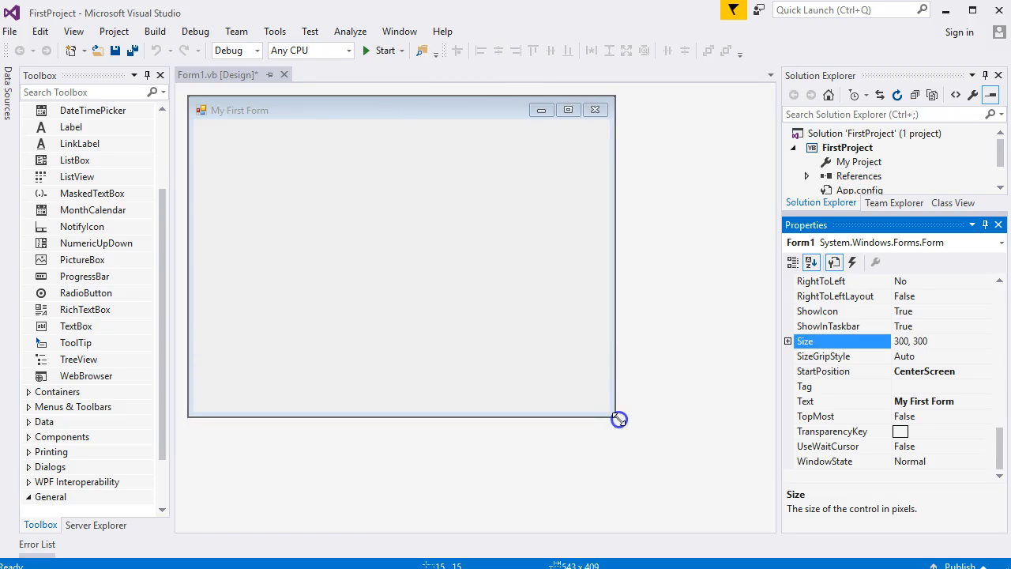
pyautogui.moveTo(618, 418); pyautogui.dragTo(617, 420)
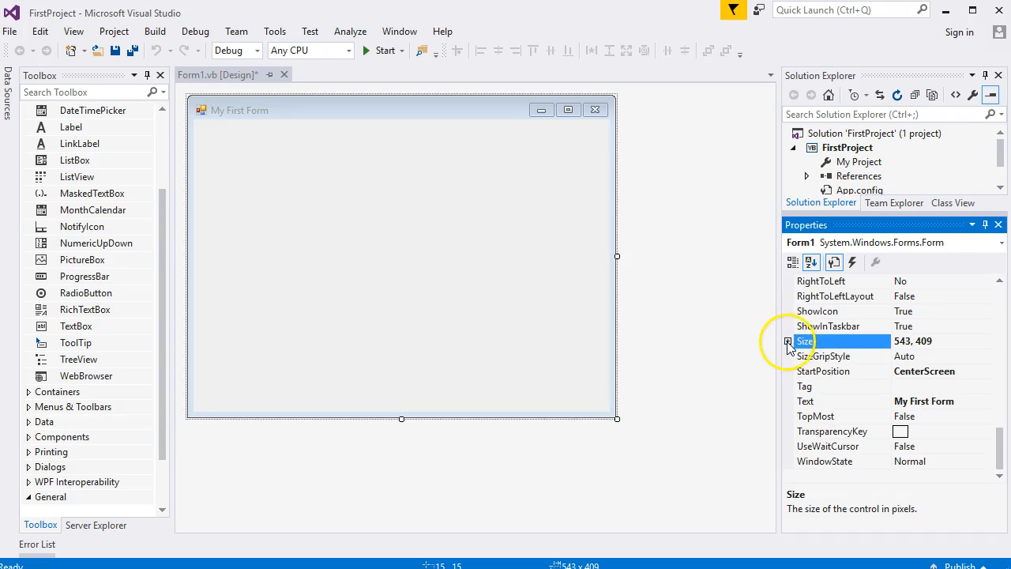
pyautogui.click(788, 342)
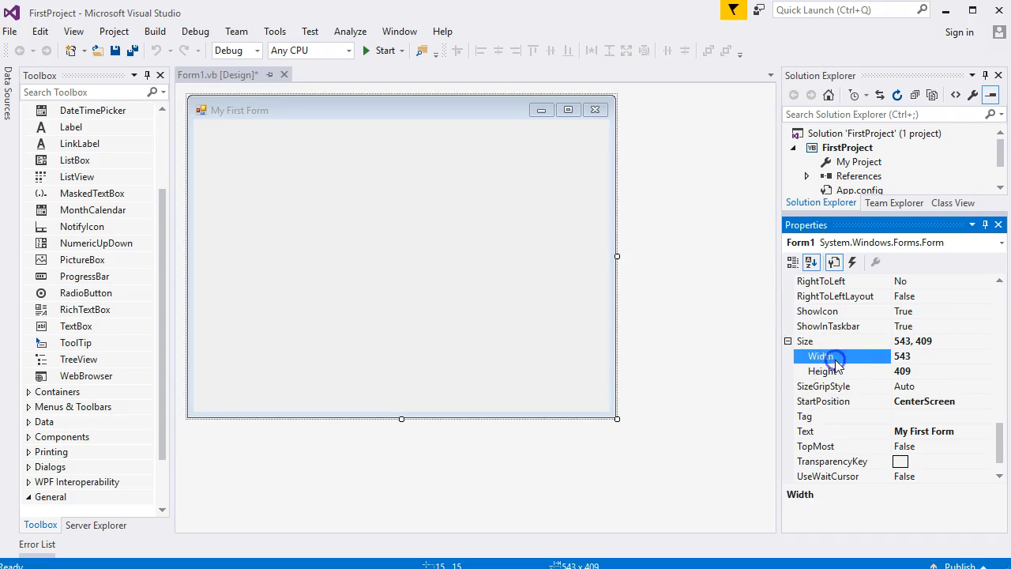
pyautogui.click(936, 355)
pyautogui.write('4')
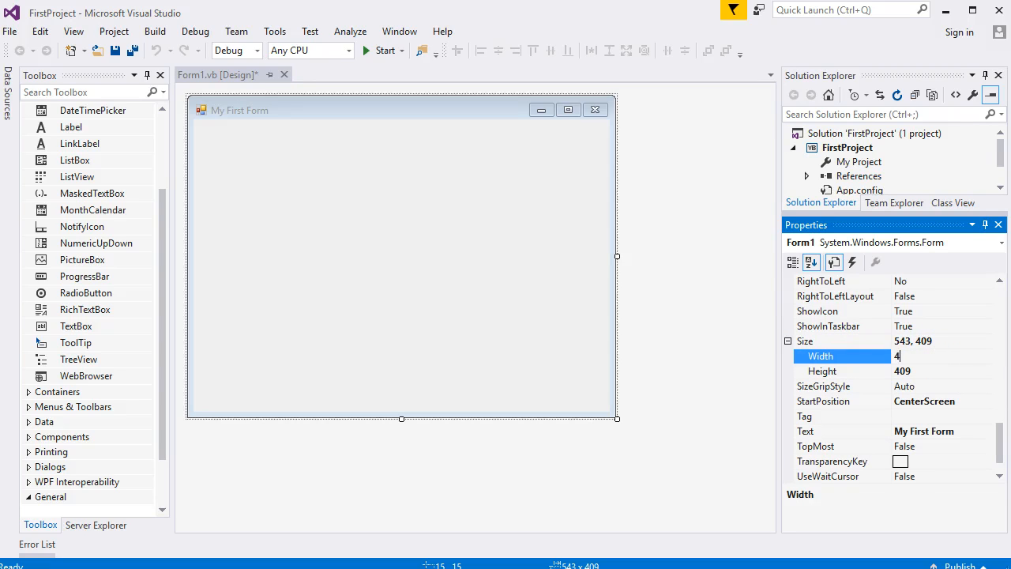
pyautogui.write('00')
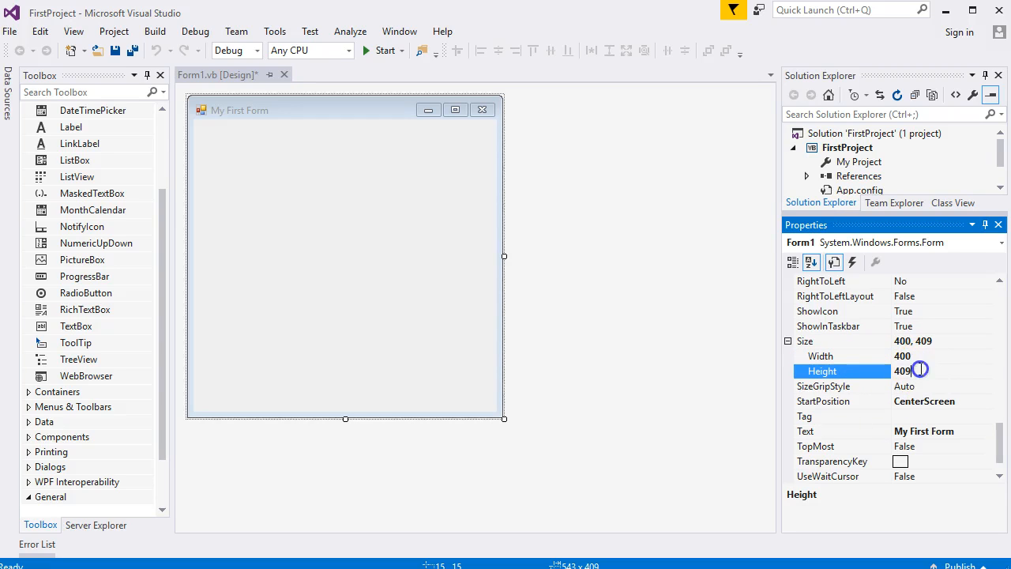
pyautogui.write('400')
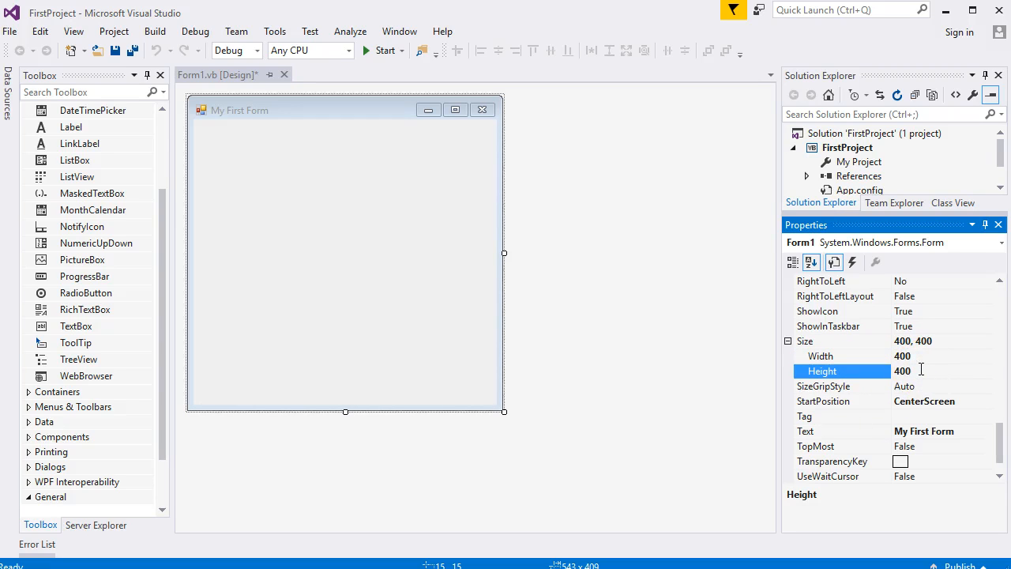
pyautogui.moveTo(936, 365)
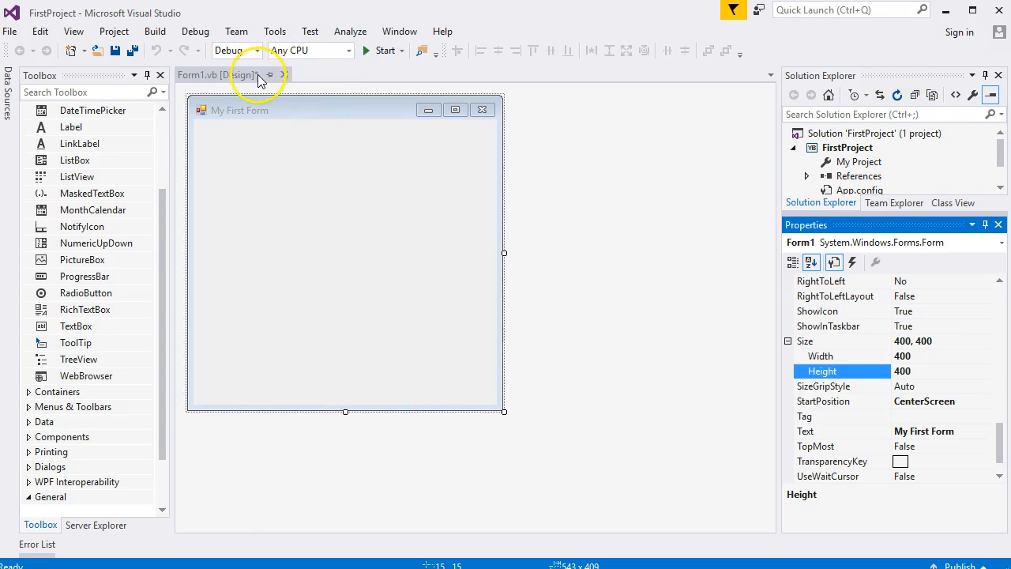
pyautogui.moveTo(256, 79)
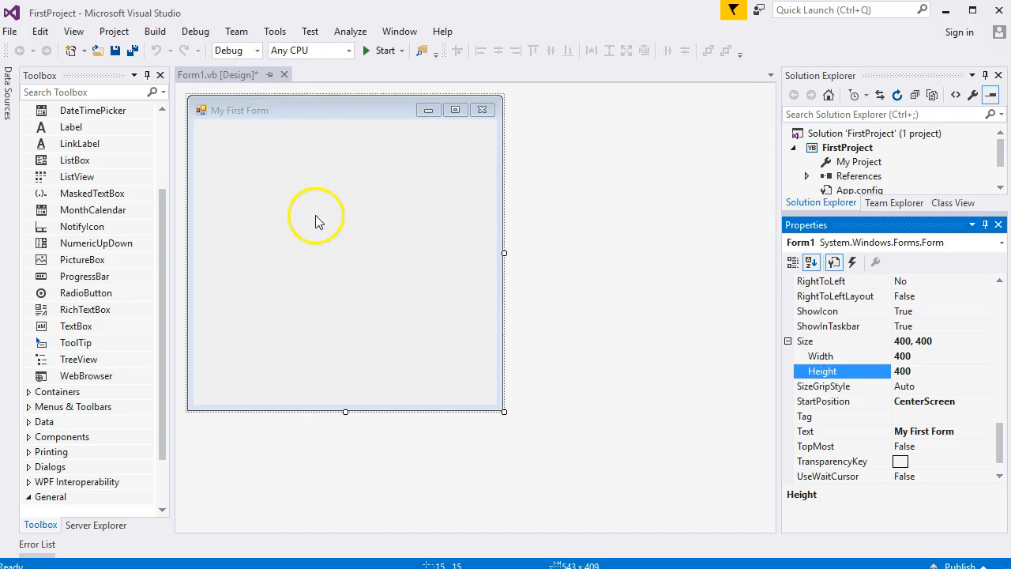
pyautogui.moveTo(134, 51)
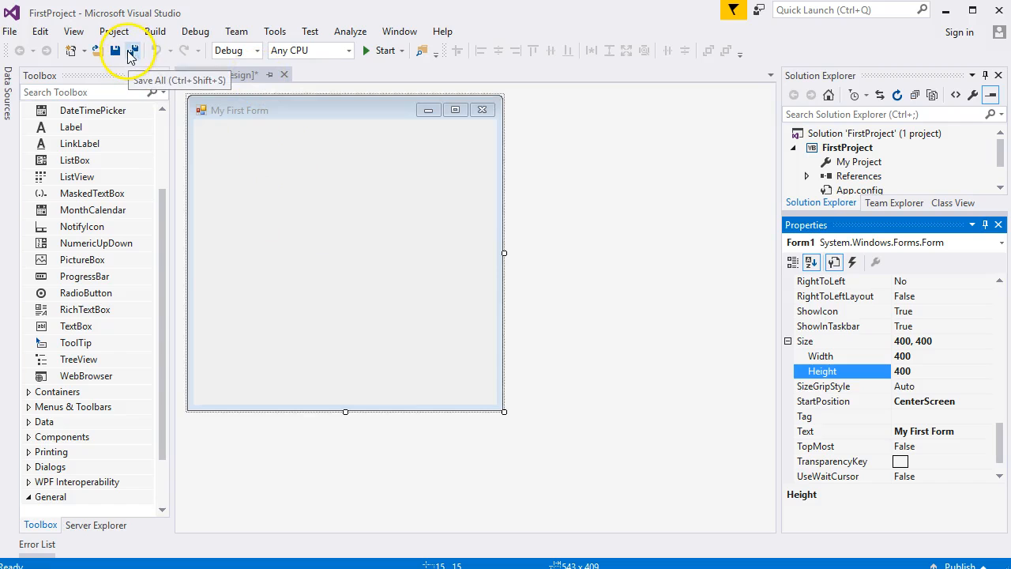
pyautogui.click(134, 51)
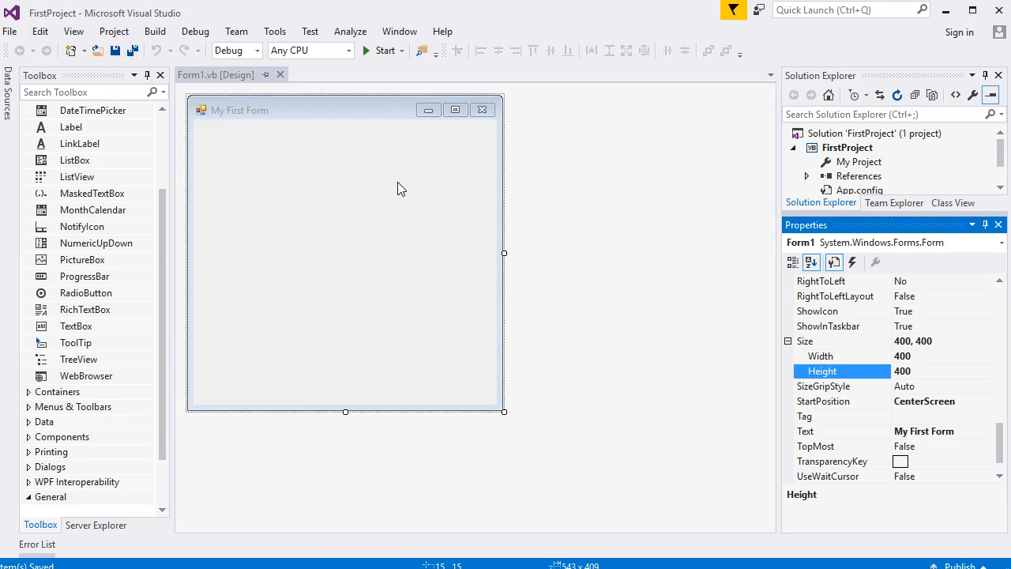
pyautogui.click(790, 341)
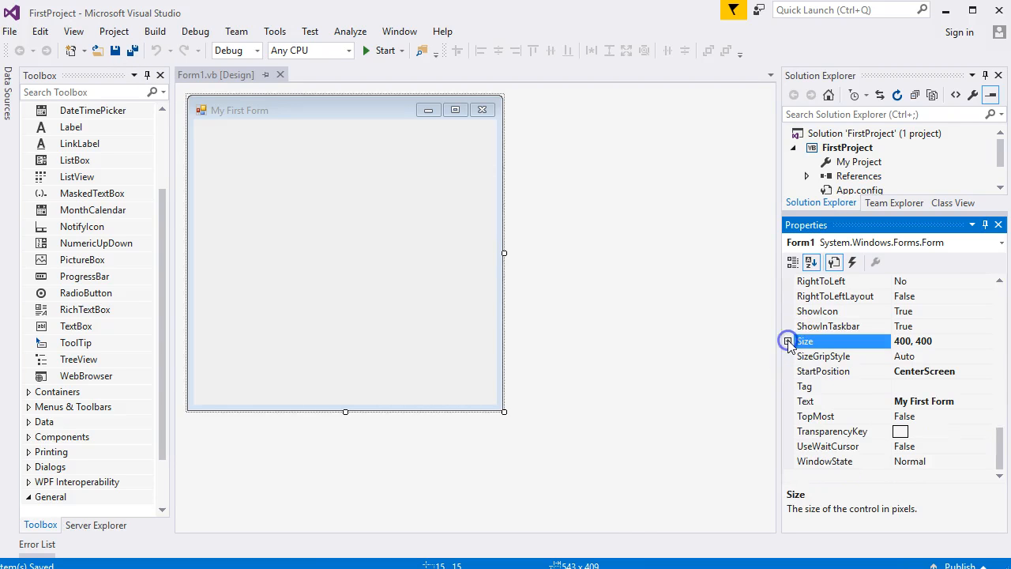
pyautogui.moveTo(428, 300)
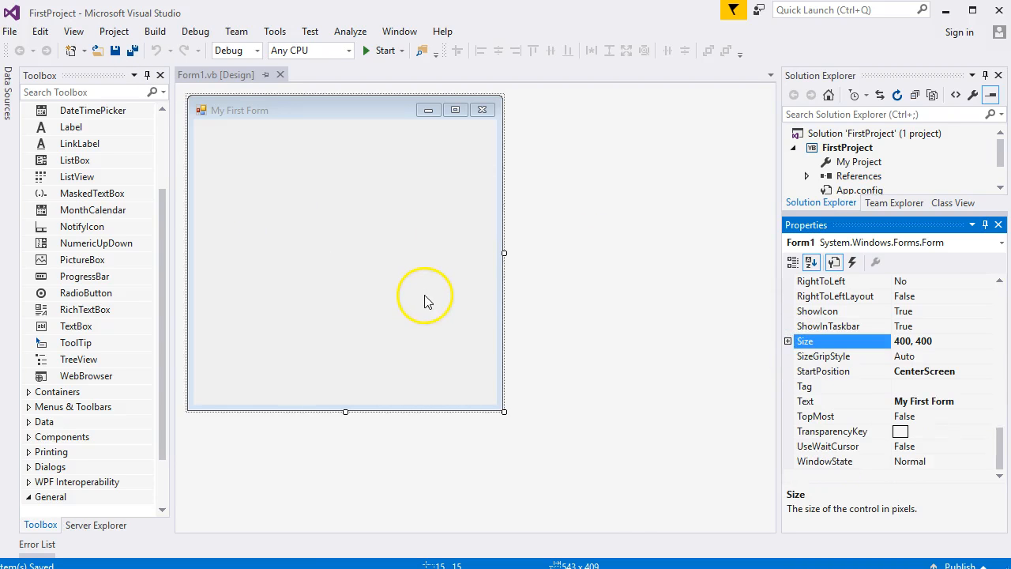
pyautogui.moveTo(487, 327)
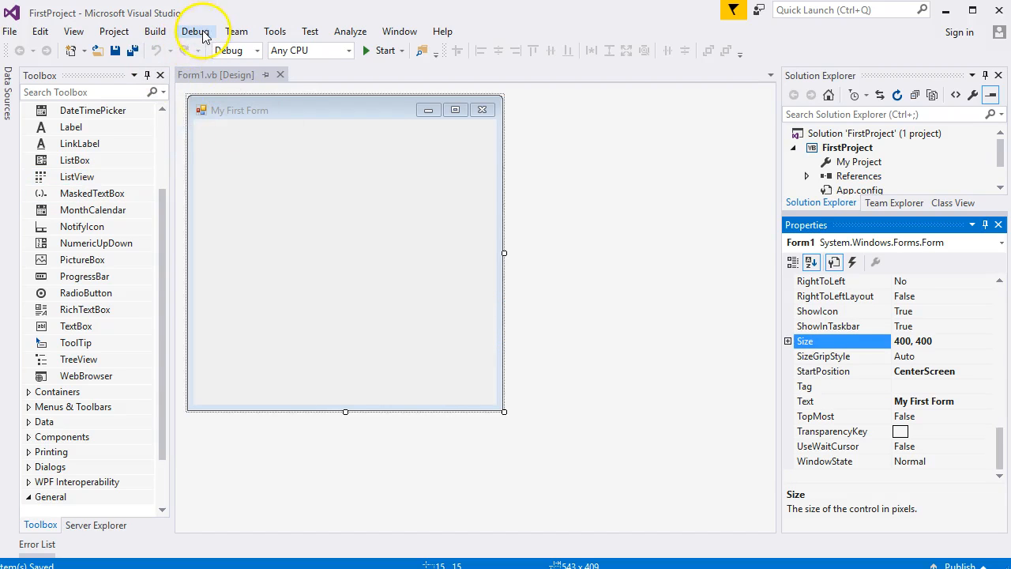
# Launch My First Form via Debug > Start Without Debugging, then close its window
pyautogui.click(195, 31)
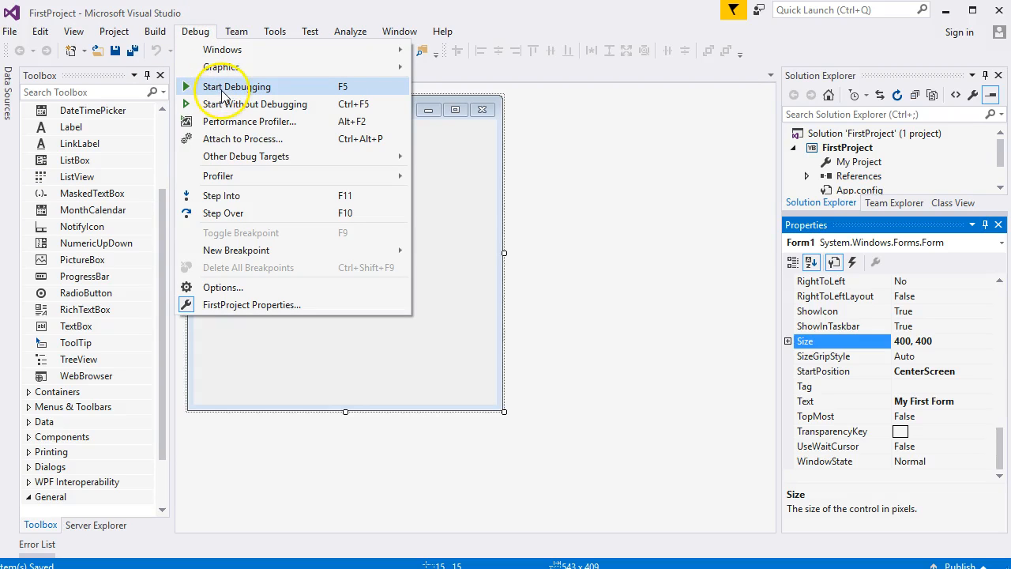
pyautogui.moveTo(255, 103)
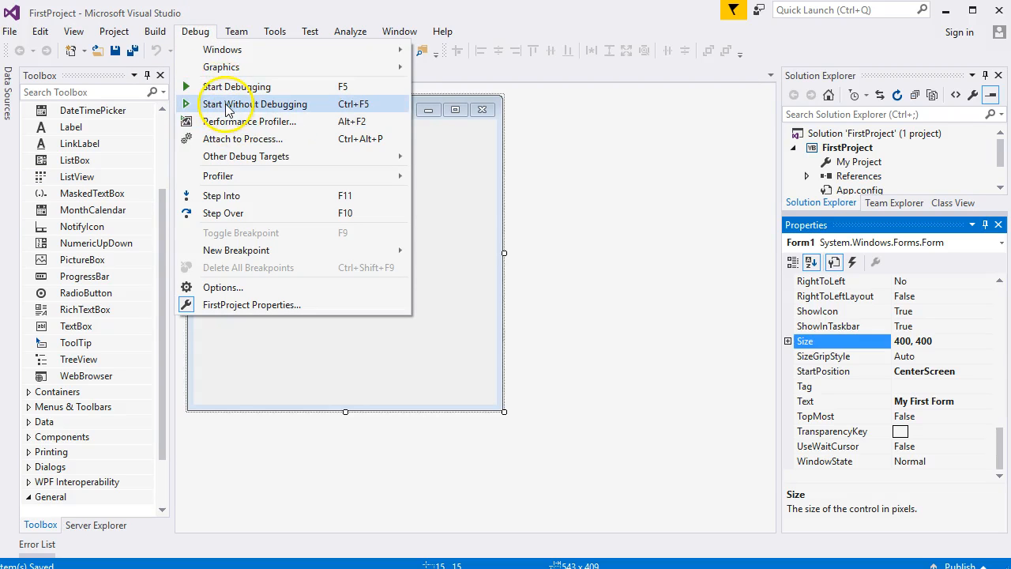
pyautogui.moveTo(436, 96)
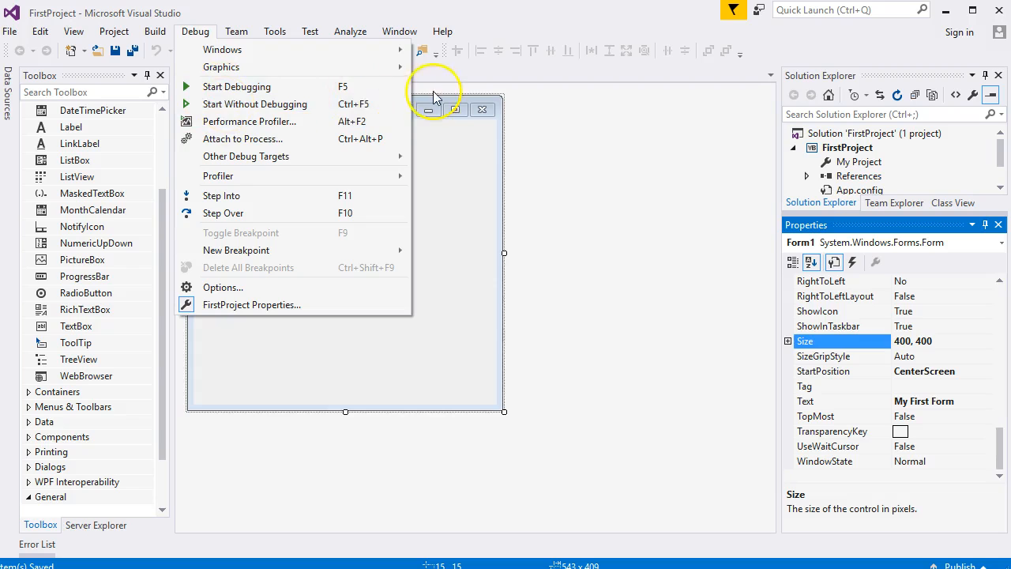
pyautogui.moveTo(314, 110)
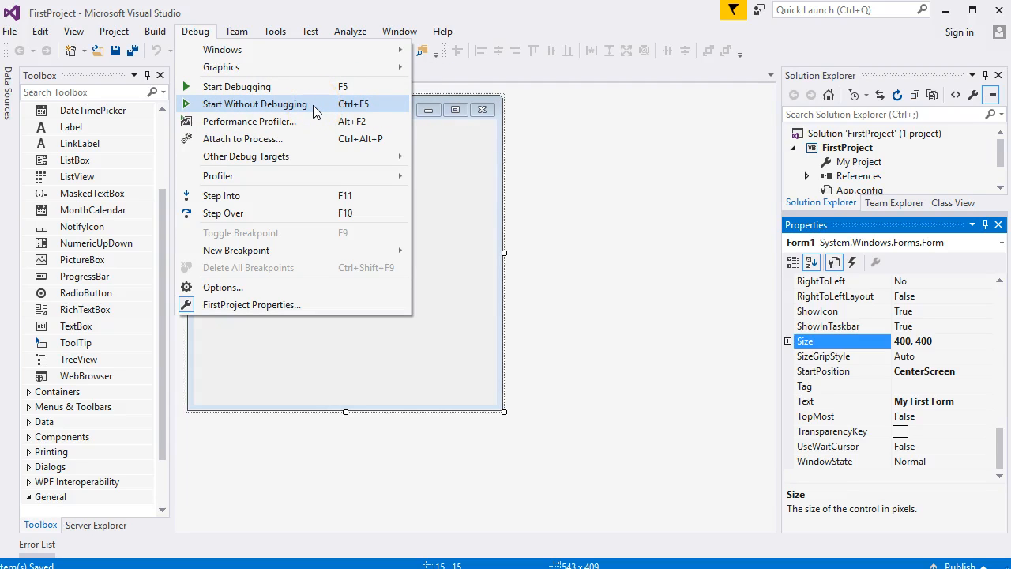
pyautogui.click(254, 103)
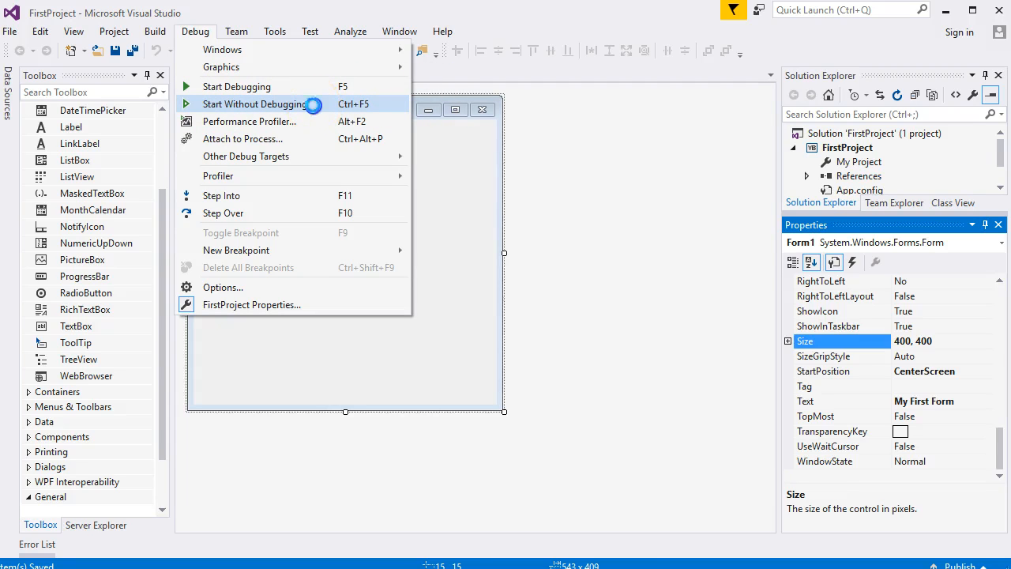
pyautogui.click(253, 103)
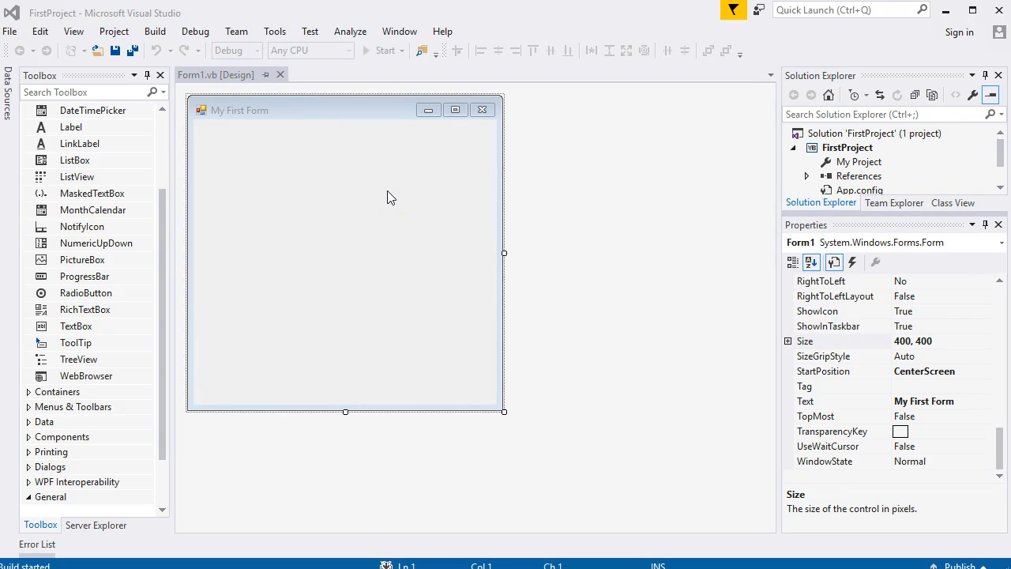
pyautogui.click(381, 50)
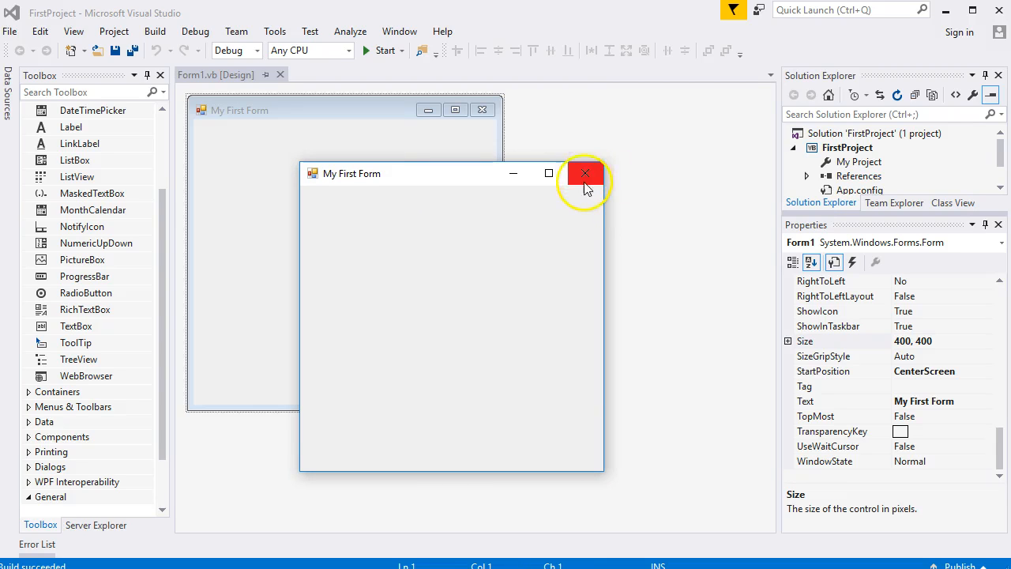
pyautogui.click(586, 172)
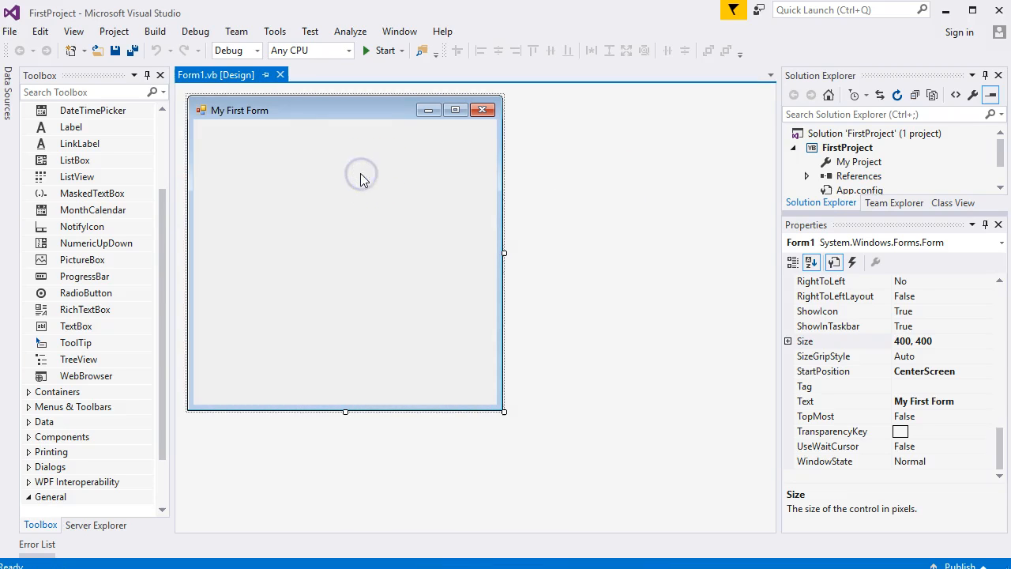
# Run My First Form with the debugger attached, then stop the debugging session
pyautogui.click(195, 31)
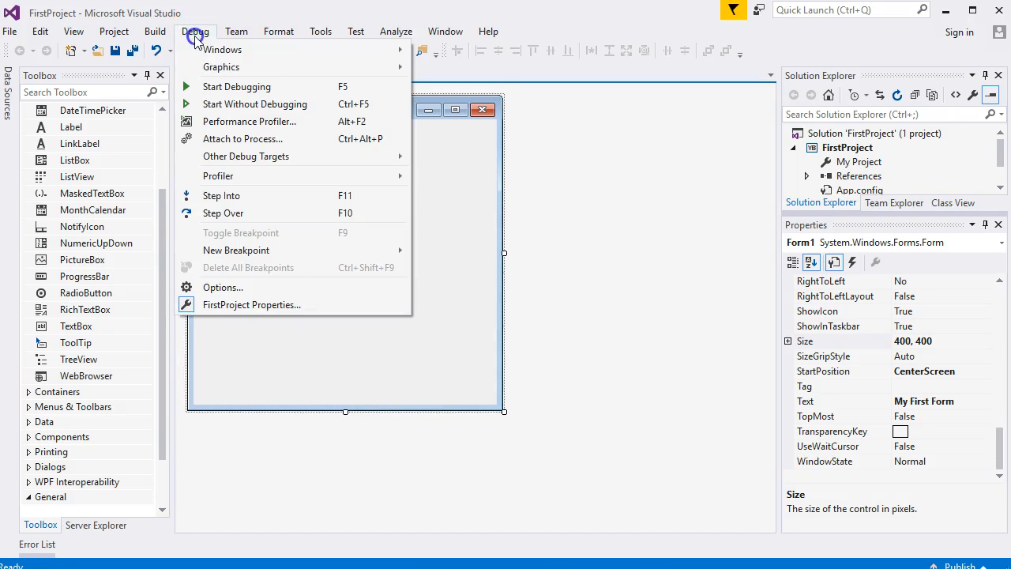
pyautogui.moveTo(266, 91)
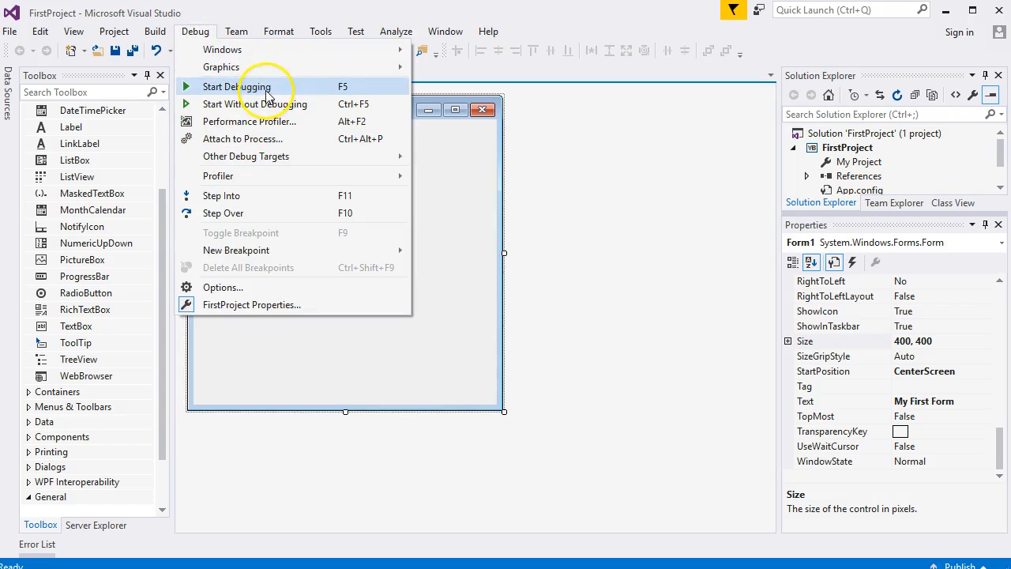
pyautogui.click(237, 87)
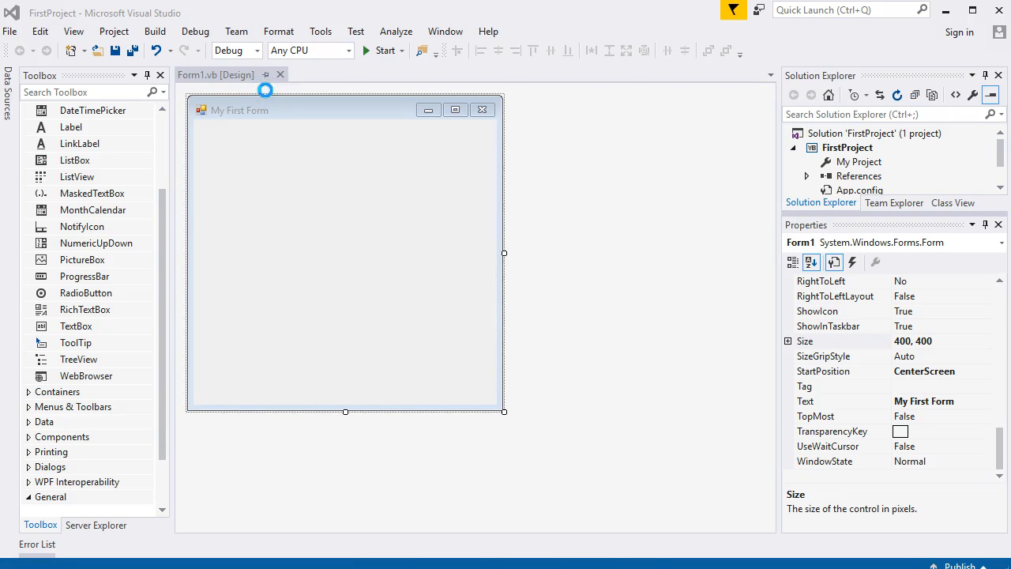
pyautogui.click(382, 50)
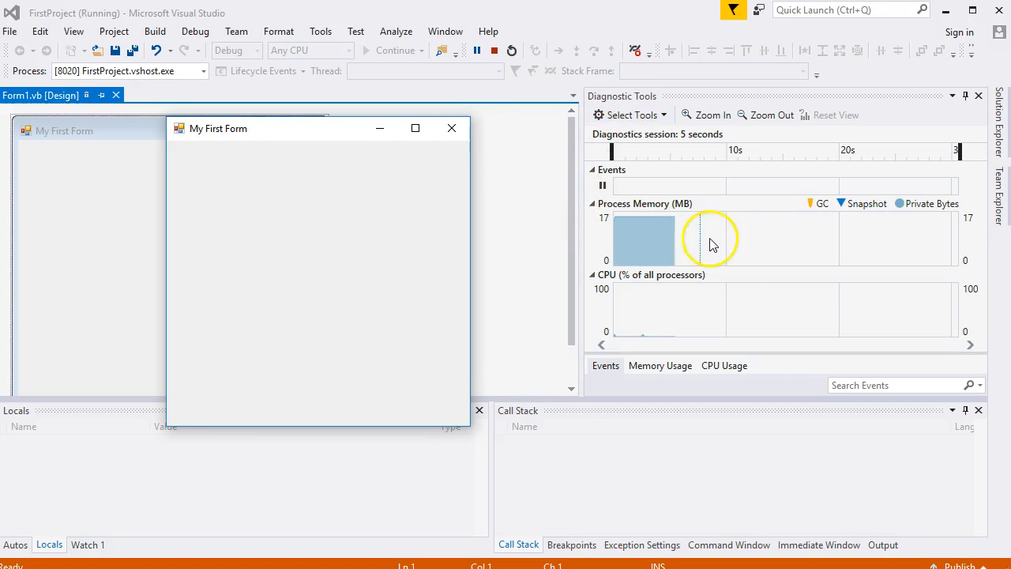
pyautogui.moveTo(765, 253)
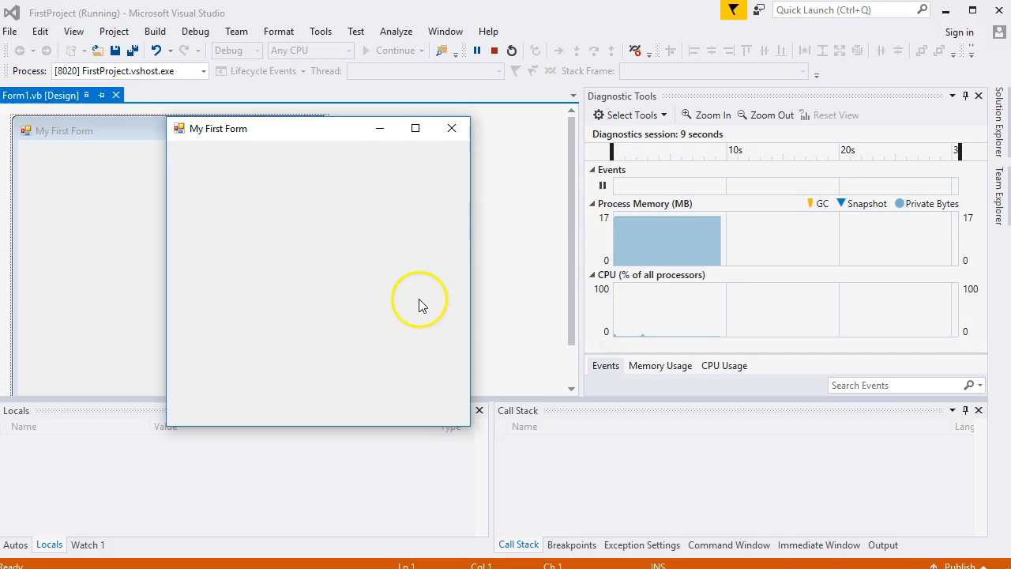
pyautogui.moveTo(431, 286)
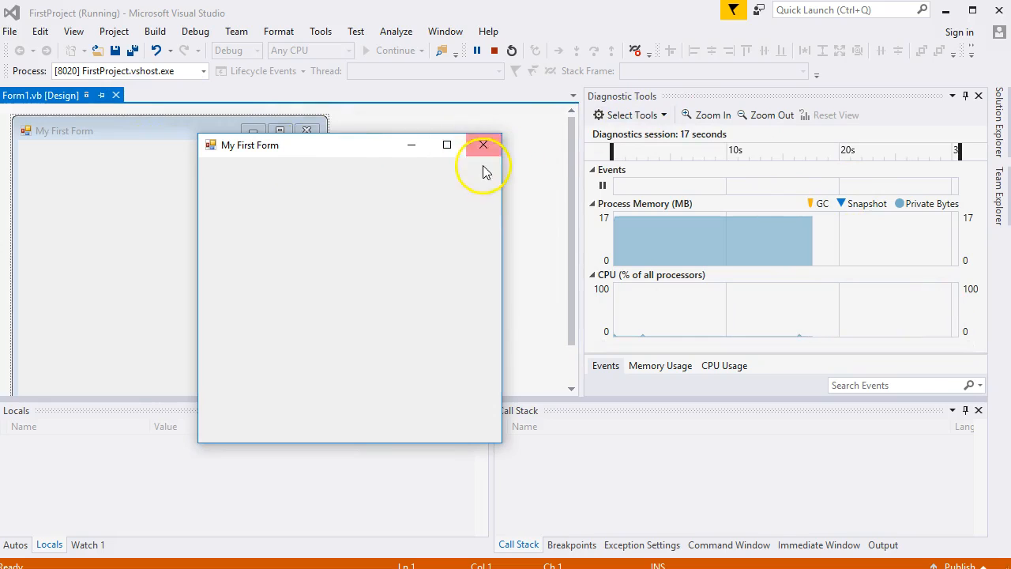
pyautogui.moveTo(483, 145)
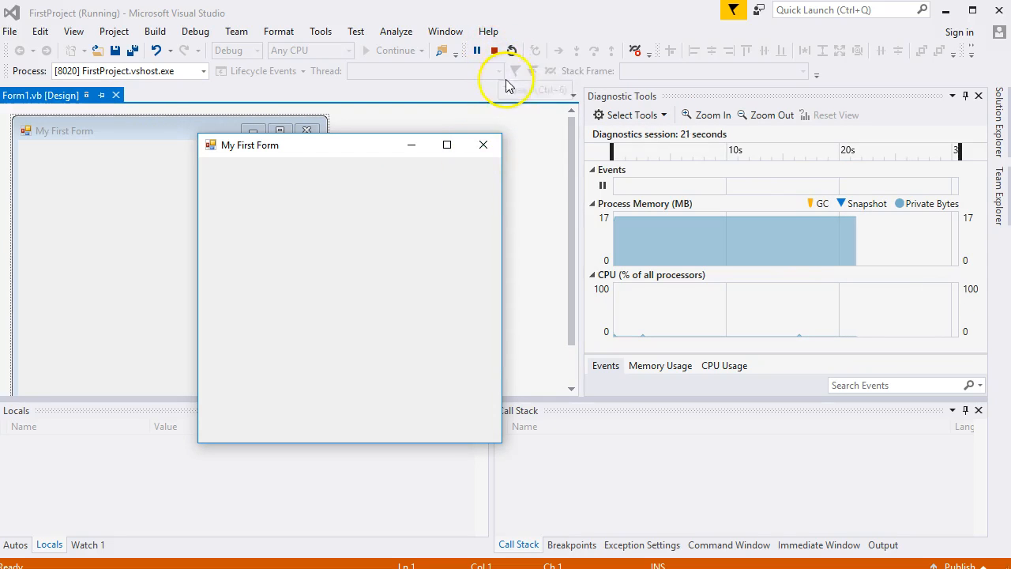
pyautogui.click(494, 51)
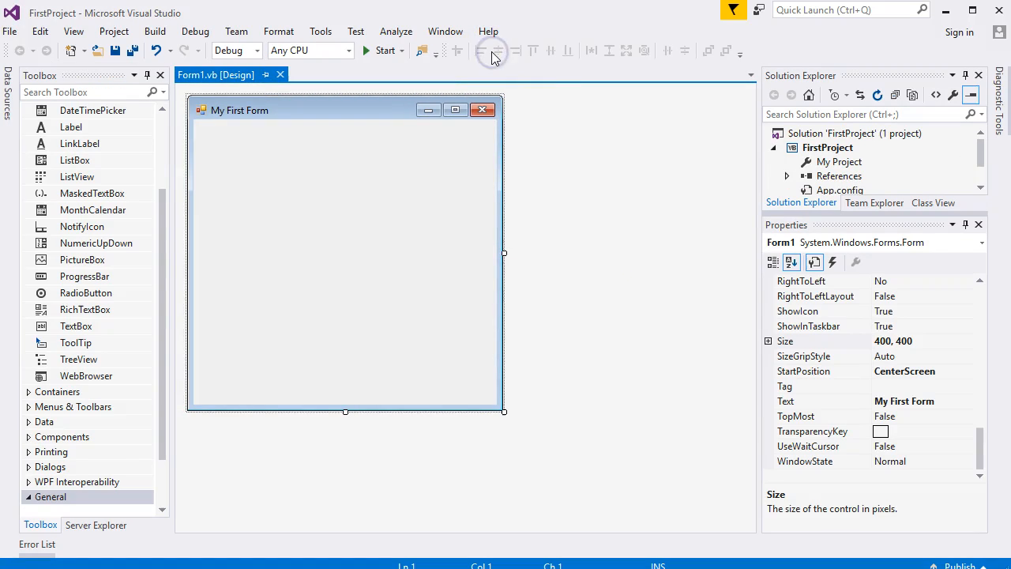
pyautogui.moveTo(324, 300)
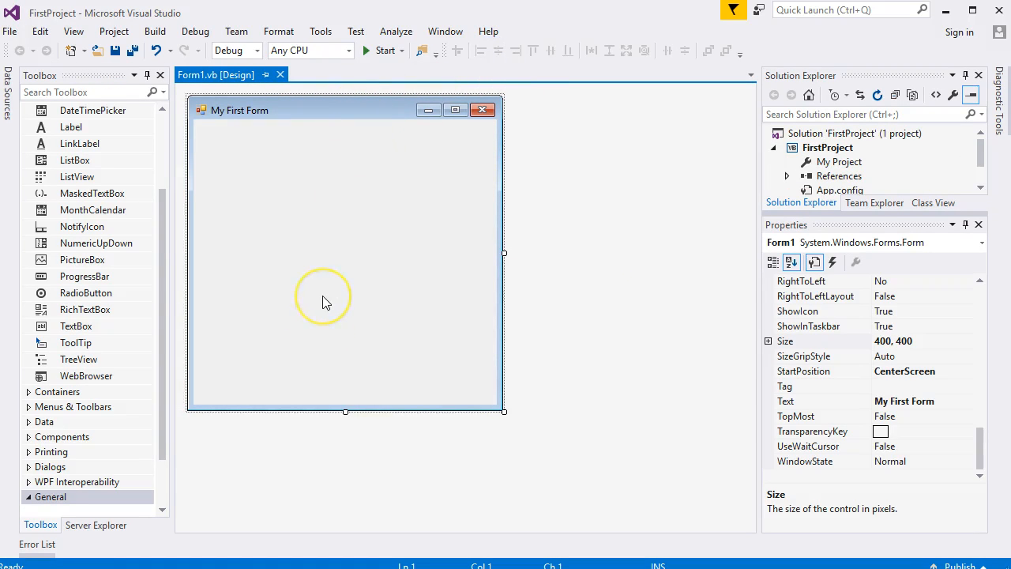
pyautogui.moveTo(179, 397)
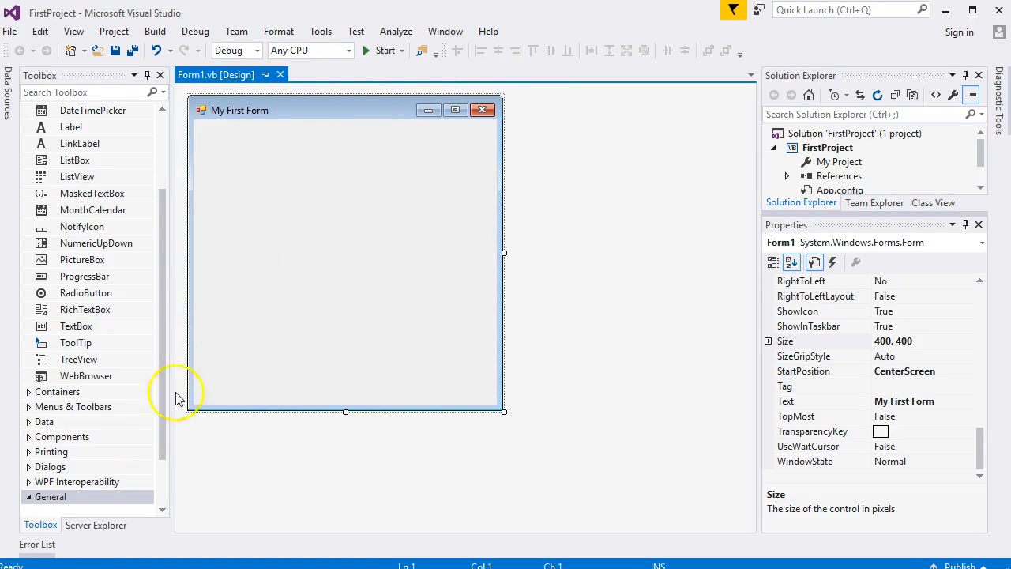
pyautogui.moveTo(381, 298)
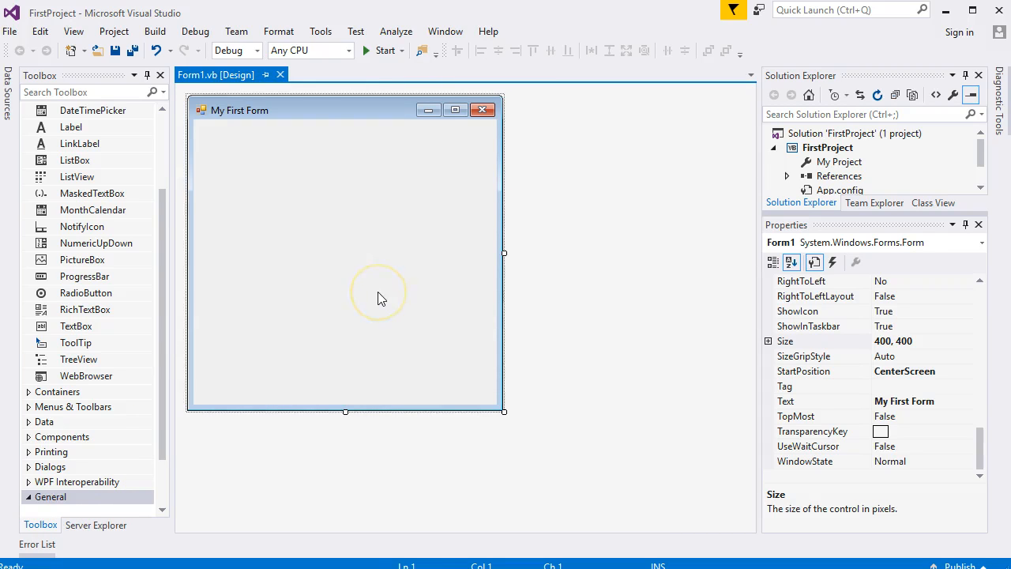
pyautogui.moveTo(408, 292)
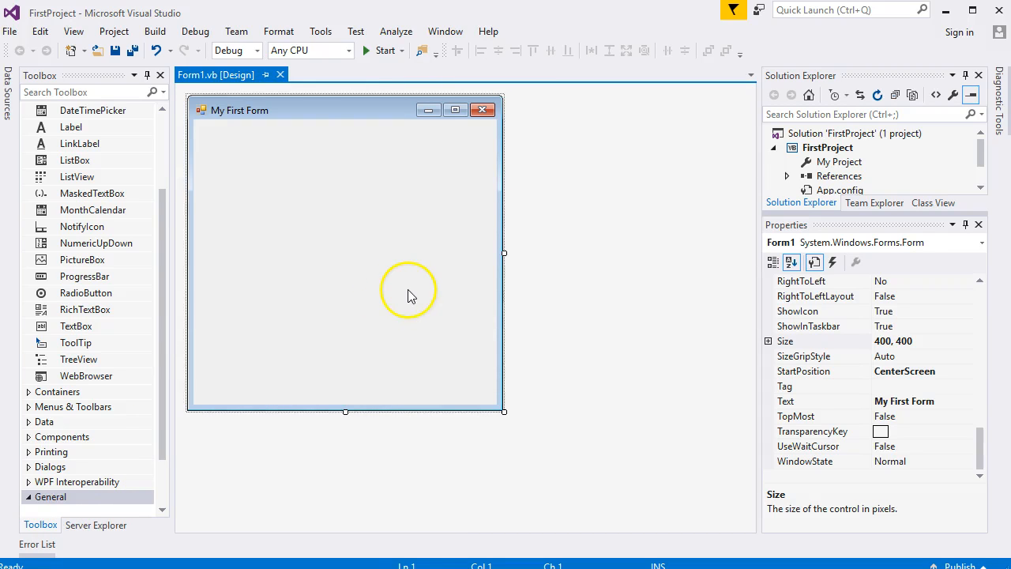
pyautogui.moveTo(273, 117)
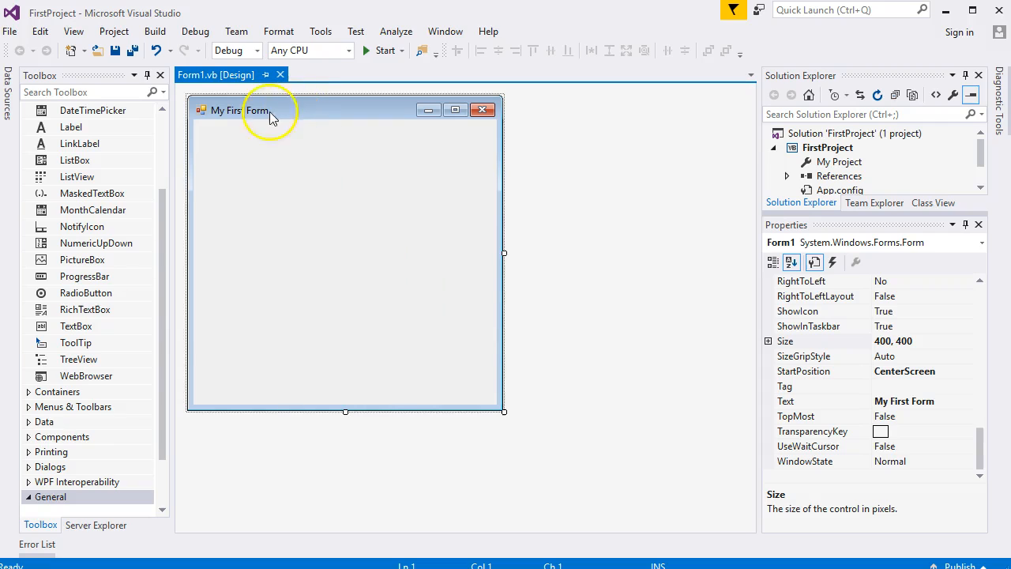
pyautogui.moveTo(76, 325)
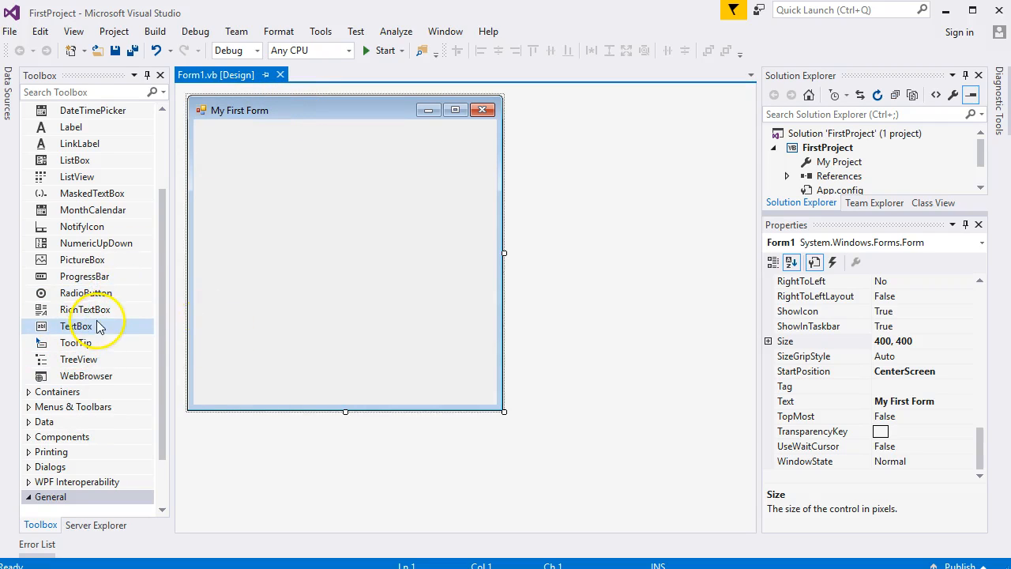